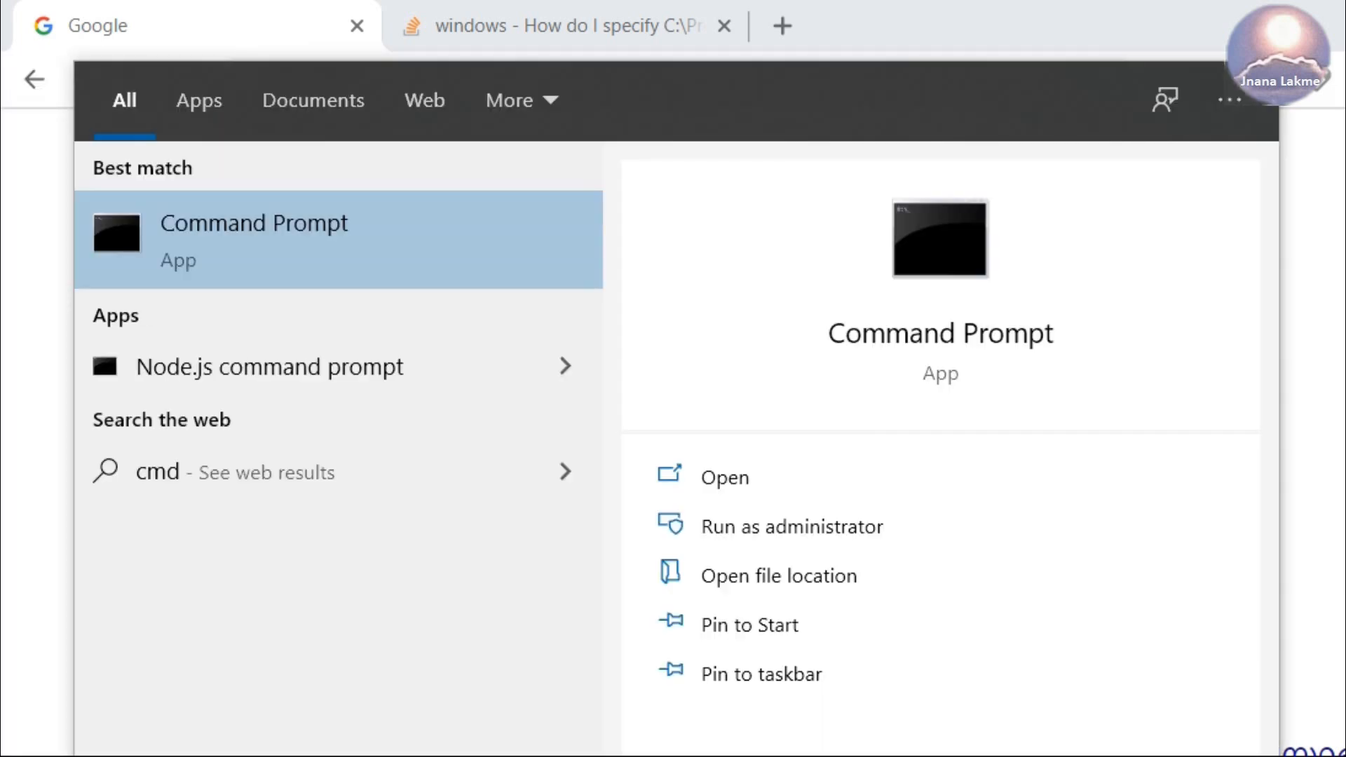
mouse_move(288, 260)
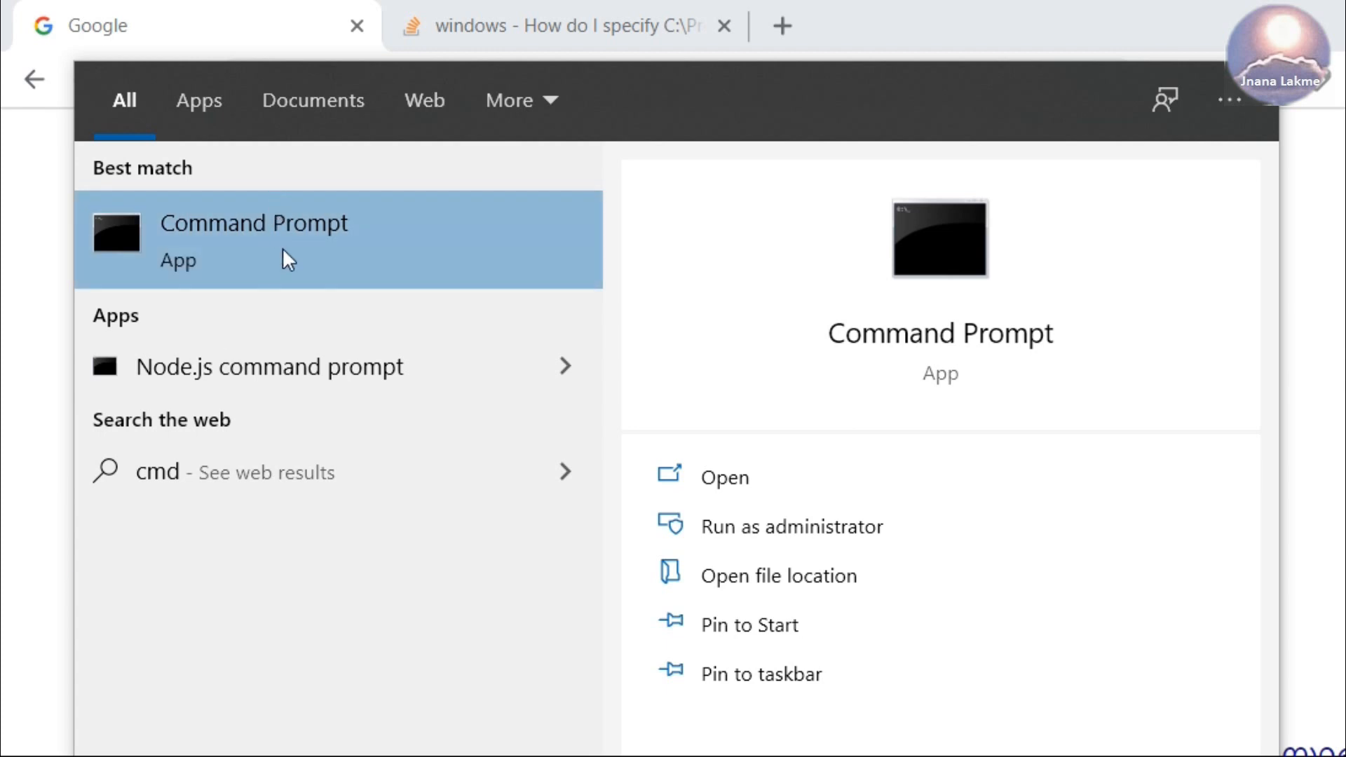
- Start Command Prompt and enter python to check for an existing installation
left_click(254, 238)
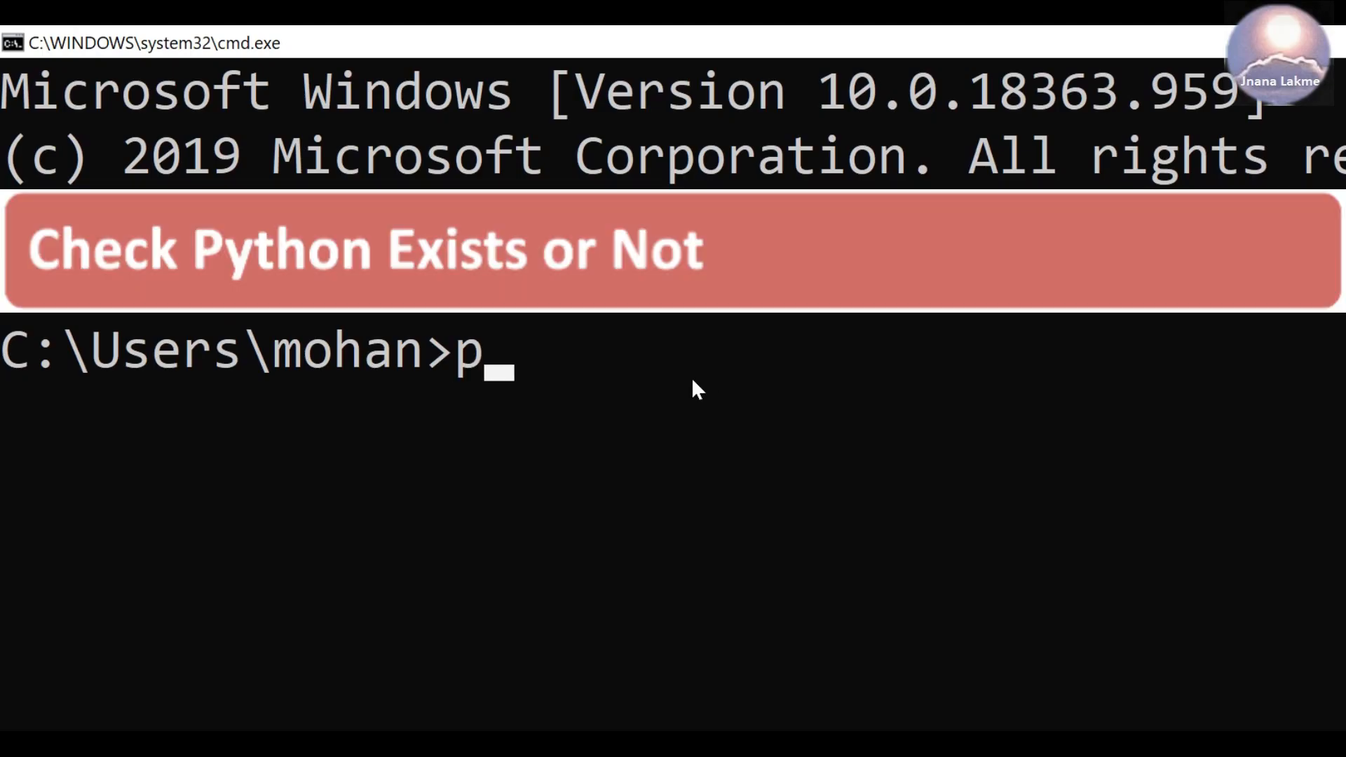
type("ython")
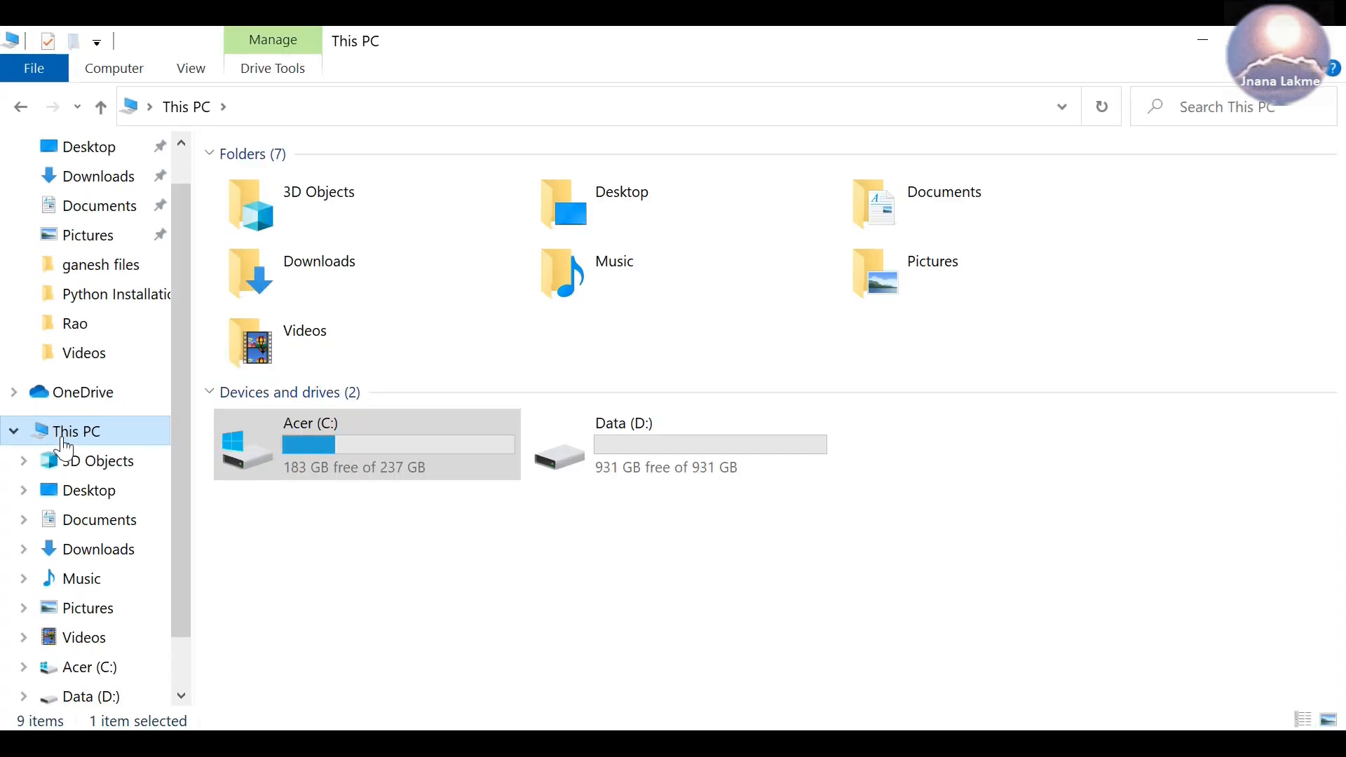
mouse_move(129, 439)
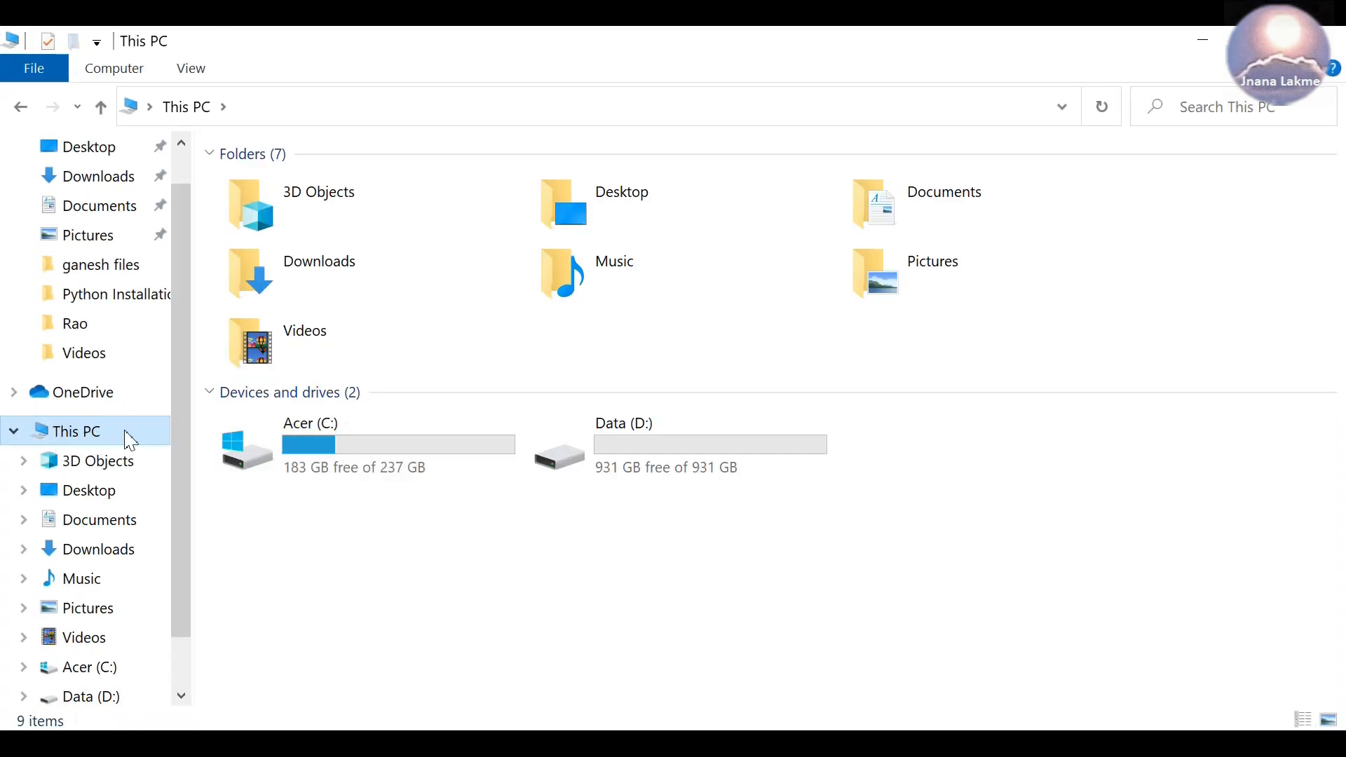
right_click(75, 431)
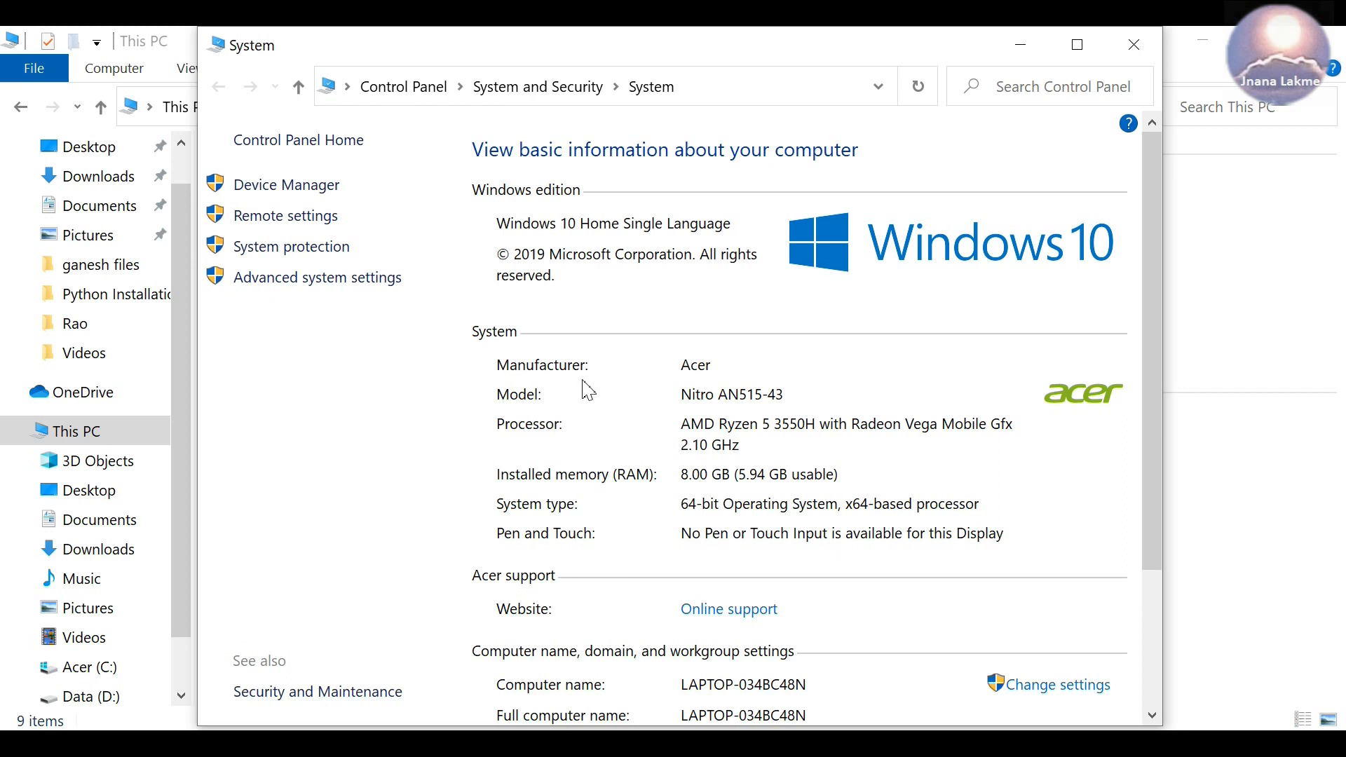
mouse_move(696, 489)
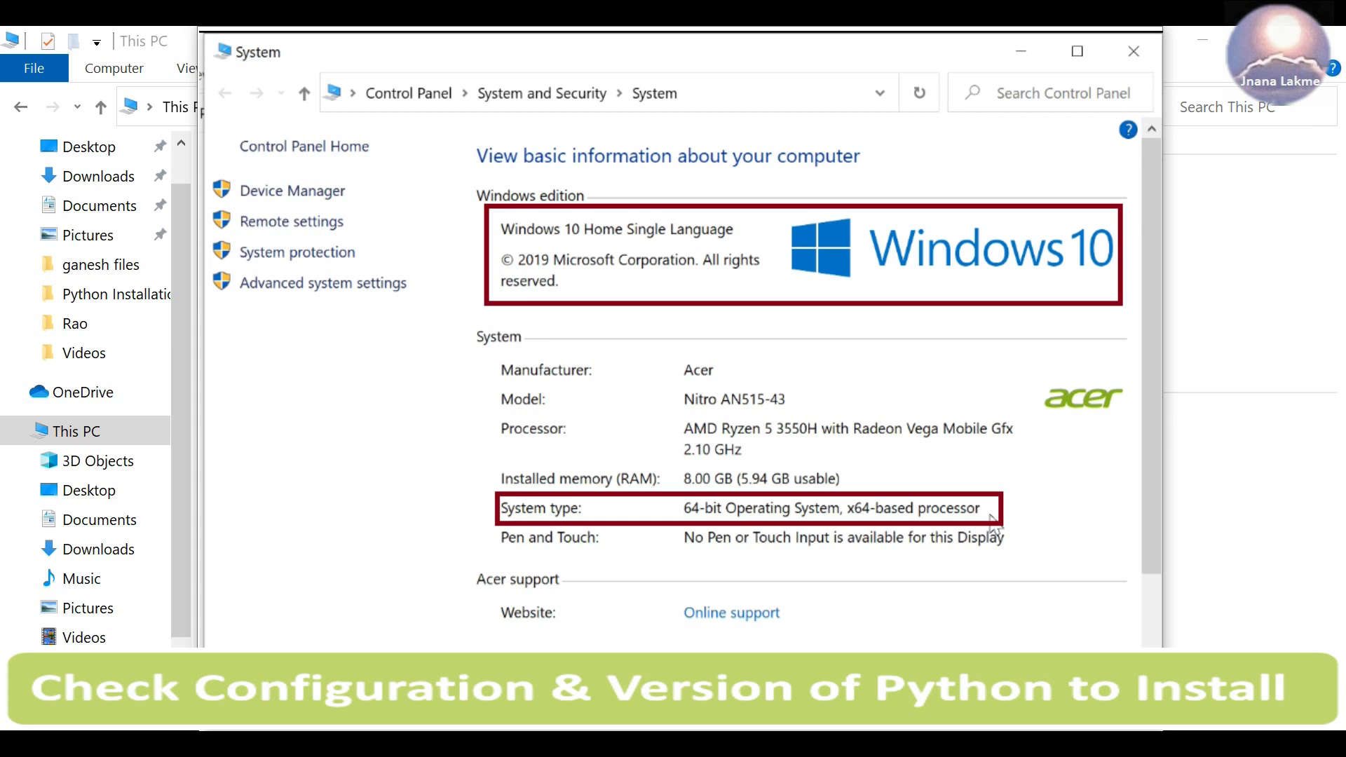
scroll("down", 3)
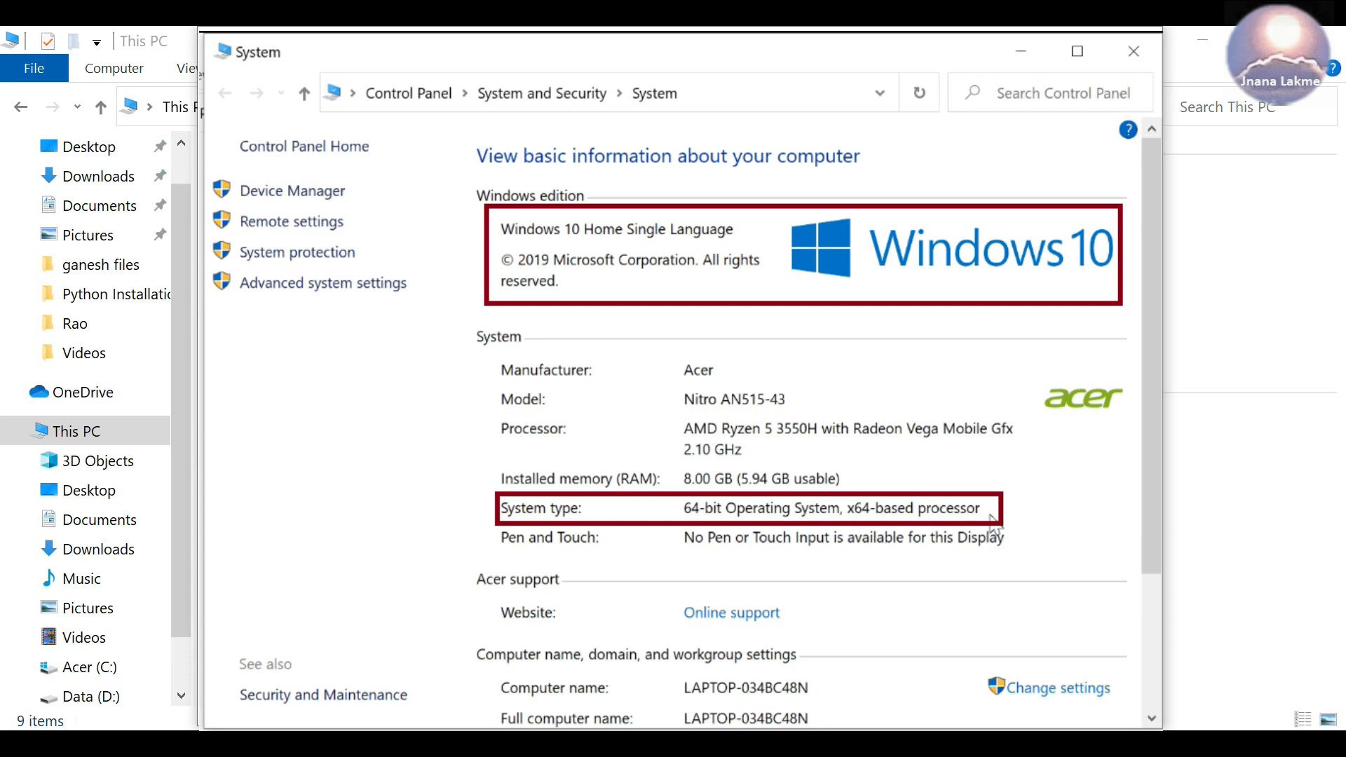
mouse_move(1166, 335)
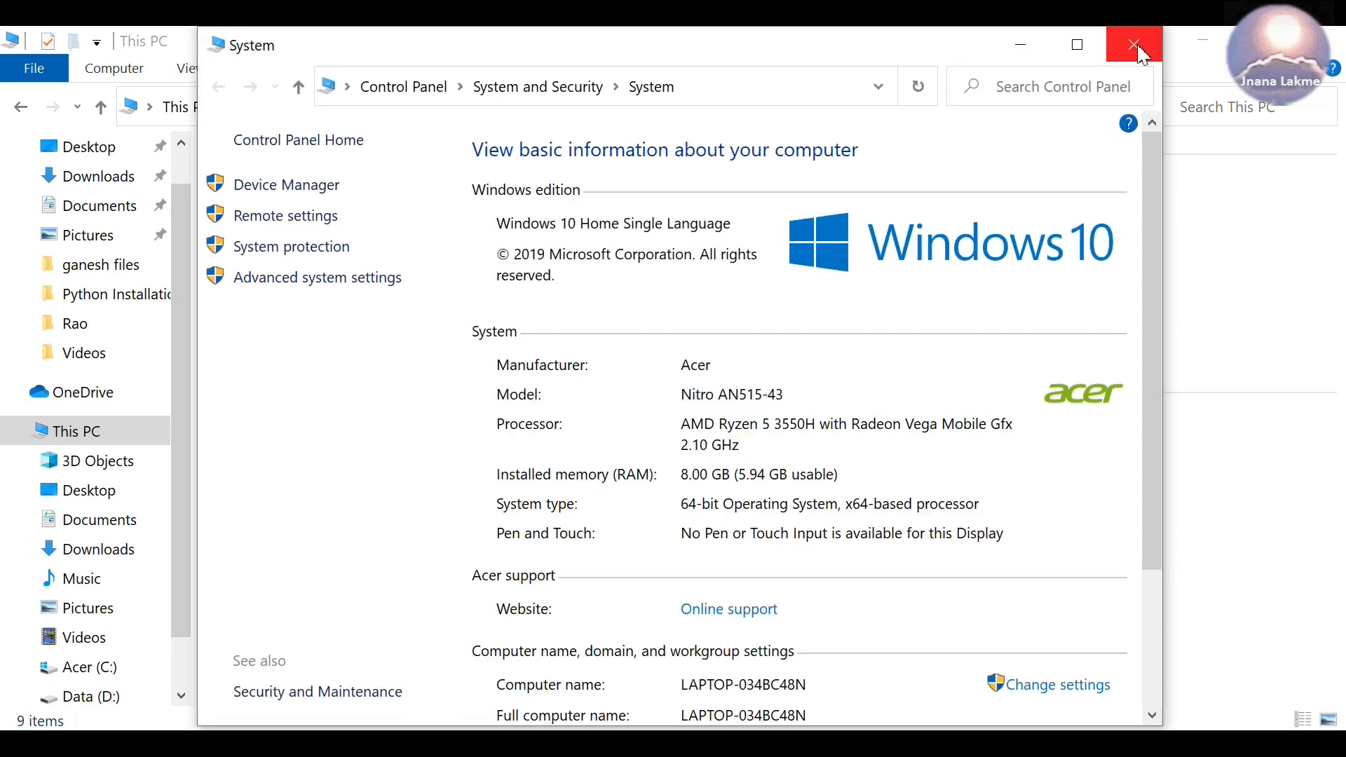
left_click(1133, 43)
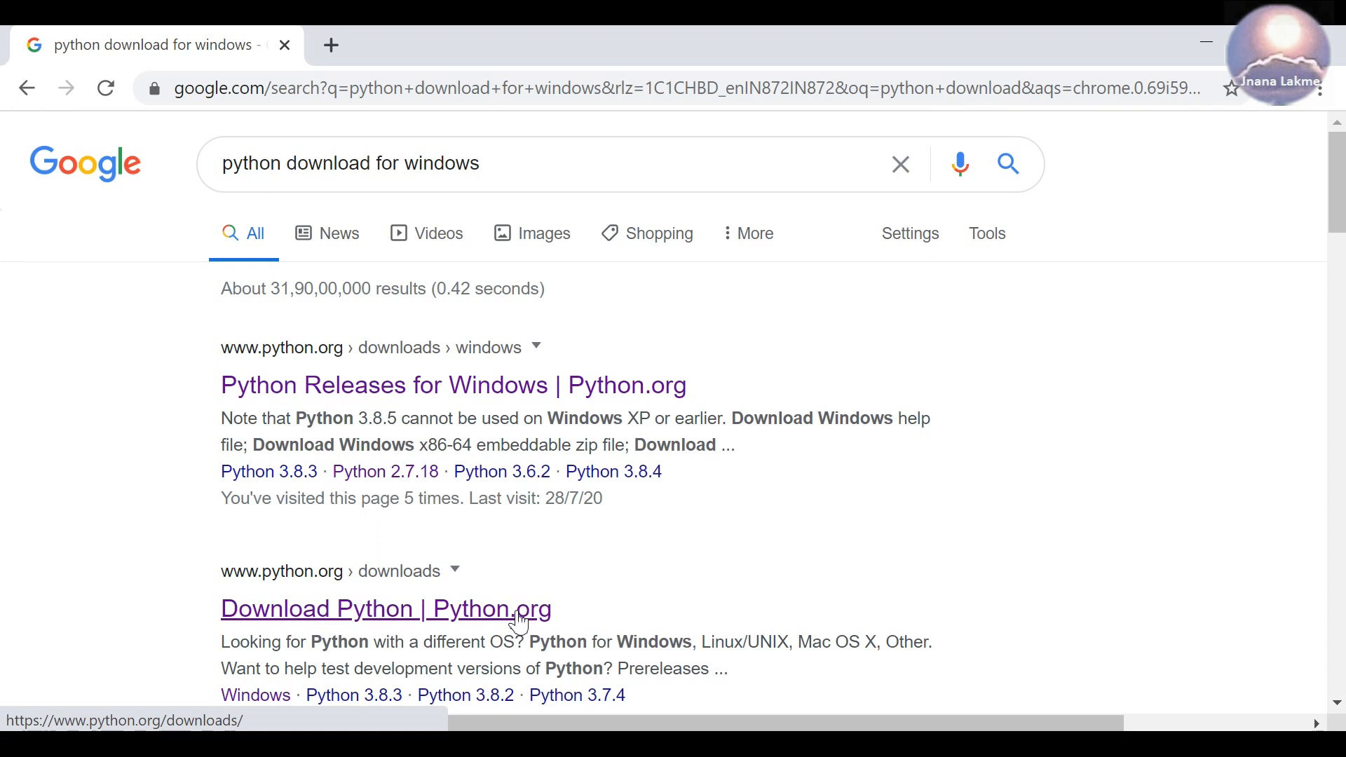
- Follow the 'Download Python | Python.org' result to the official downloads page
left_click(385, 608)
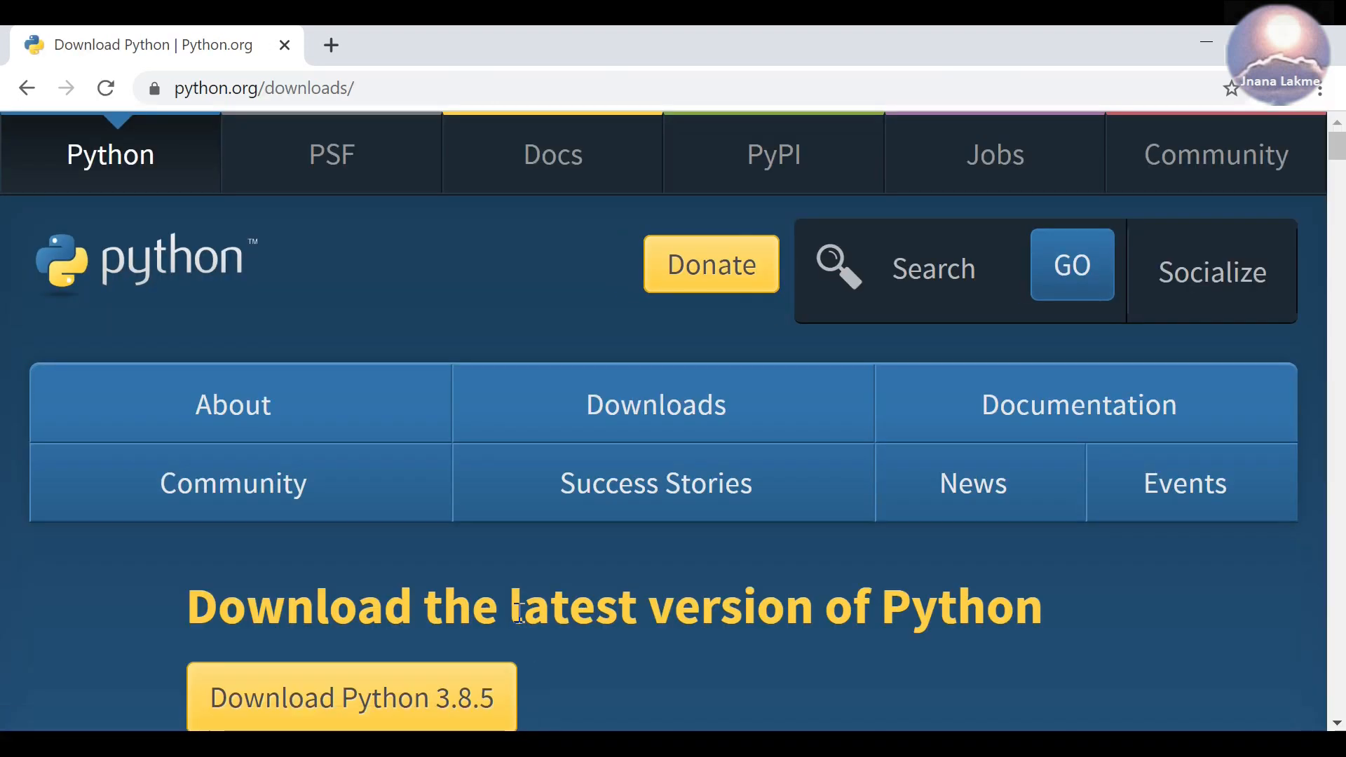
mouse_move(767, 663)
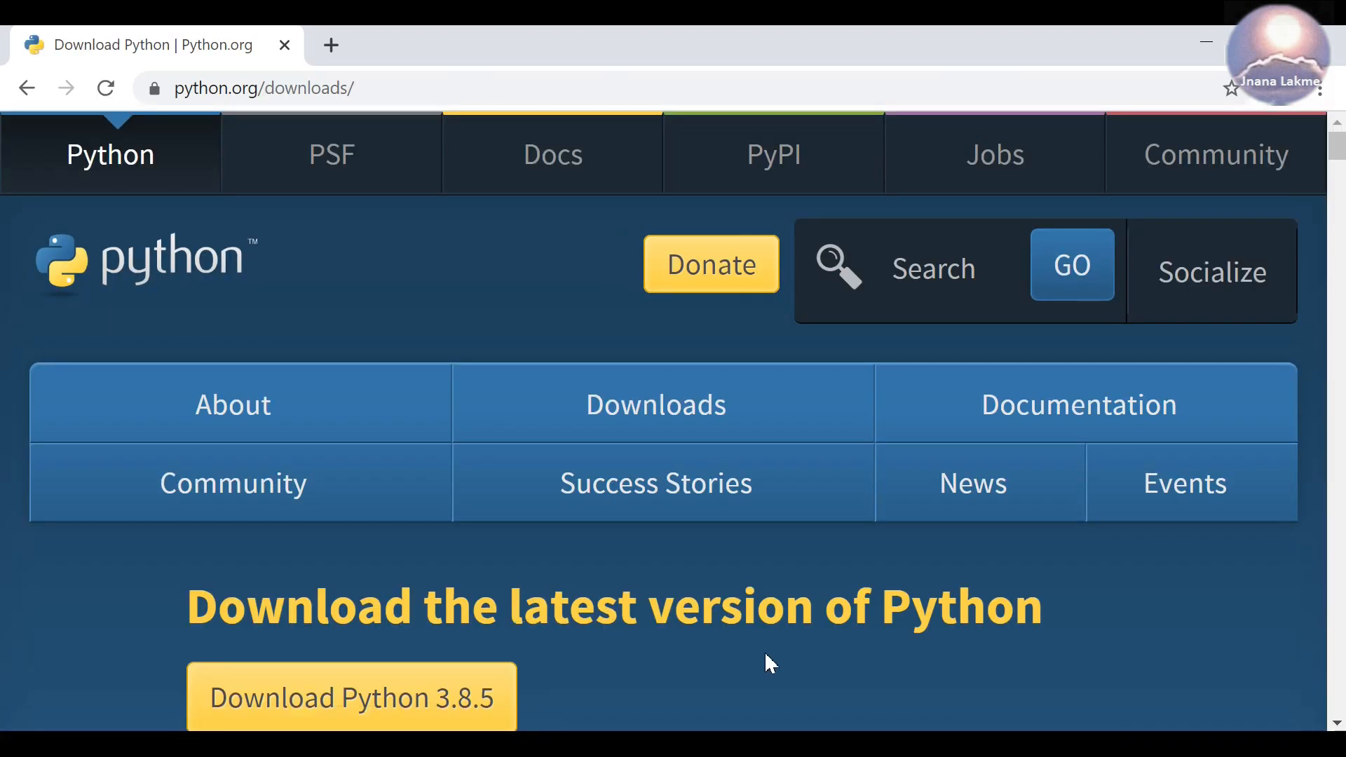
scroll("down", 3)
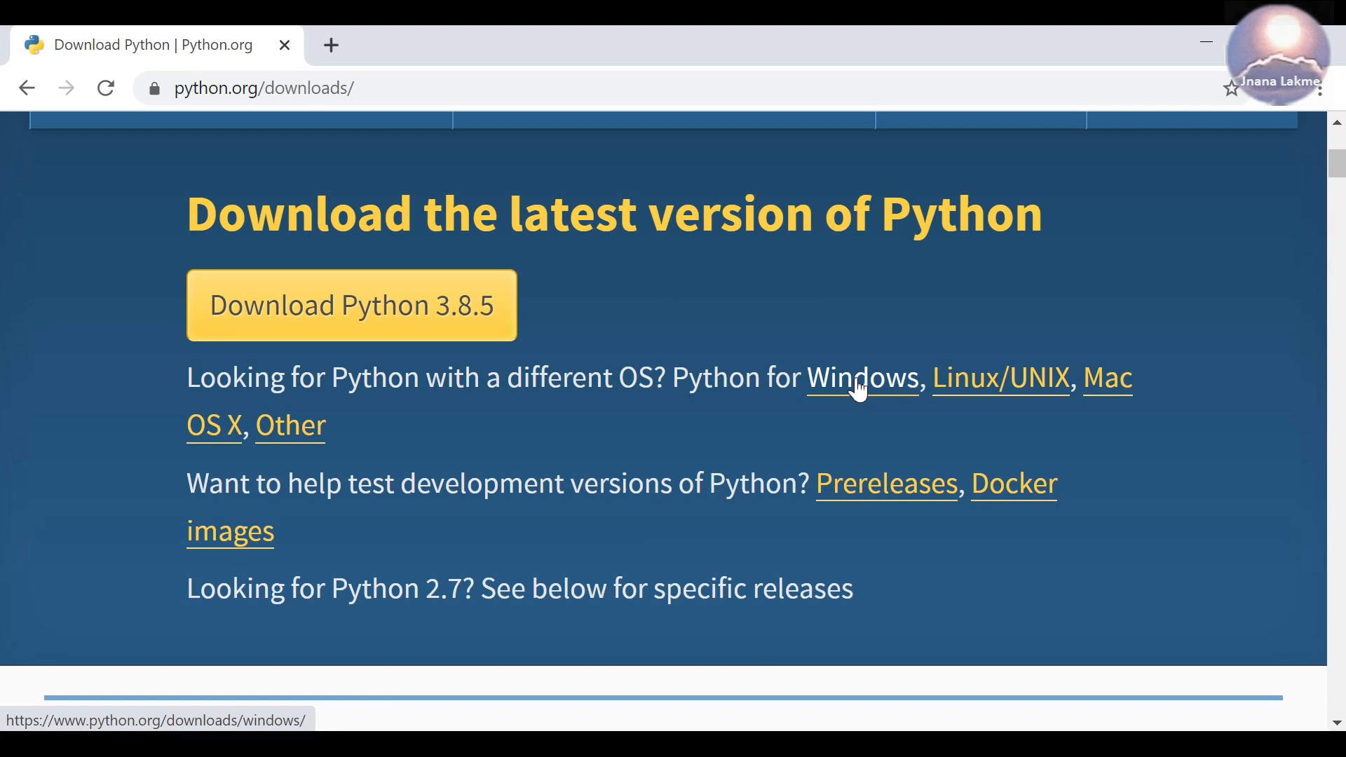
- Go to the Windows releases page and scroll to the Stable Releases list
left_click(863, 377)
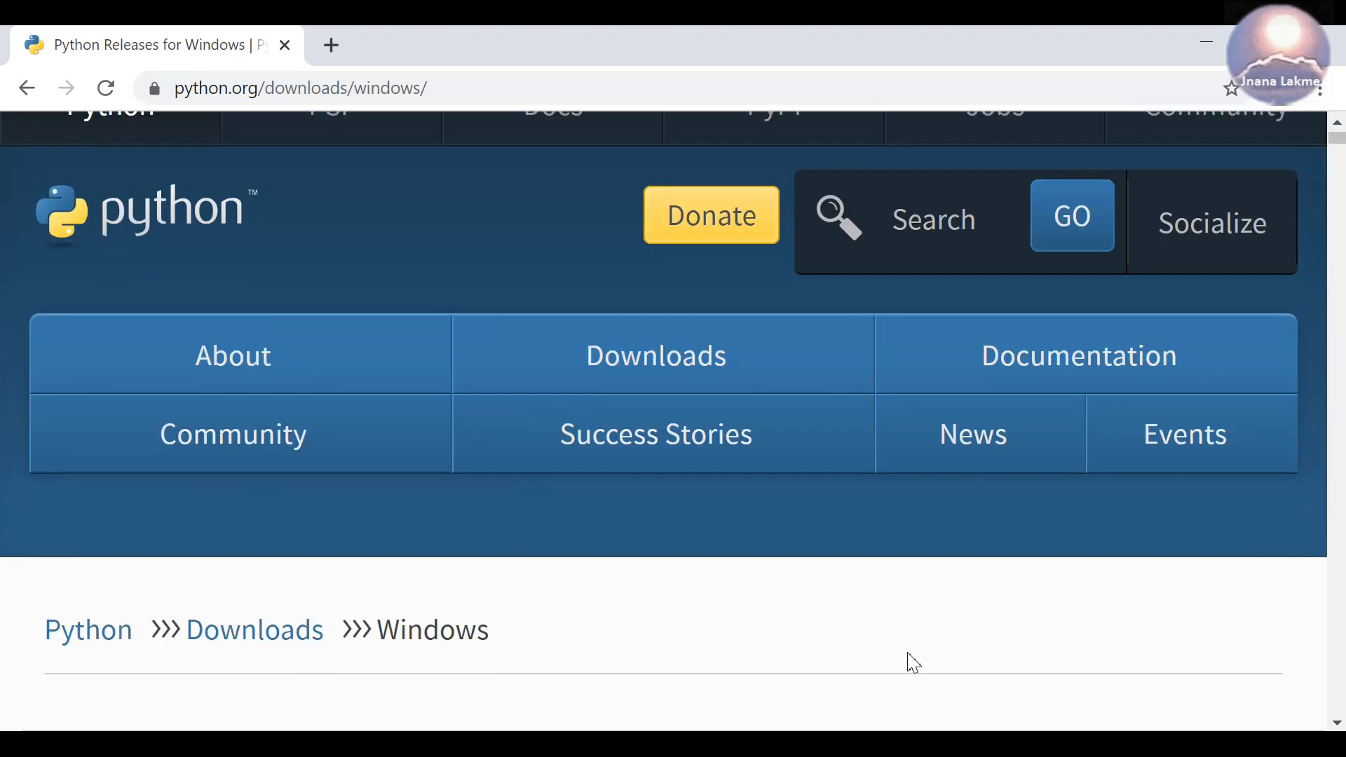
scroll("down", 3)
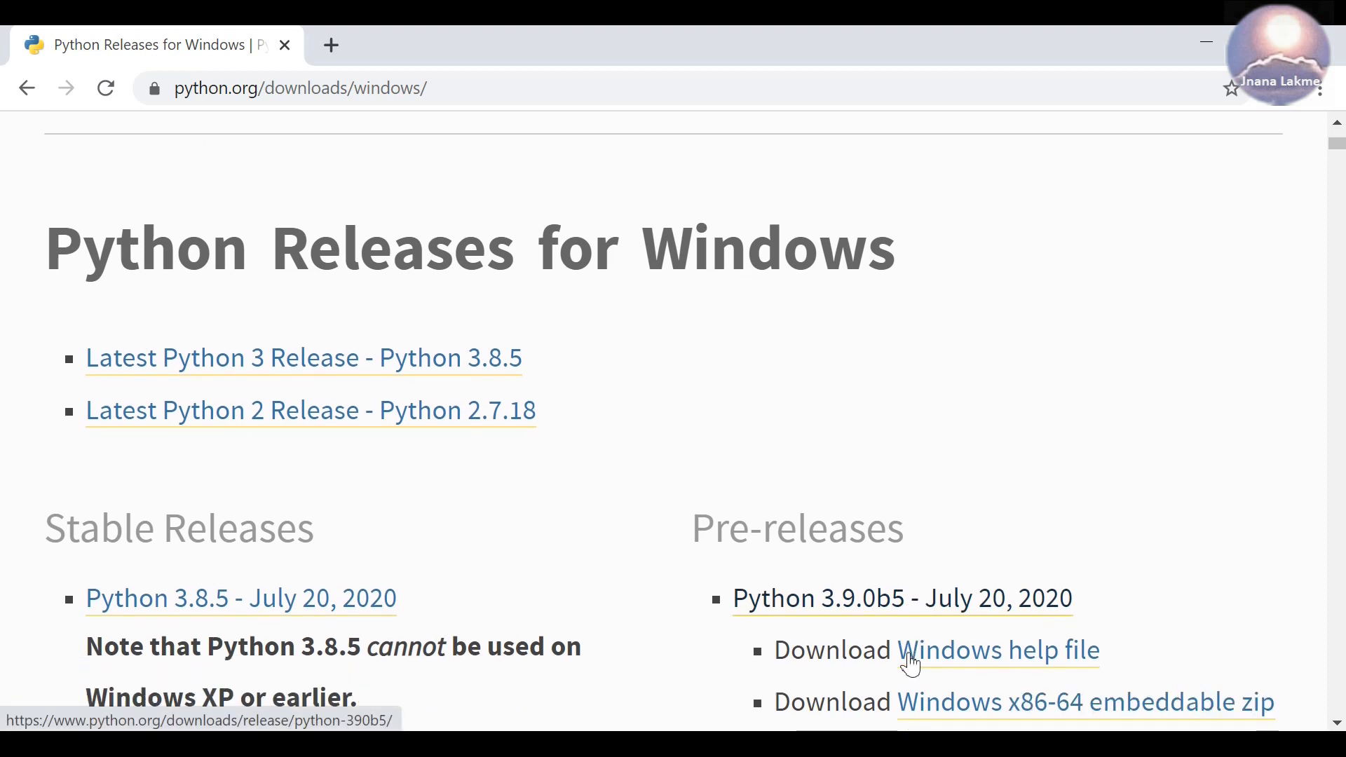
scroll("down", 3)
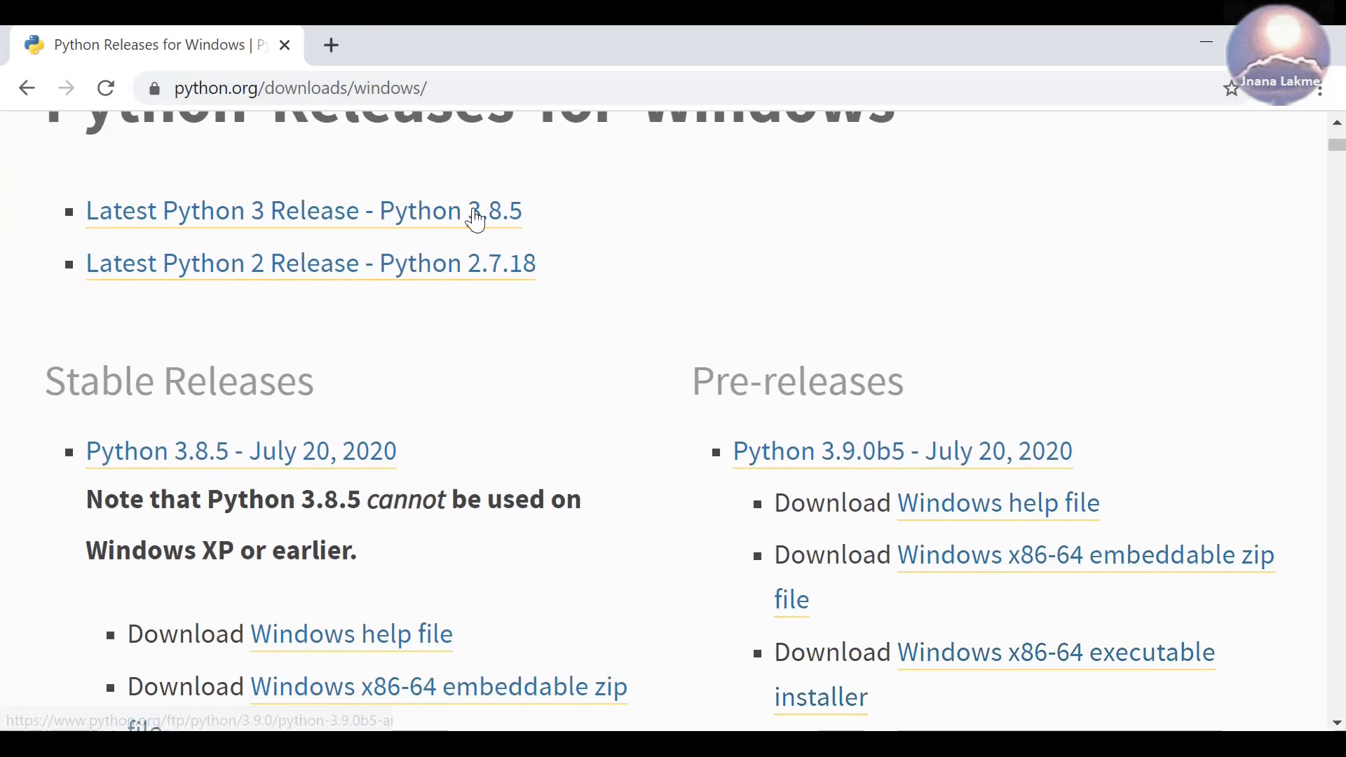
mouse_move(574, 256)
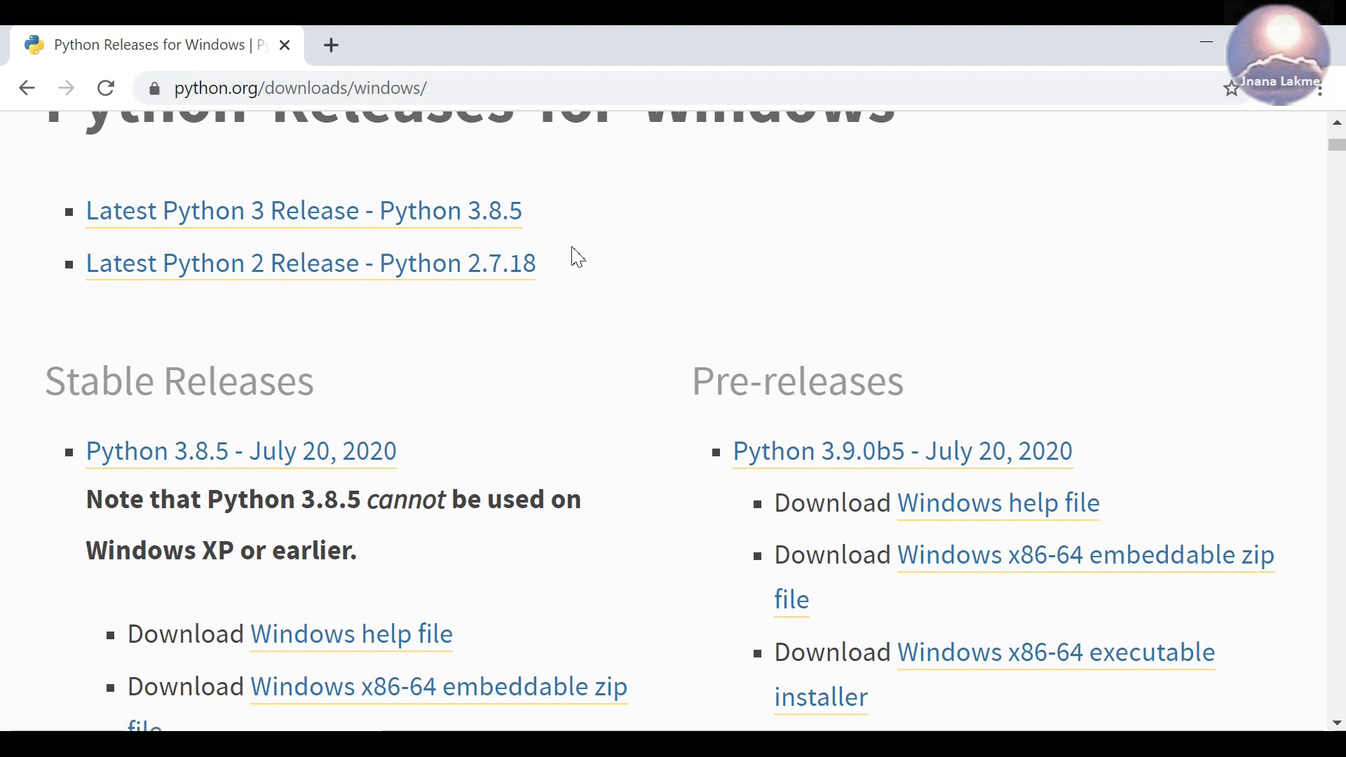
scroll("down", 3)
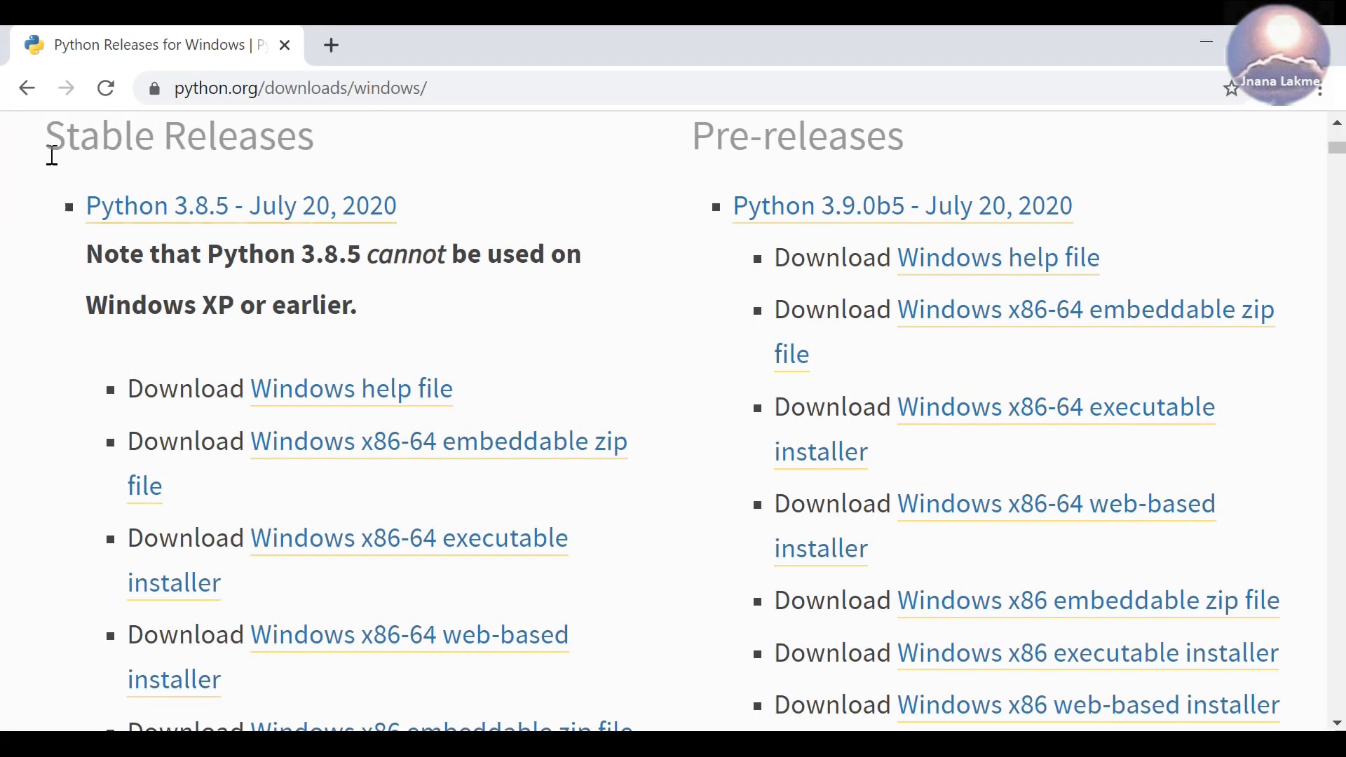
double_click(178, 137)
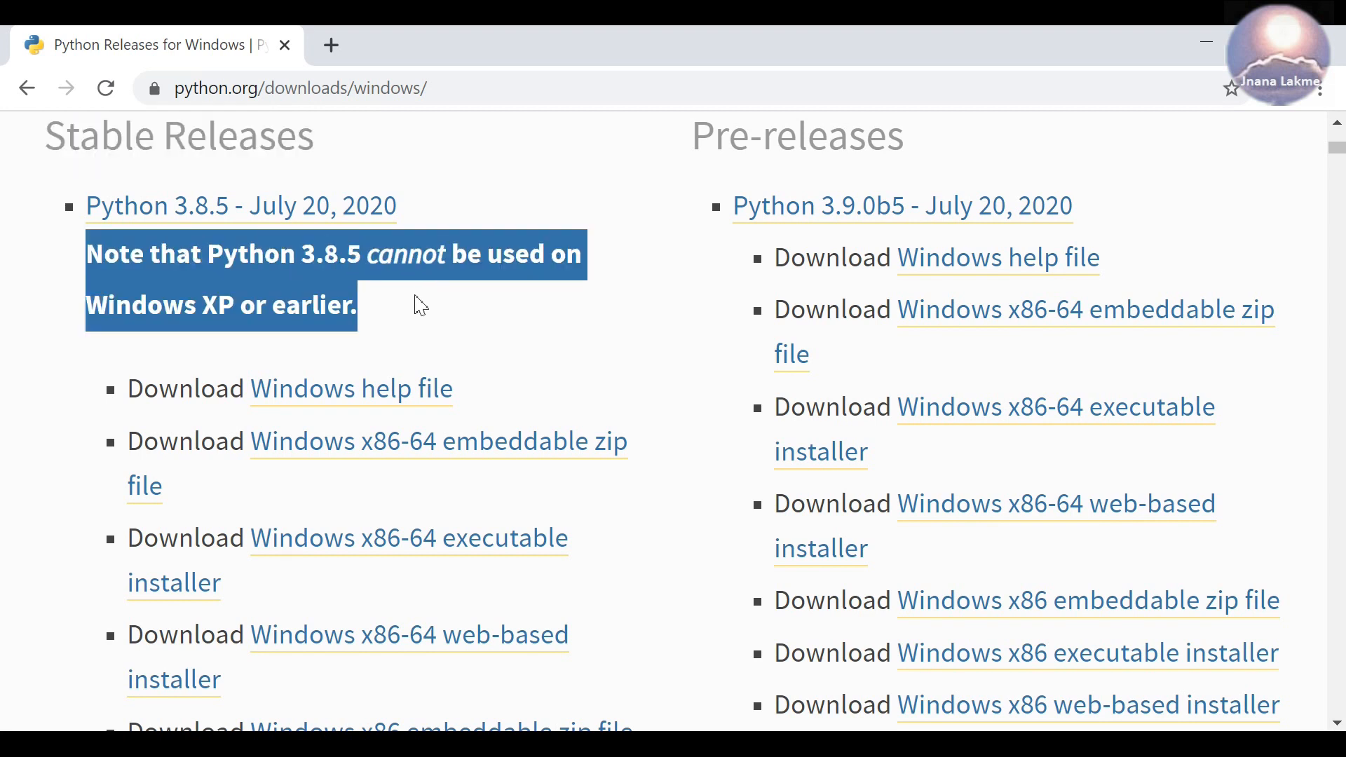
left_click(547, 334)
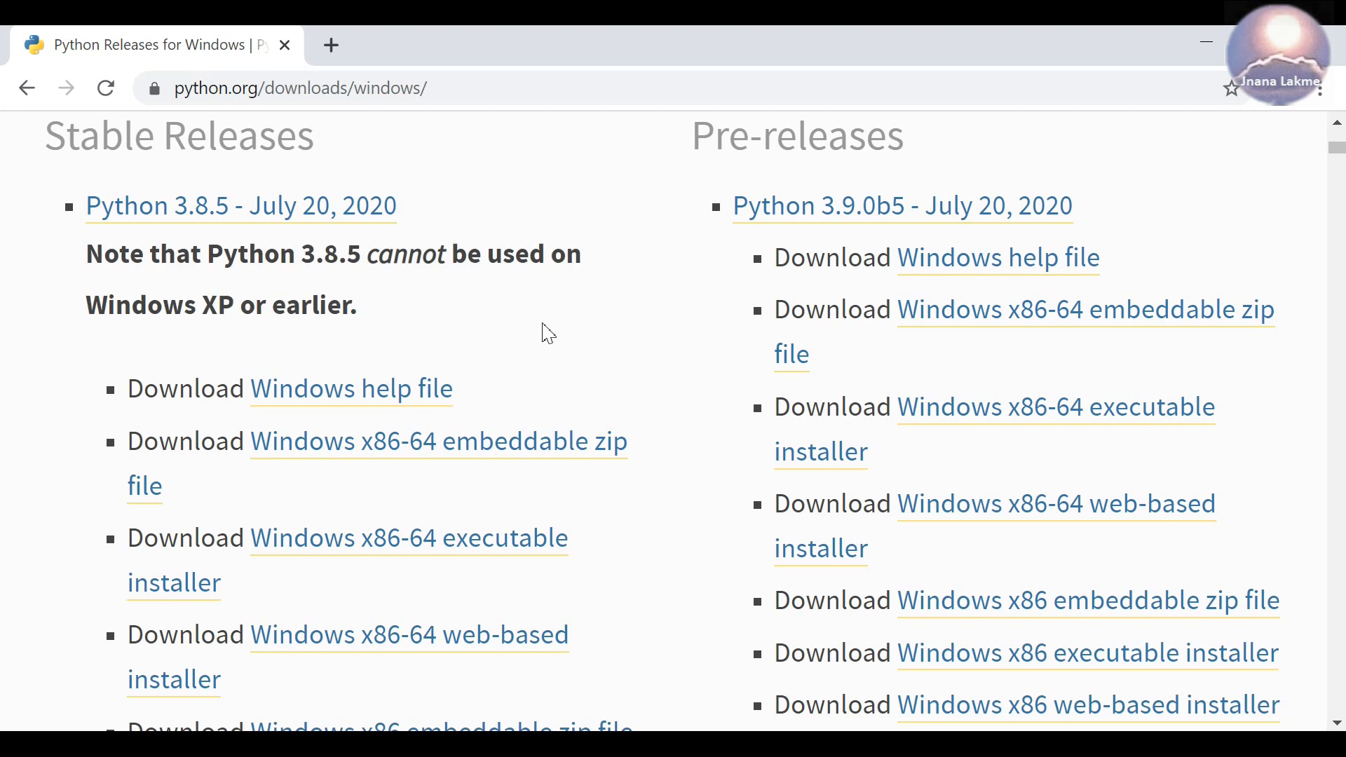
mouse_move(446, 549)
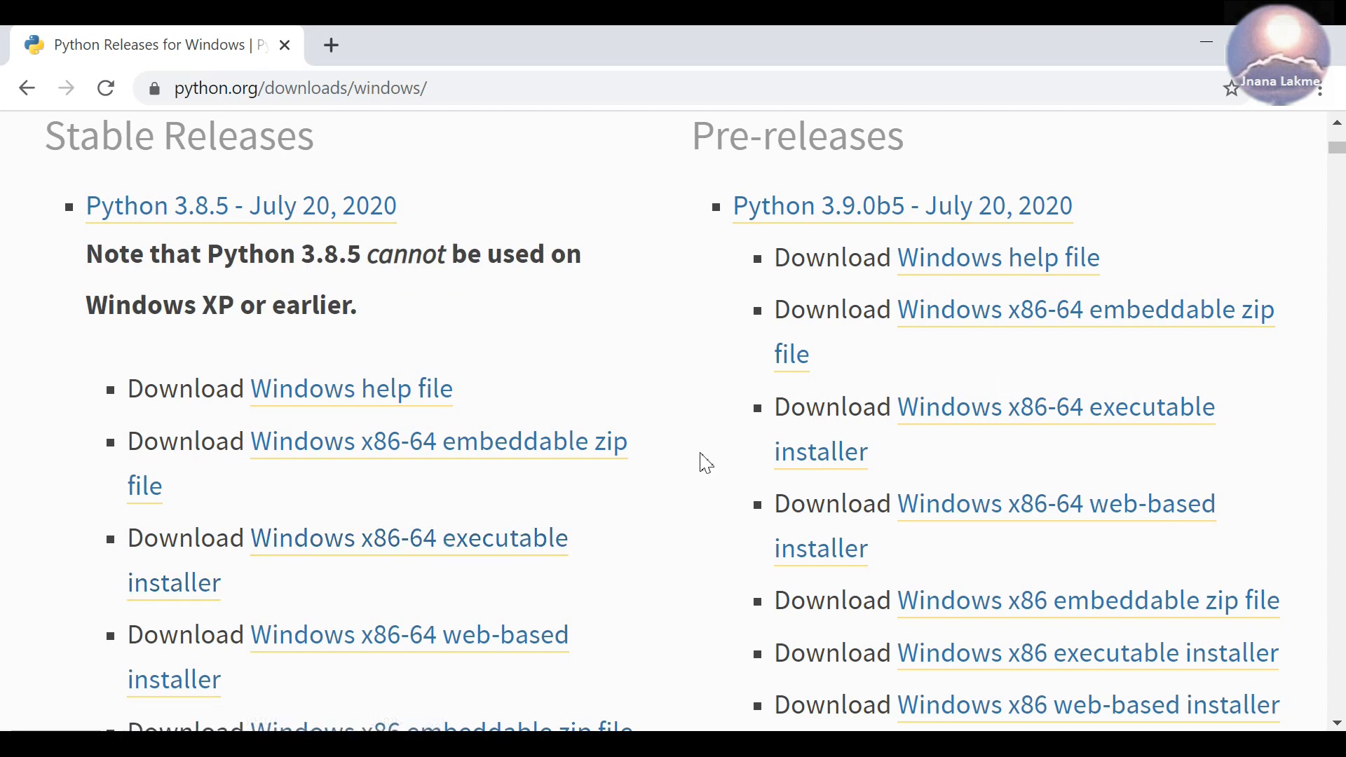
scroll("down", 3)
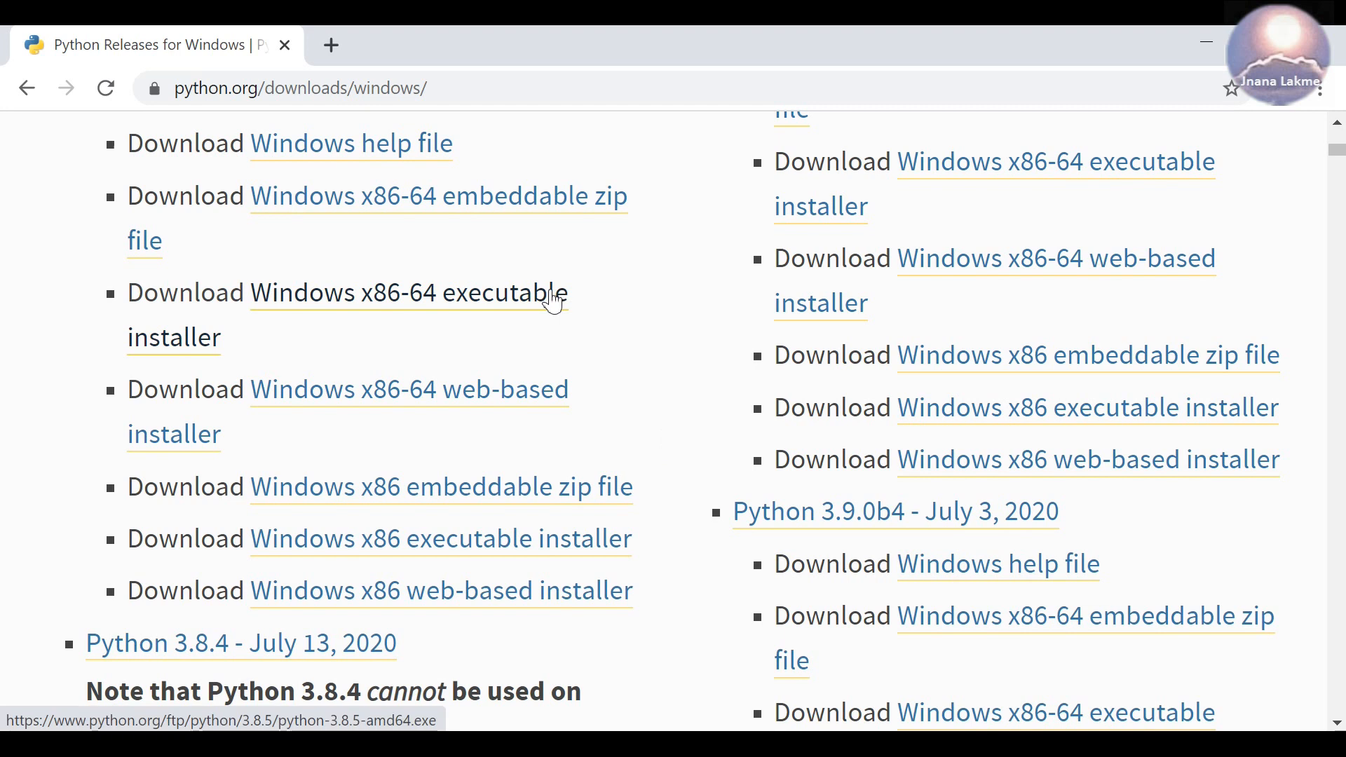
mouse_move(502, 550)
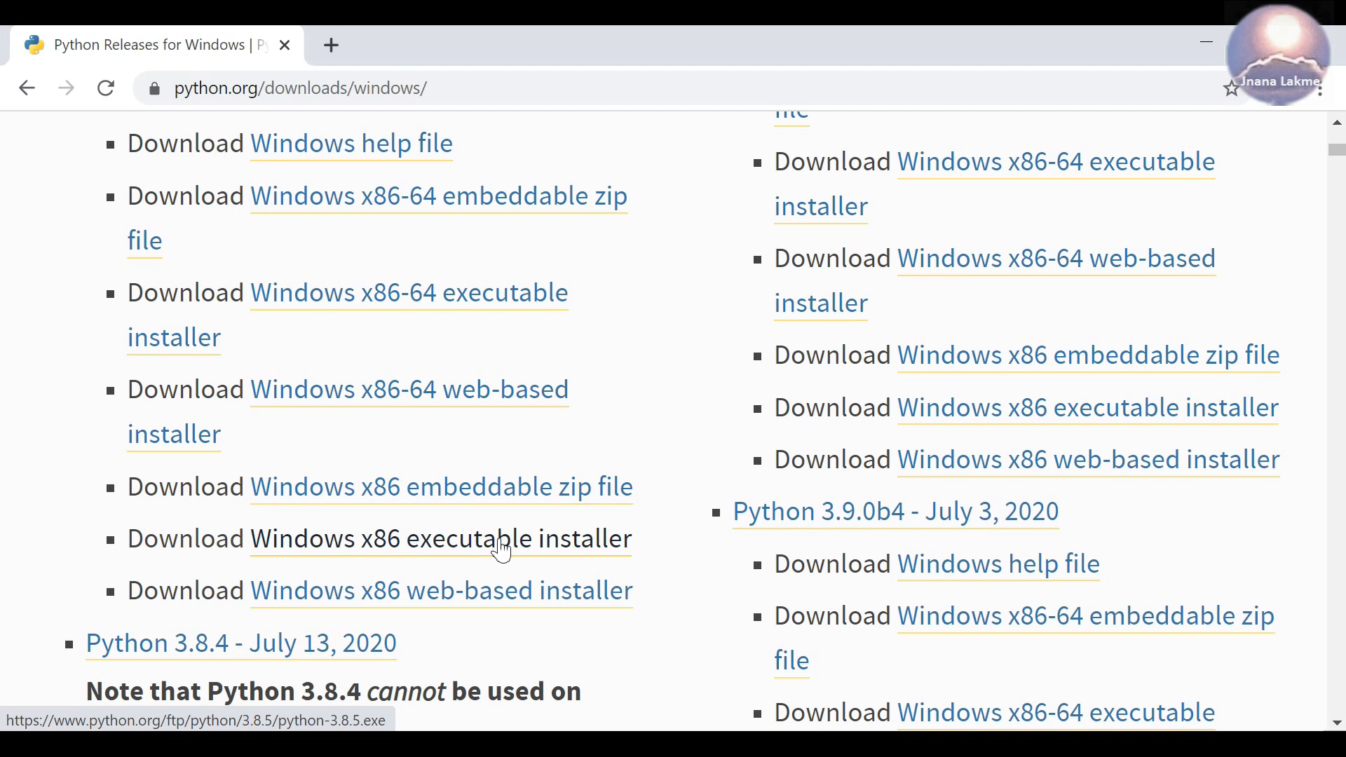
mouse_move(473, 549)
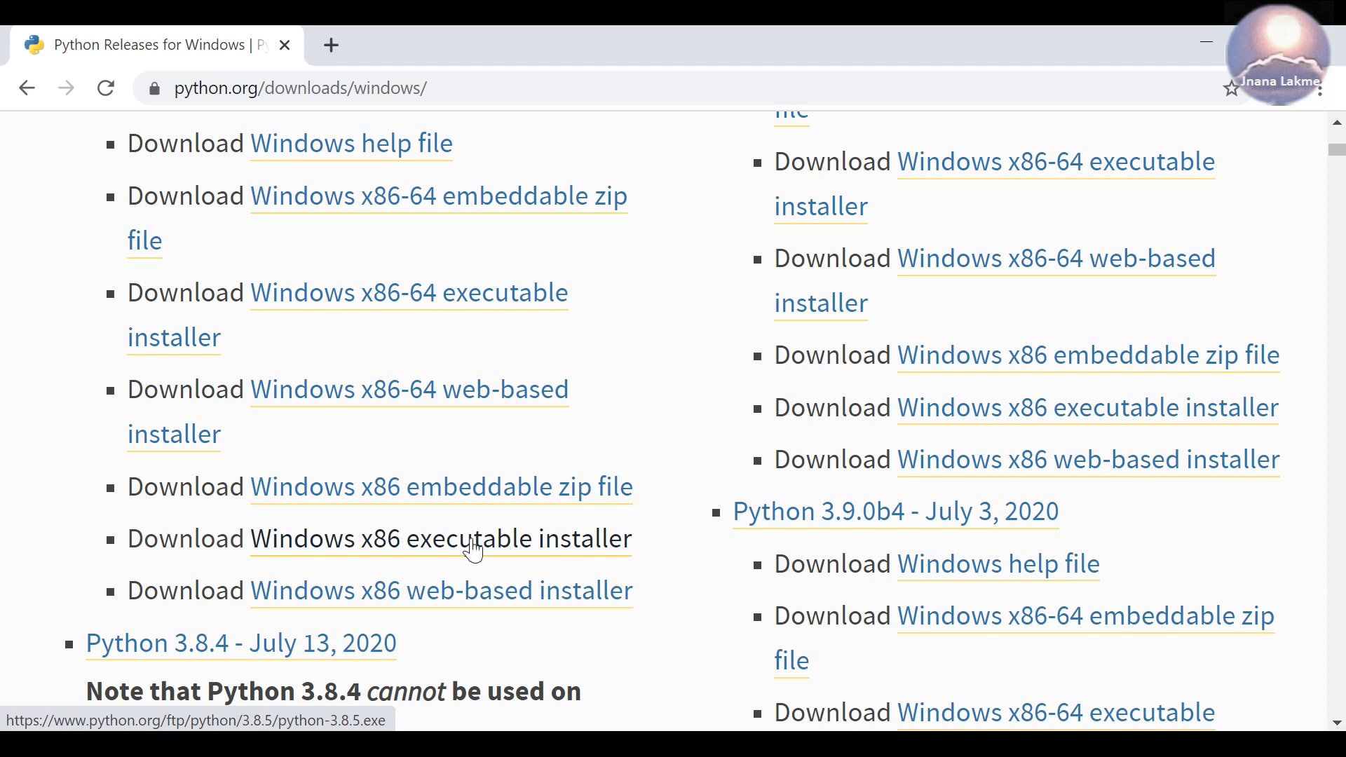
mouse_move(467, 307)
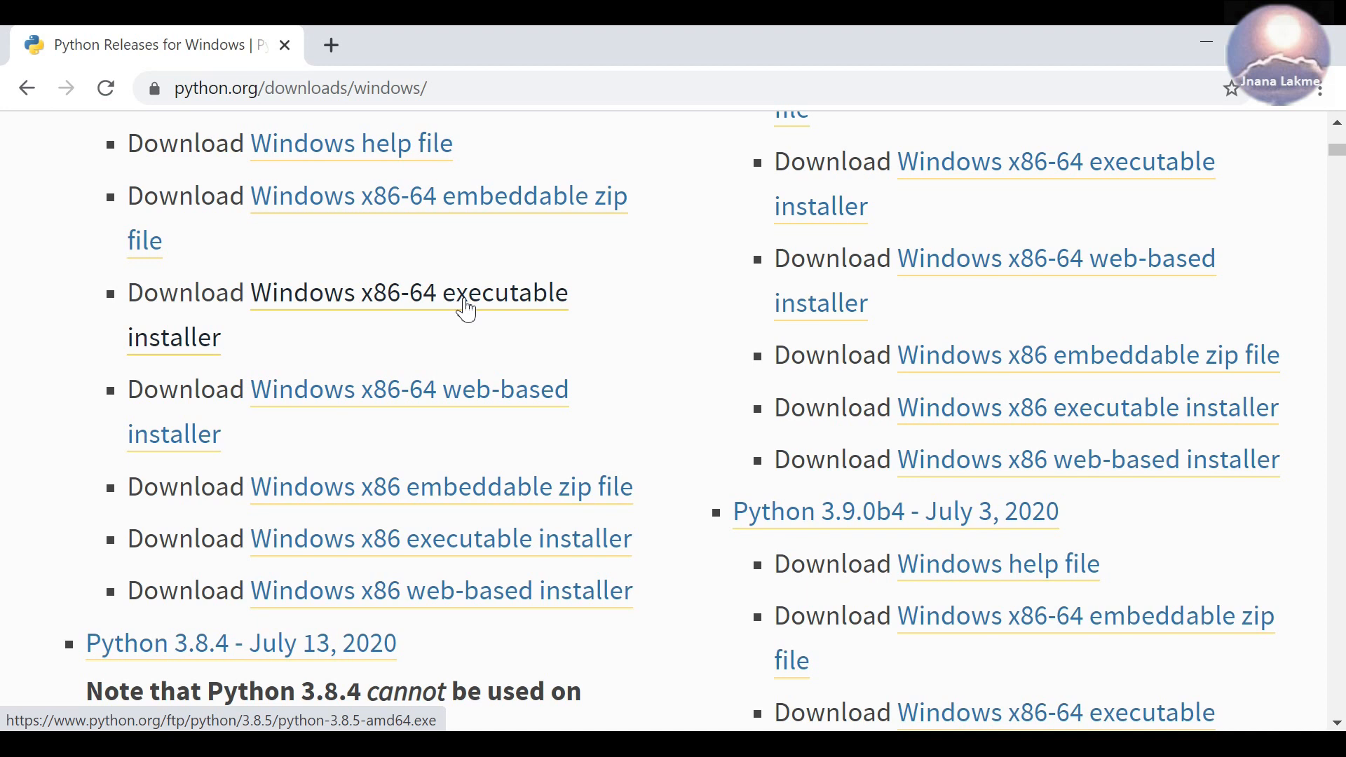
- Download the Windows x86-64 executable installer for Python 3.8.5
left_click(410, 293)
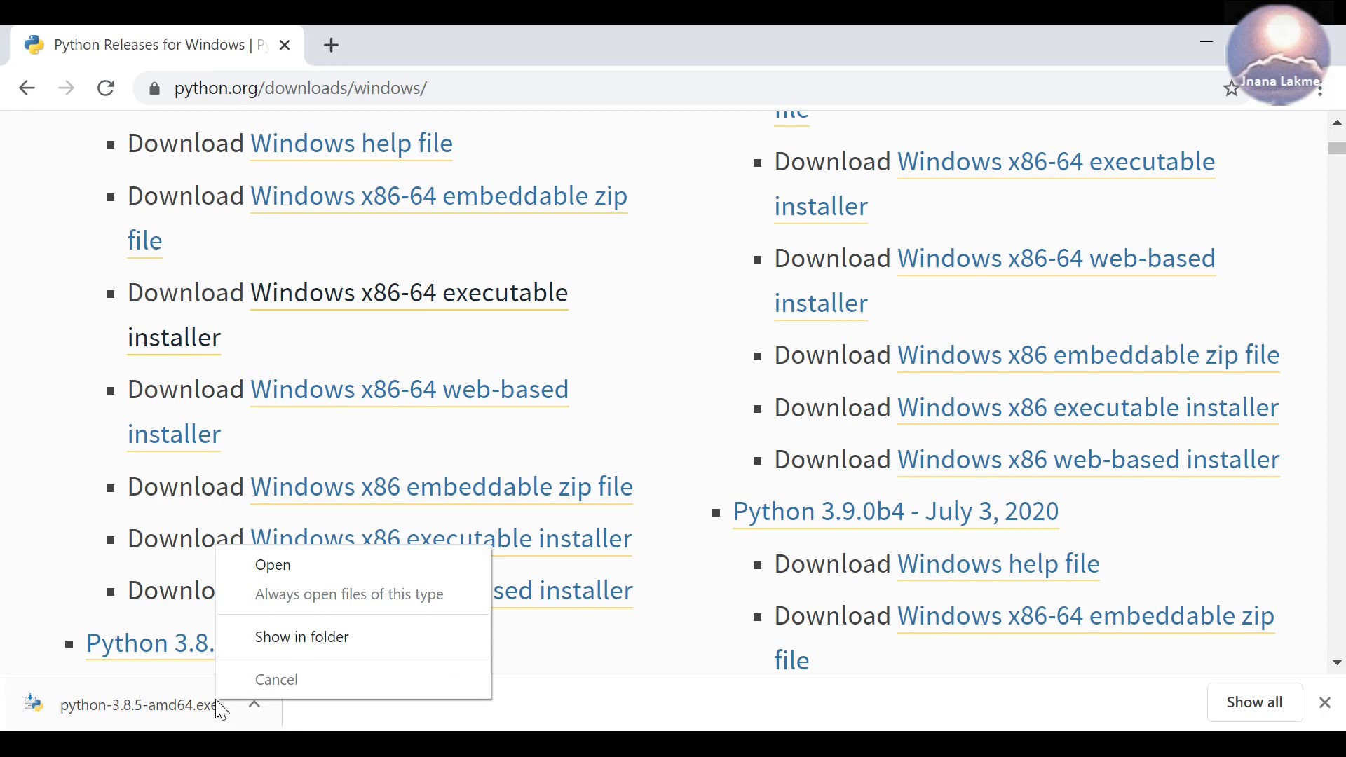
- Run python-3.8.5-amd64.exe from Downloads to bring up the setup wizard
left_click(301, 637)
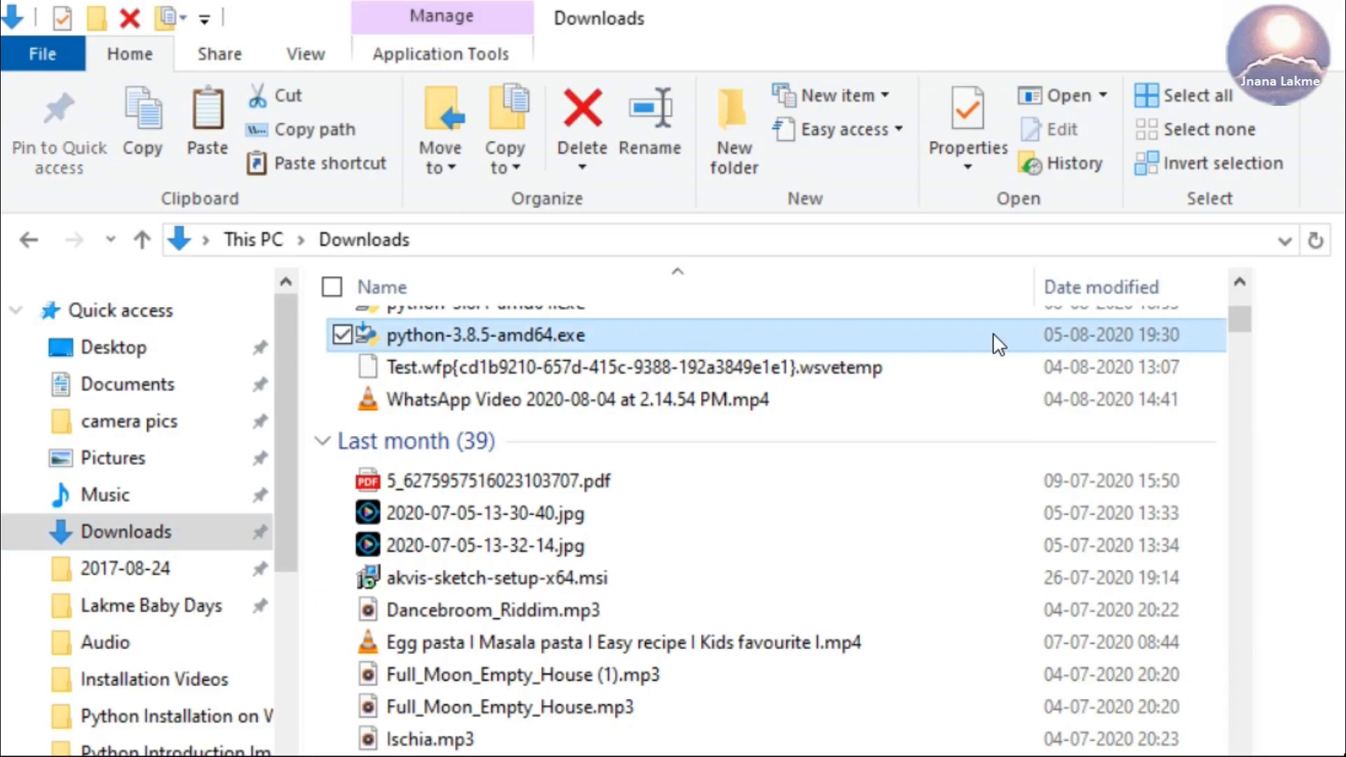
right_click(485, 335)
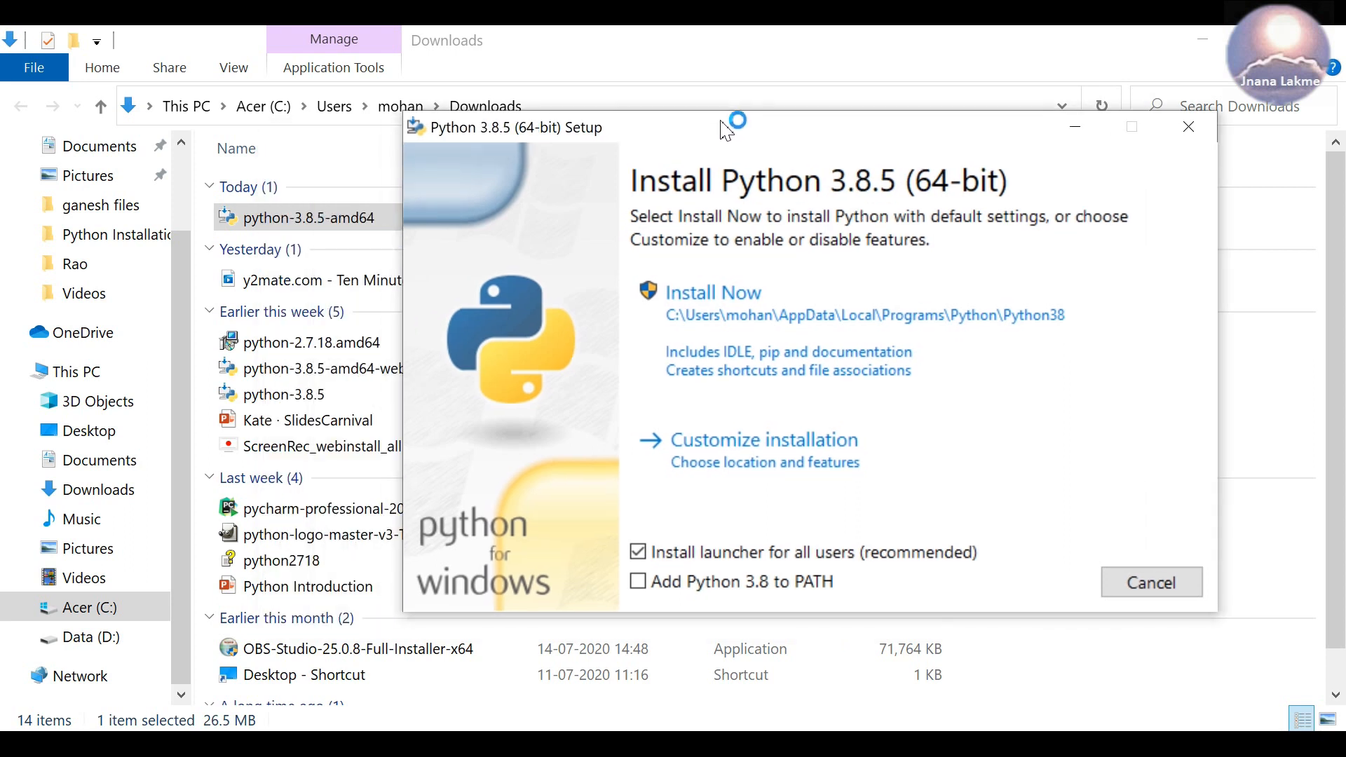
- Tick 'Add Python 3.8 to PATH' on the first setup page
left_click(637, 580)
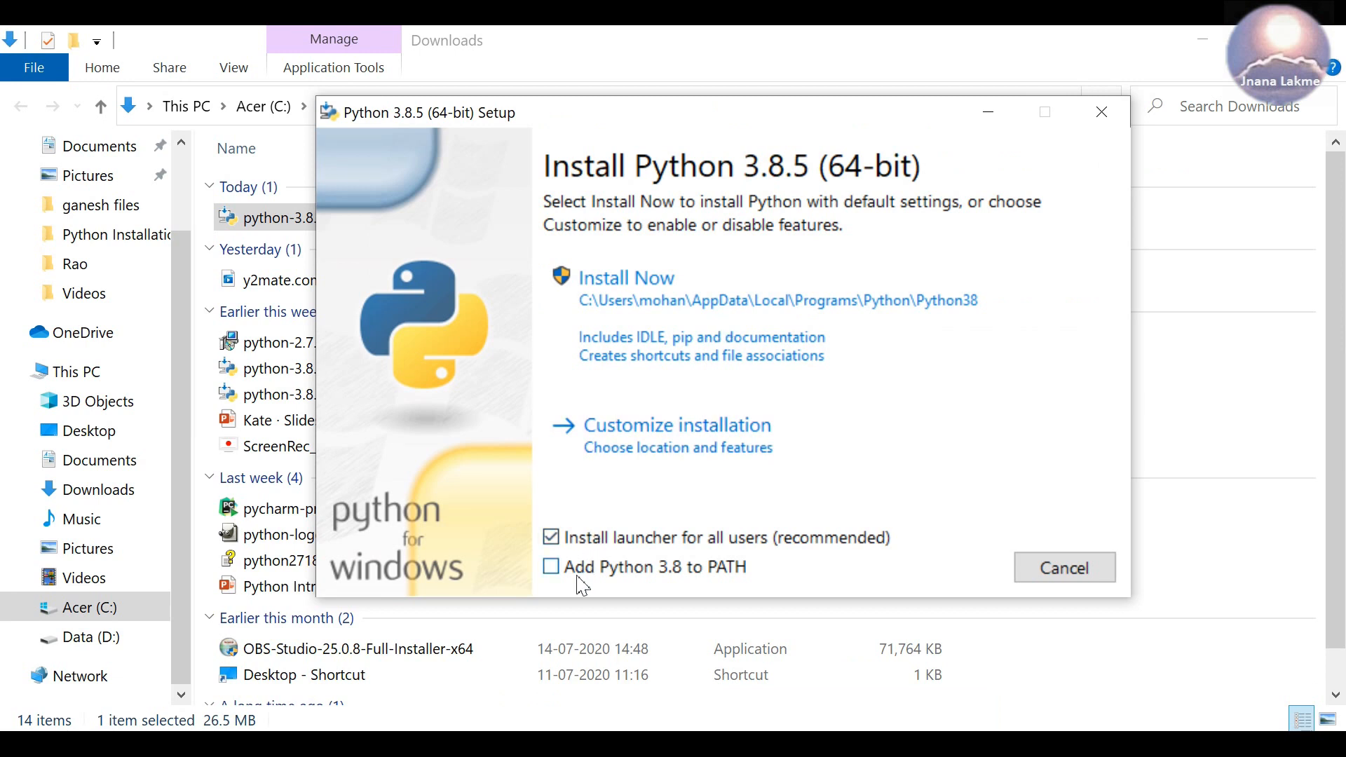
left_click(551, 568)
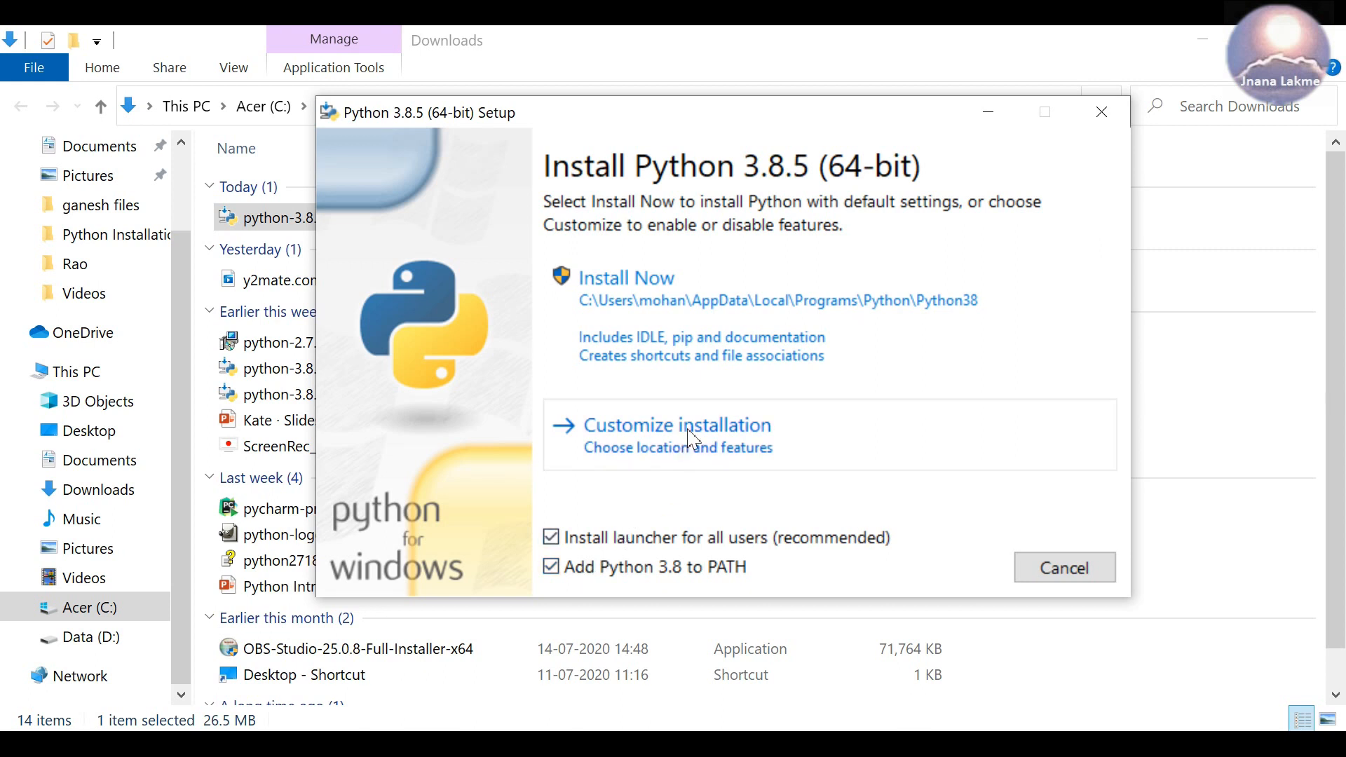
- Customize with all optional features, install for all users into C:\Program Files\Python38, and start the install
left_click(678, 426)
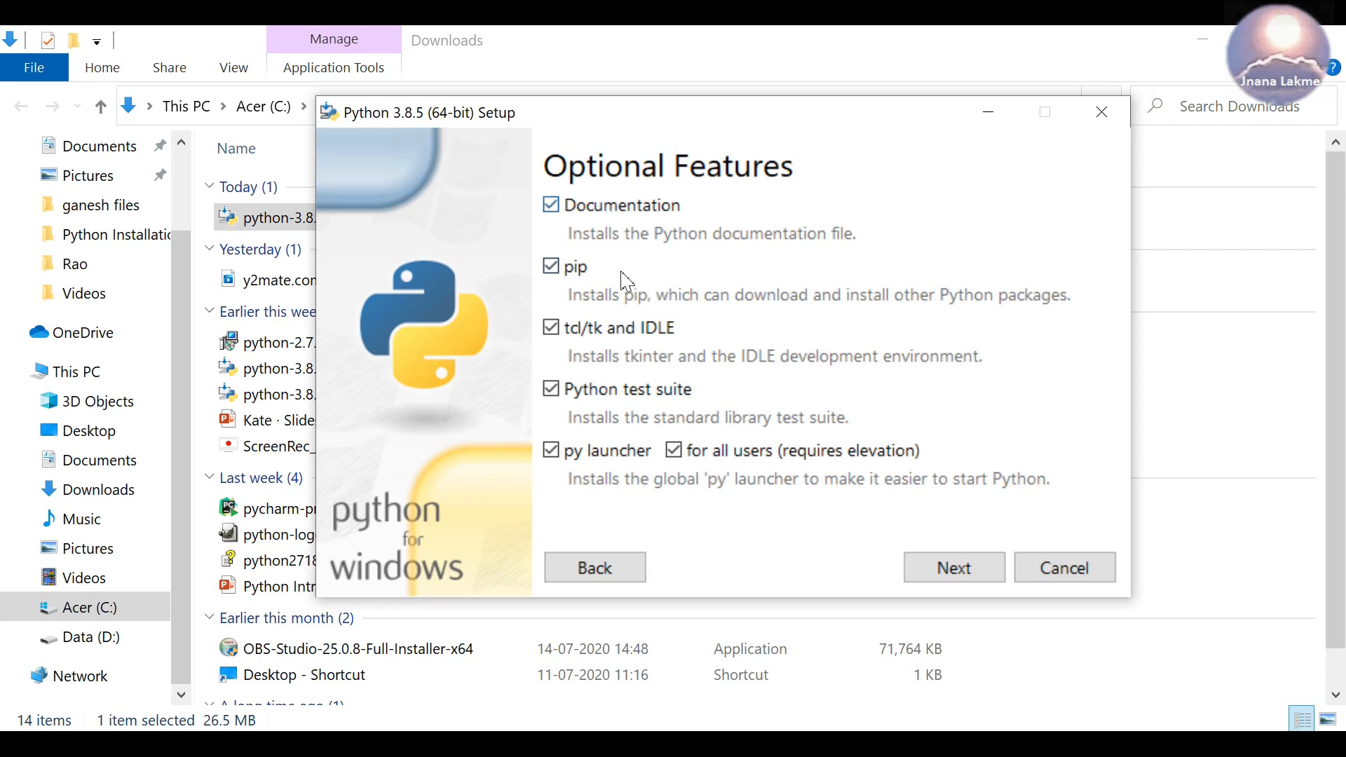
mouse_move(923, 554)
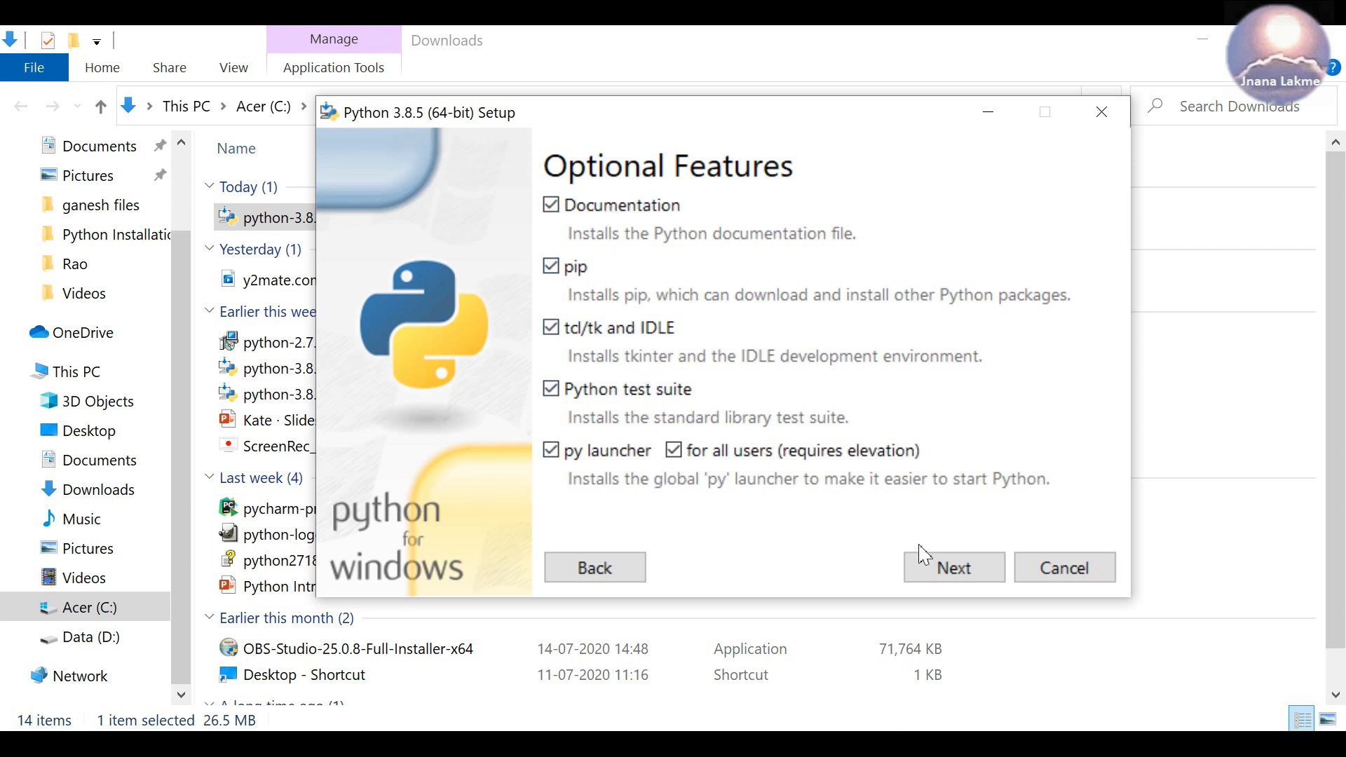
left_click(952, 568)
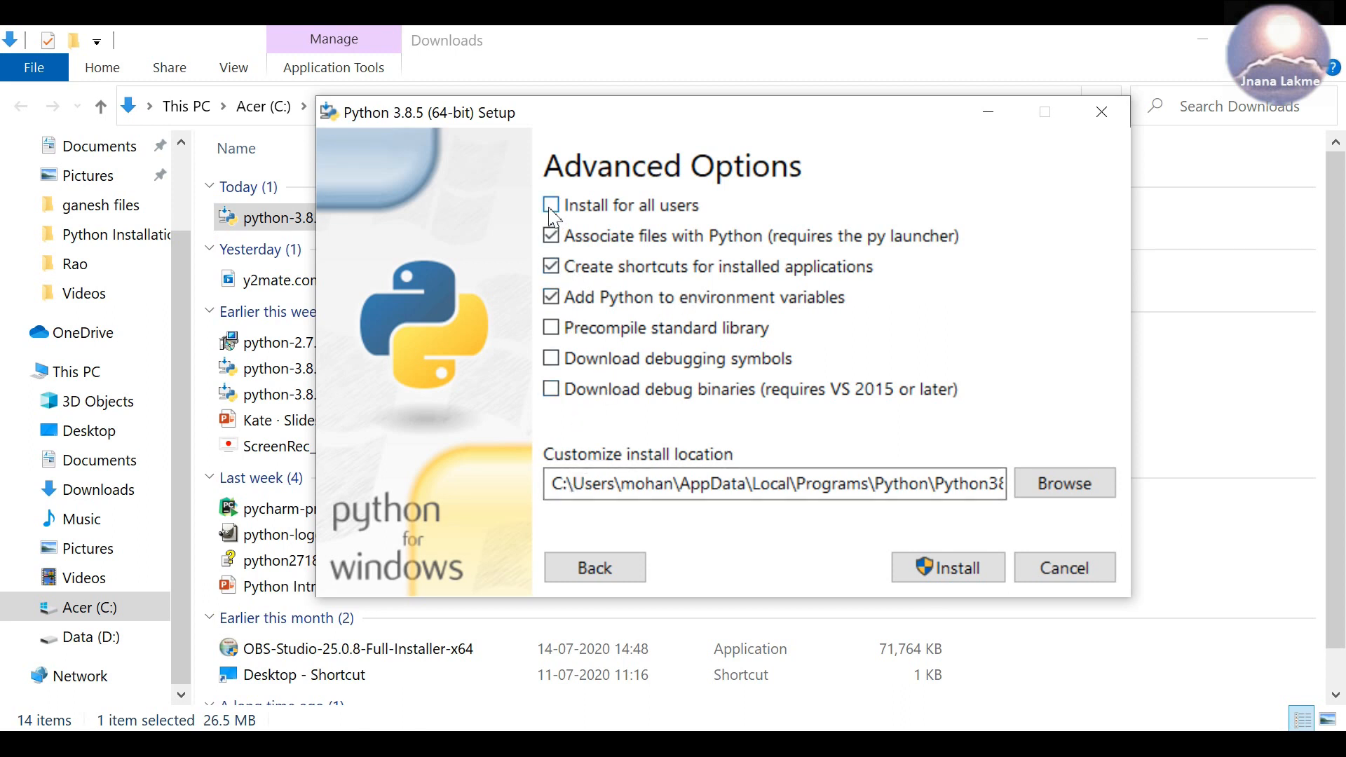
left_click(553, 205)
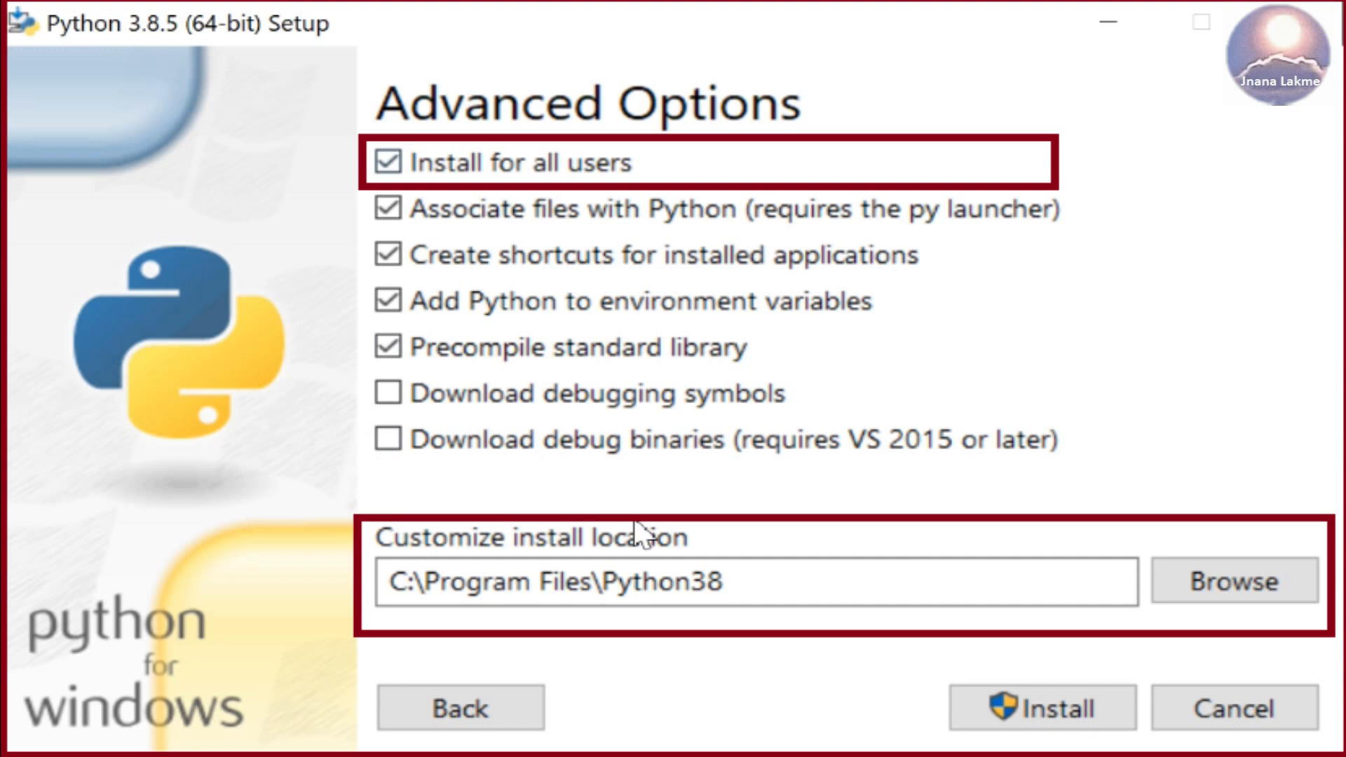
left_click(552, 205)
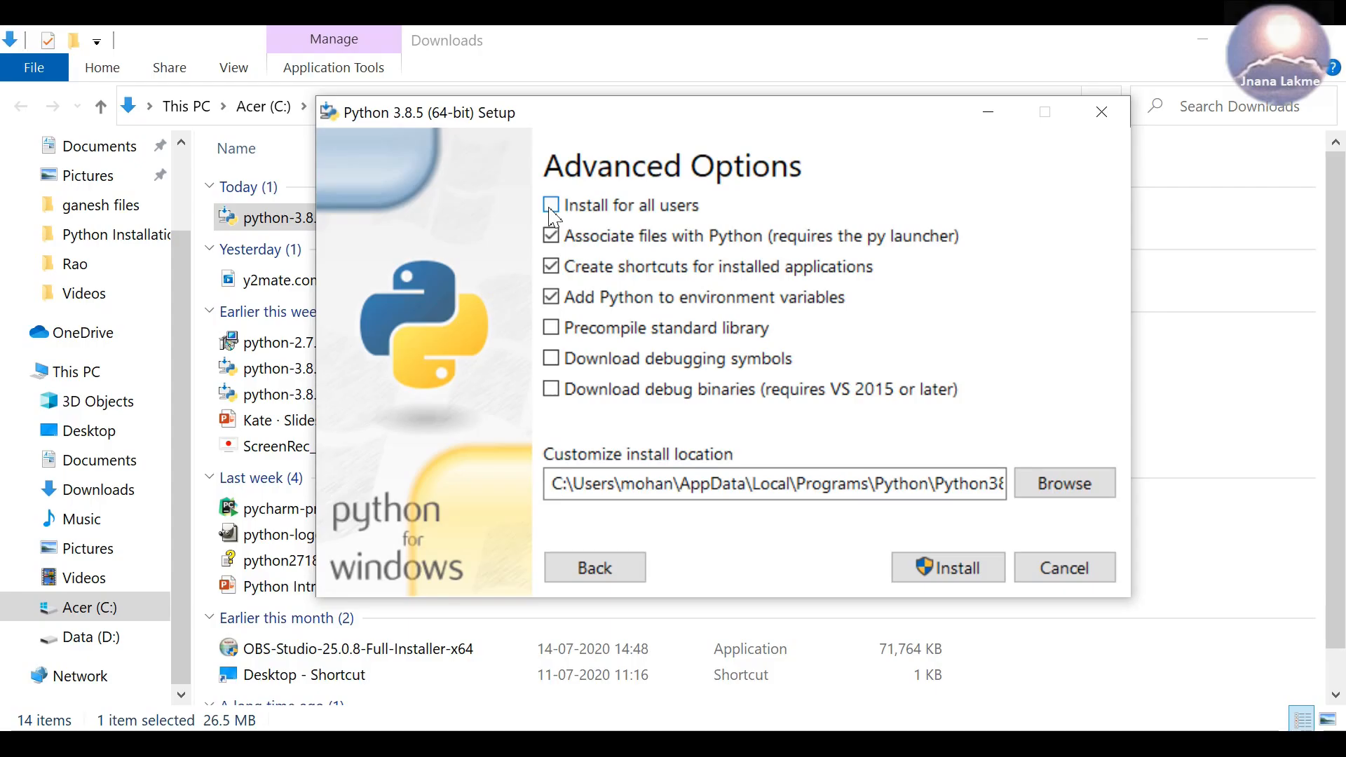
left_click(551, 205)
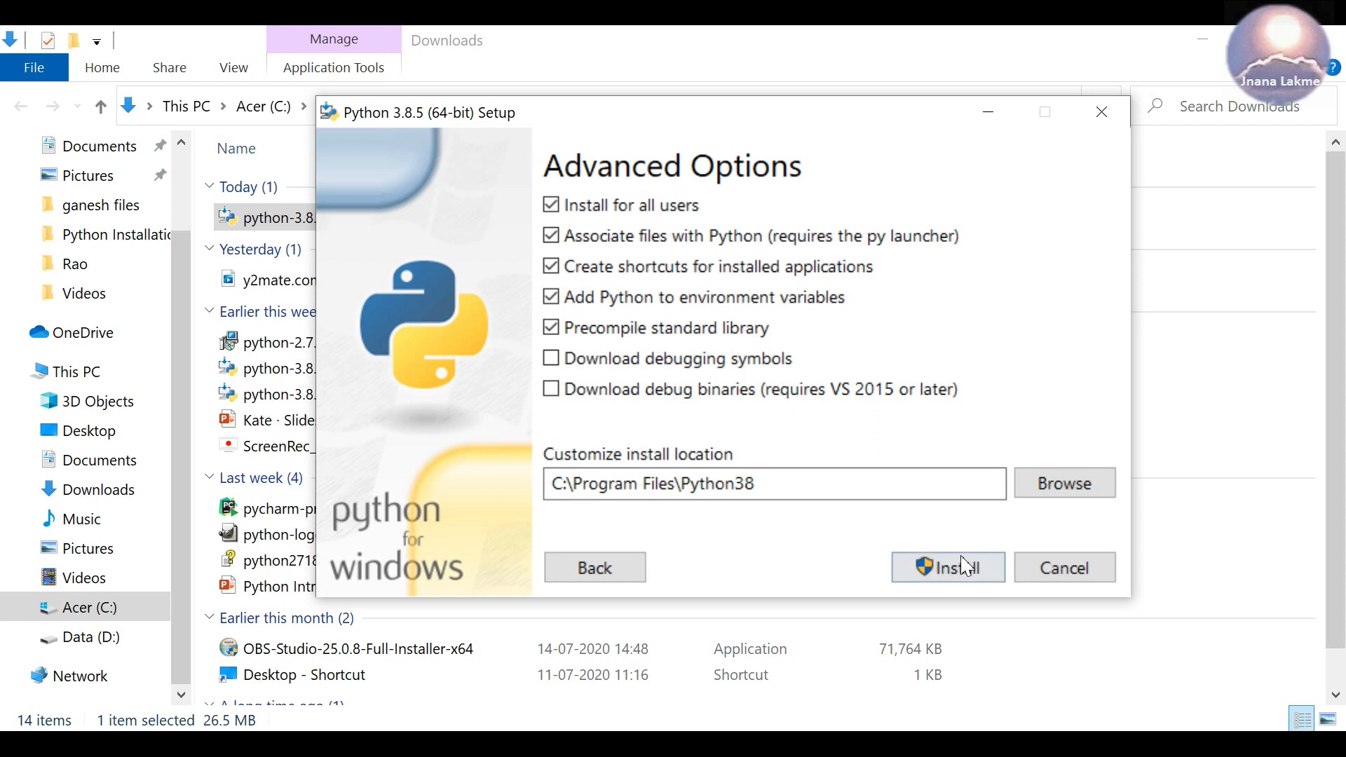
left_click(947, 568)
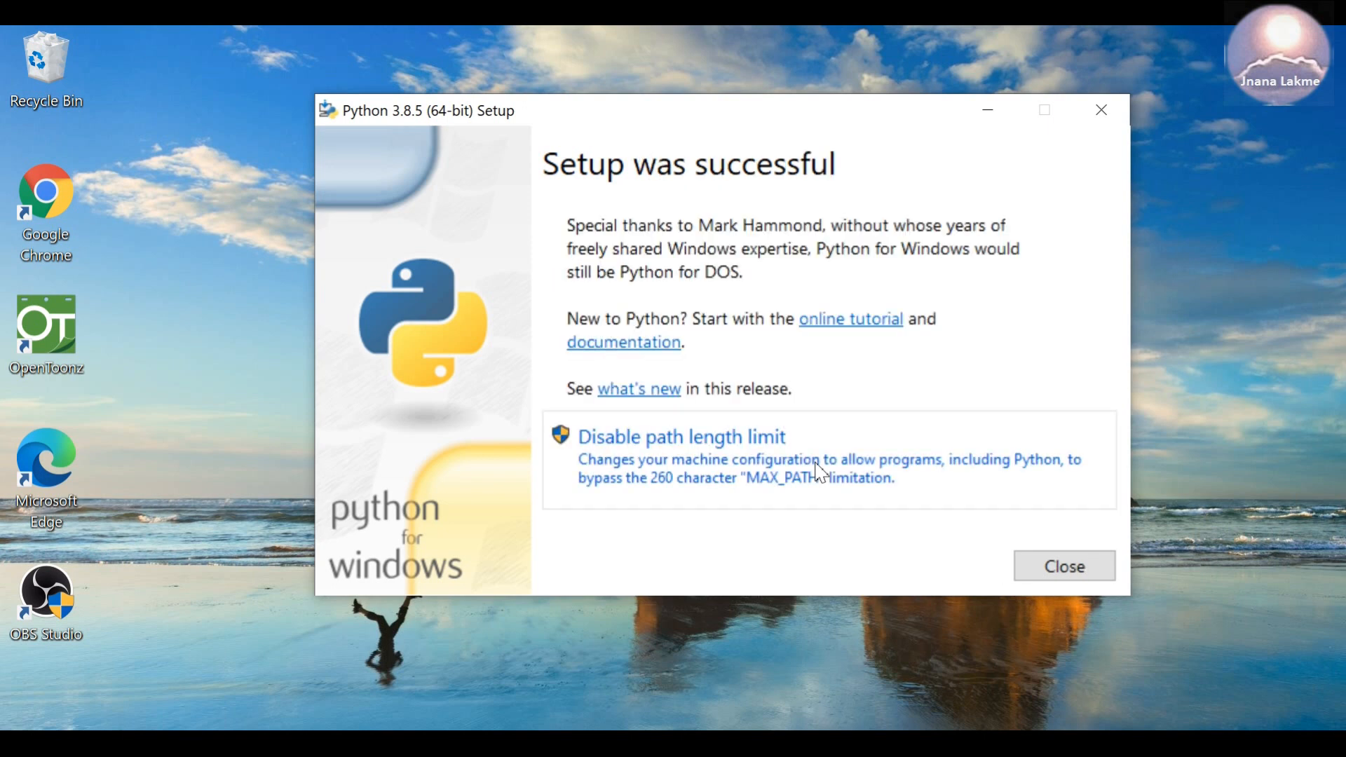
mouse_move(854, 404)
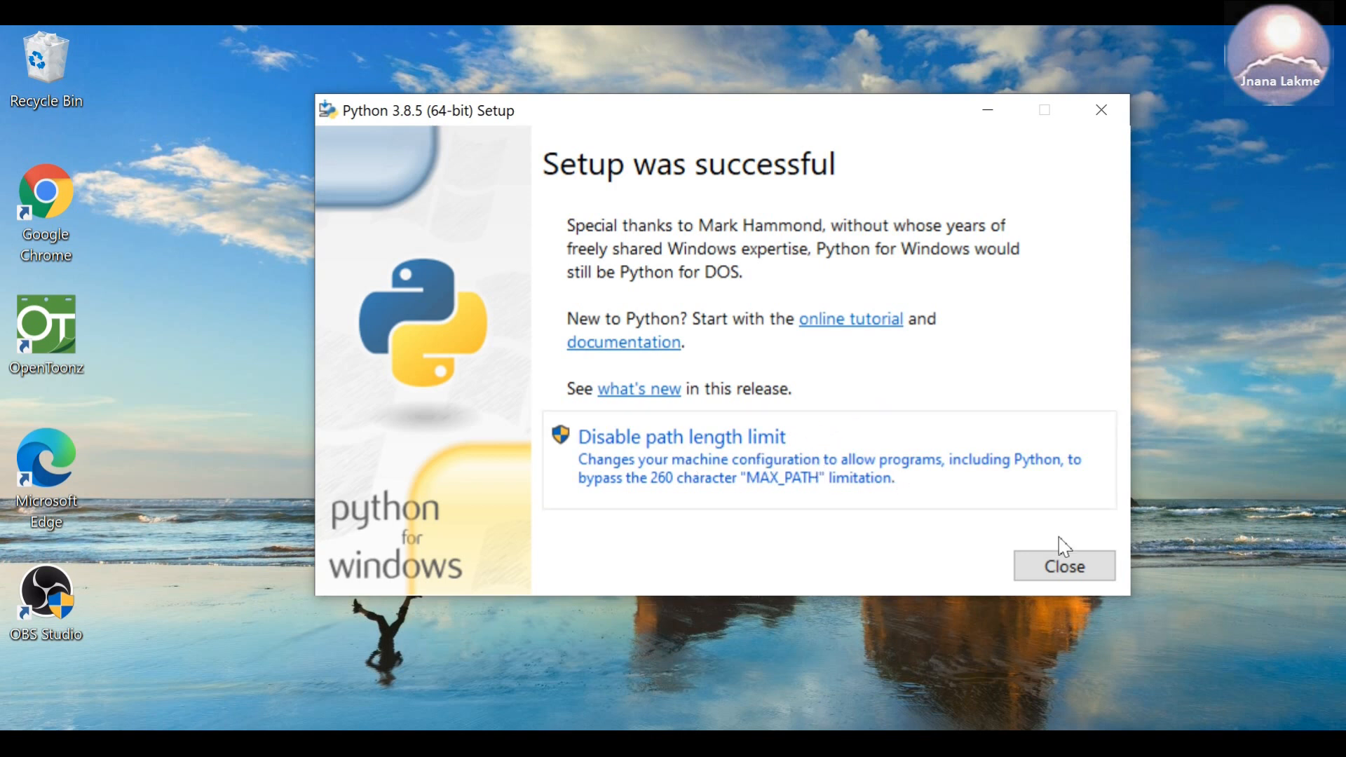
mouse_move(1064, 567)
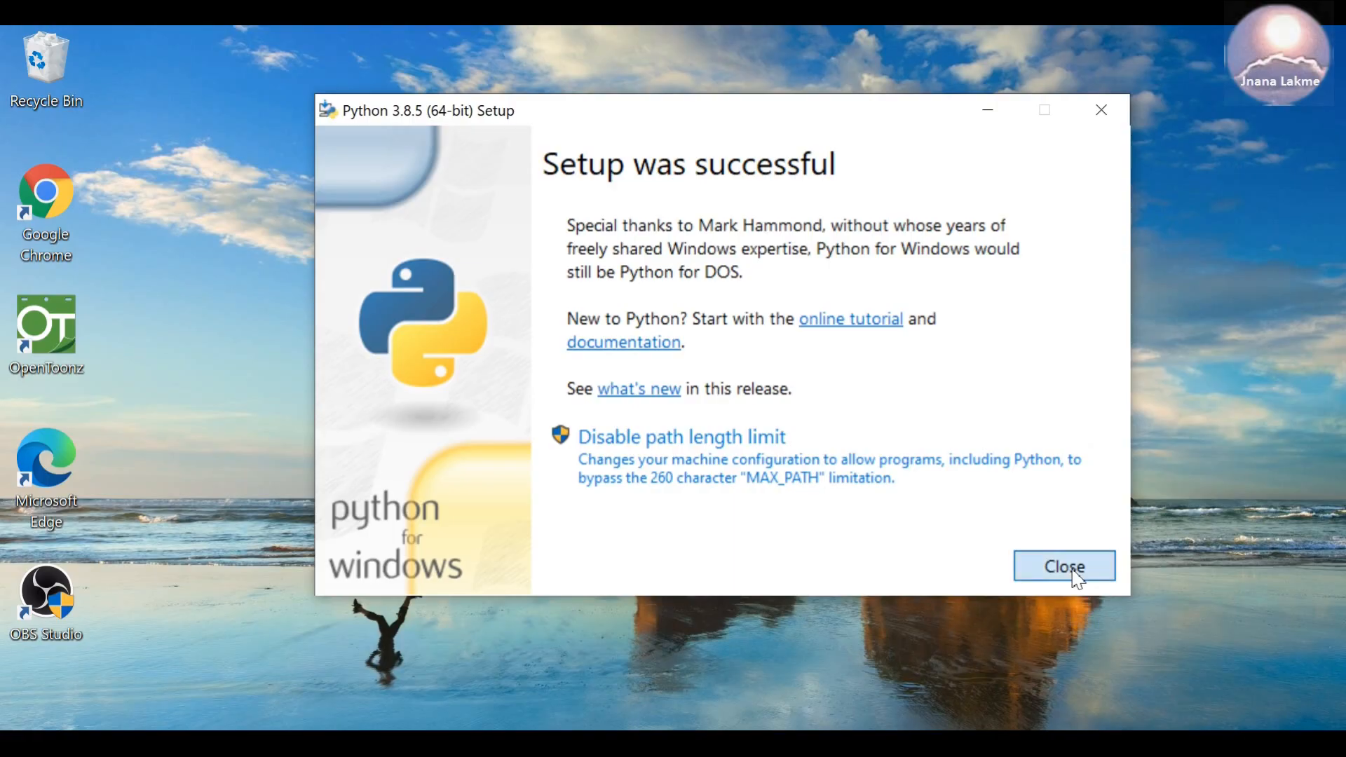
- Close the installer after it reports setup was successful
left_click(1065, 566)
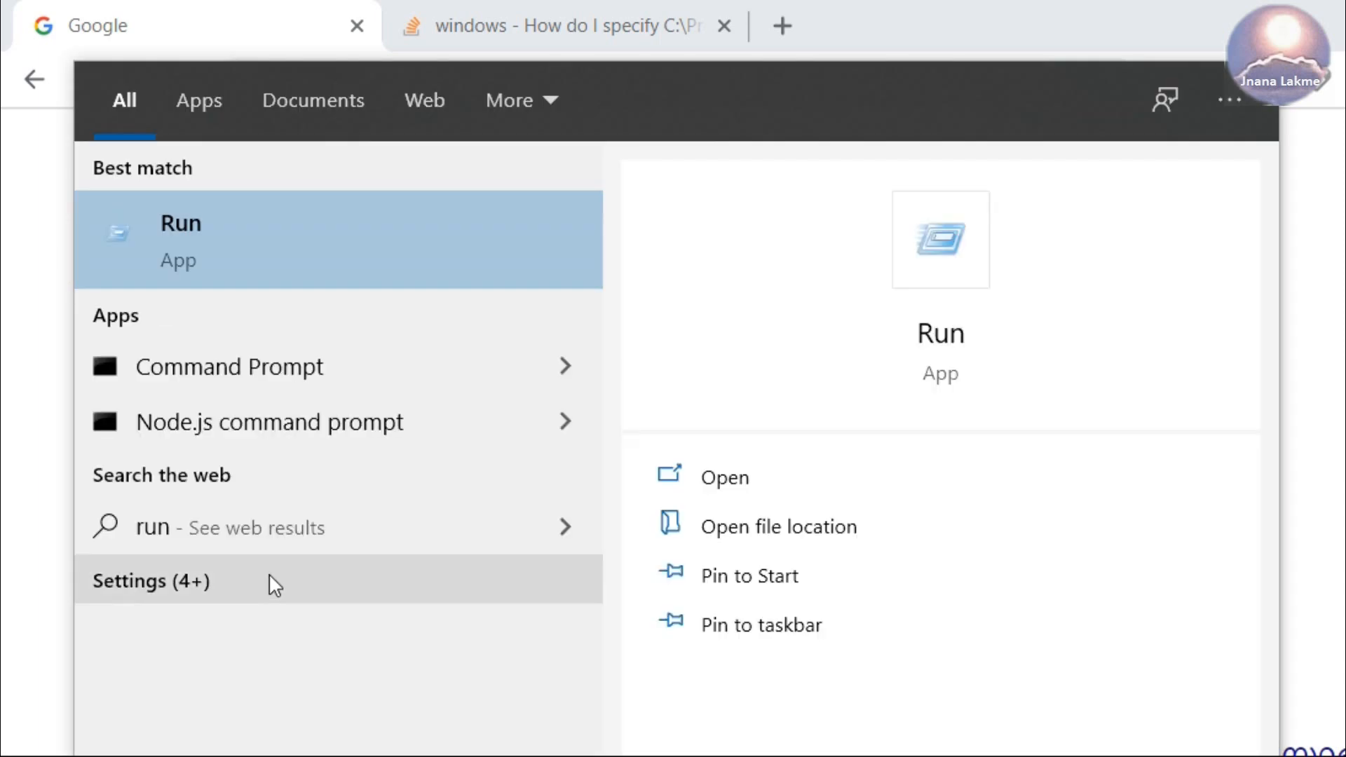
mouse_move(295, 240)
type("py")
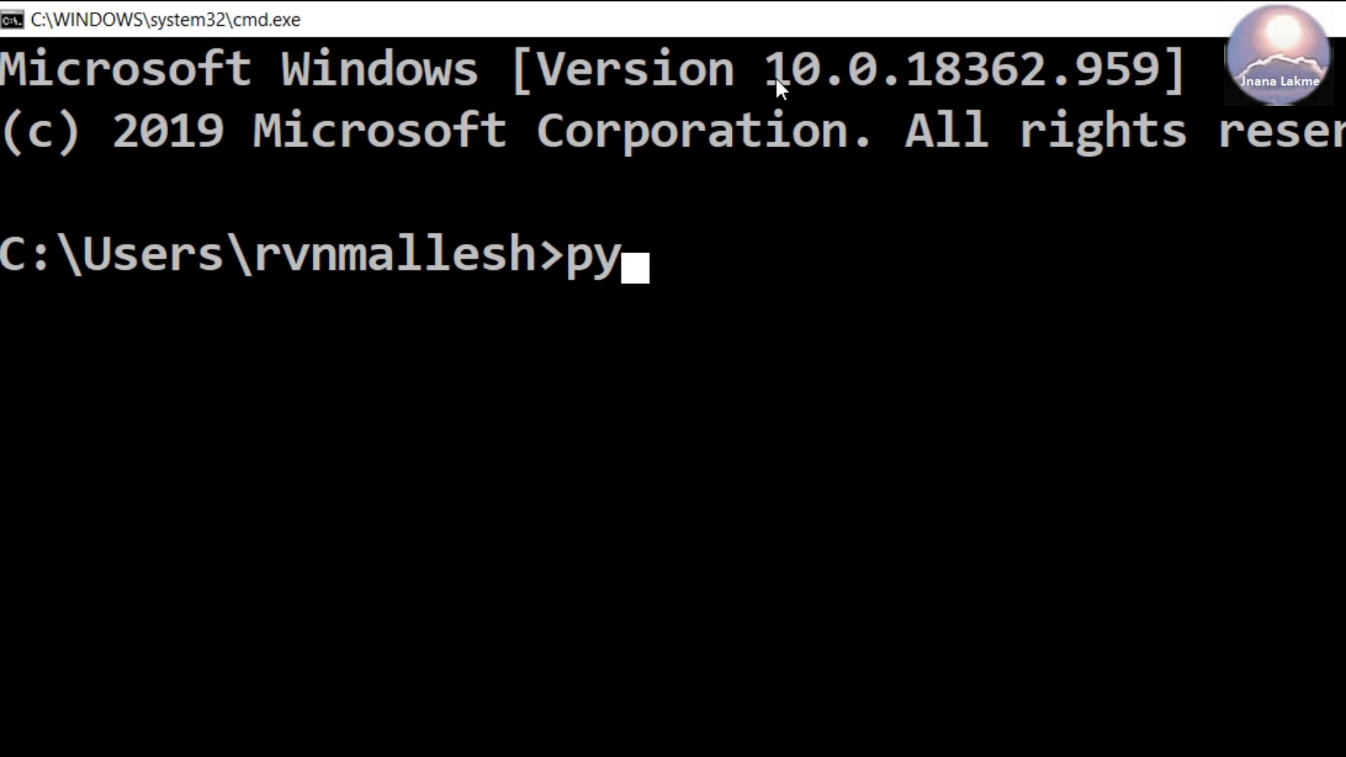
- Run 'python -V' and 'pip -V', confirming Python 3.8.5 and pip 20.1.1
type("thon -")
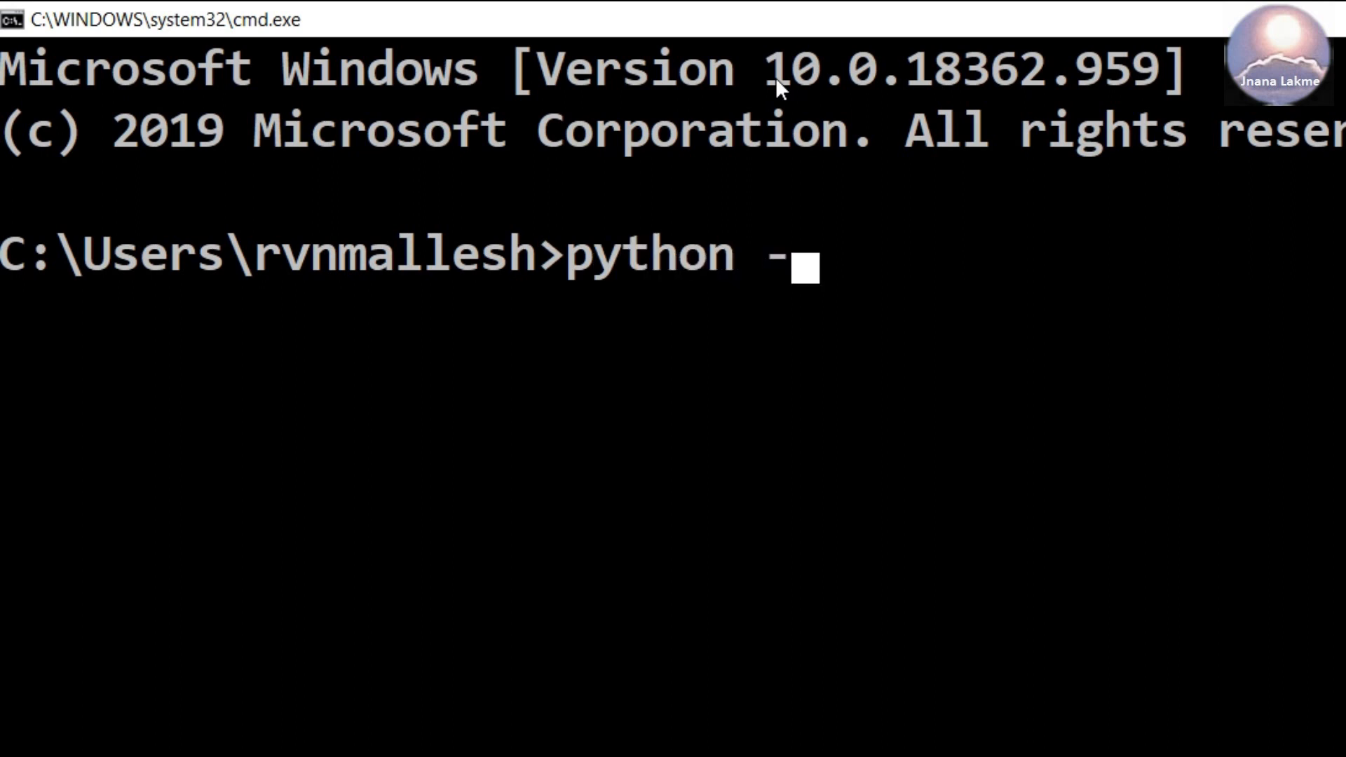
type("V")
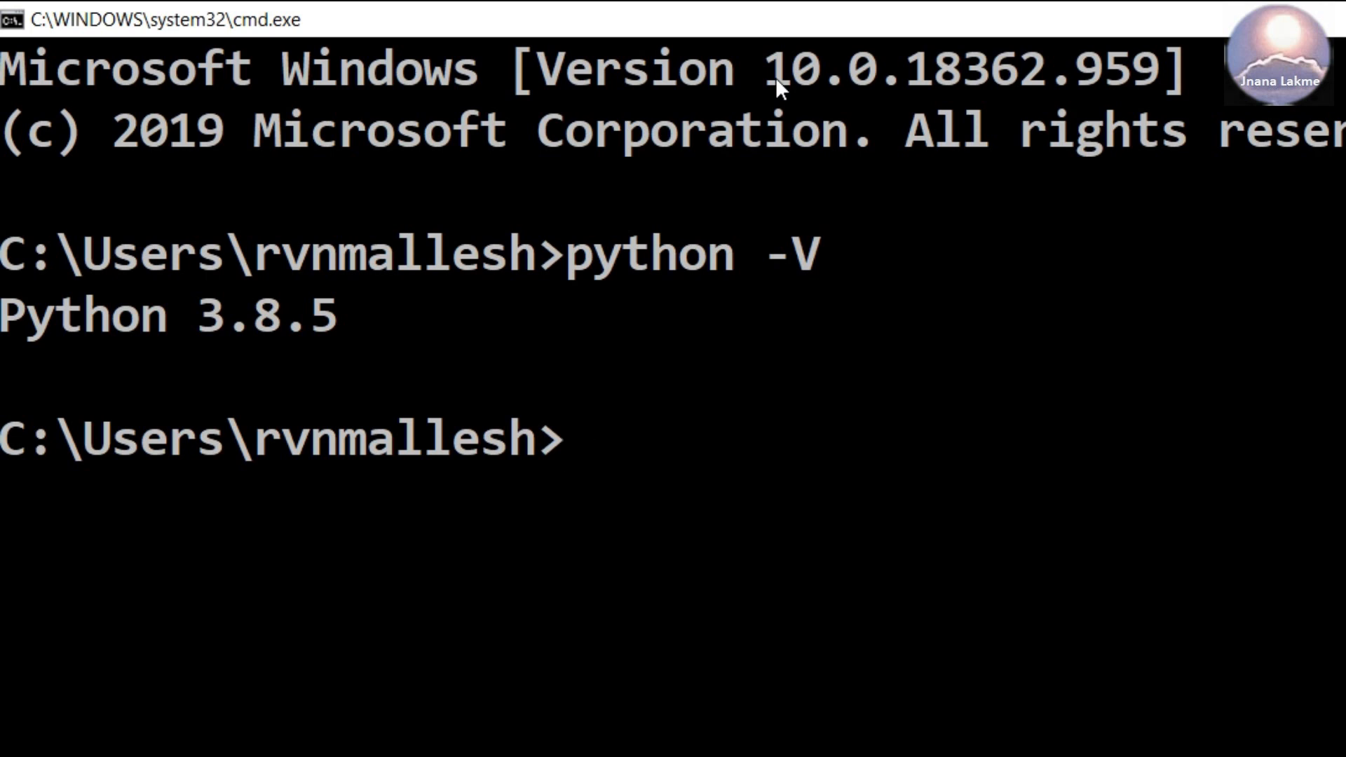
mouse_move(344, 324)
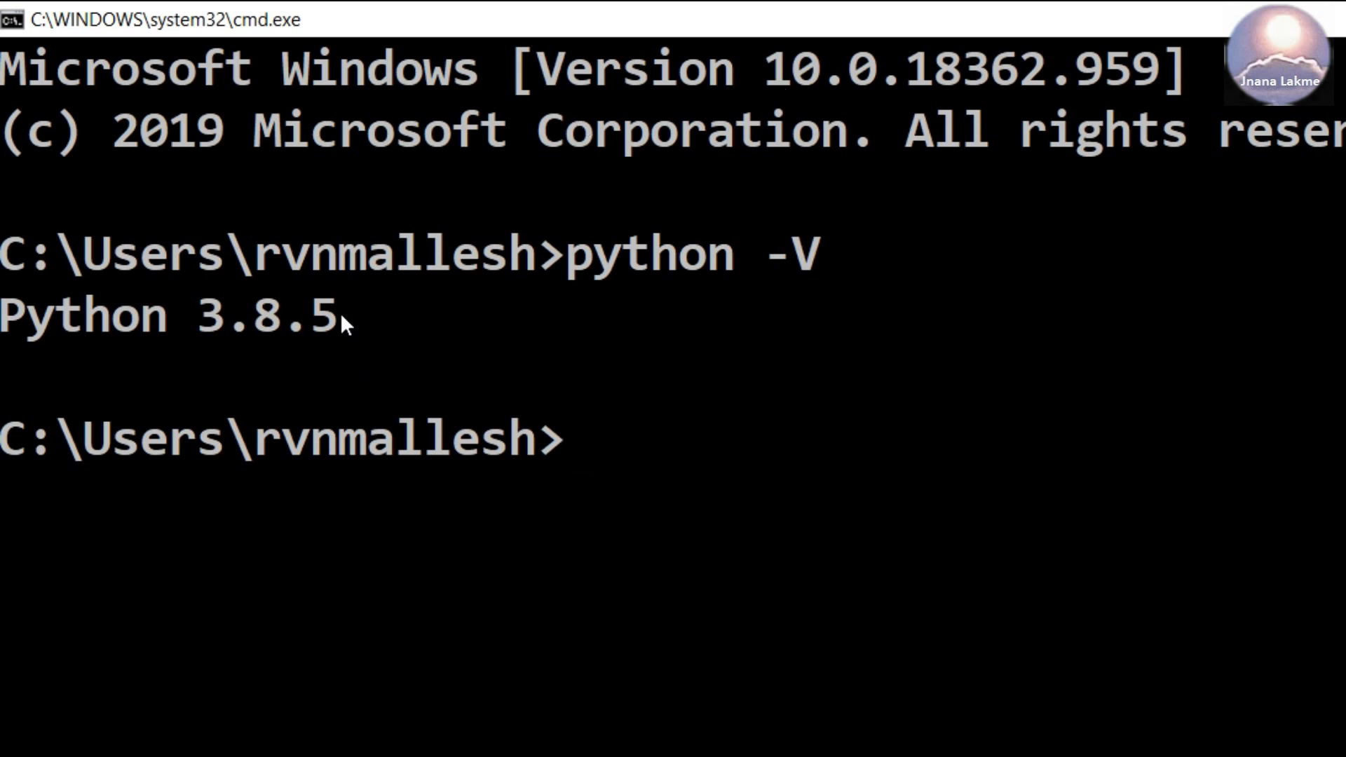
left_click_drag(0, 313, 360, 313)
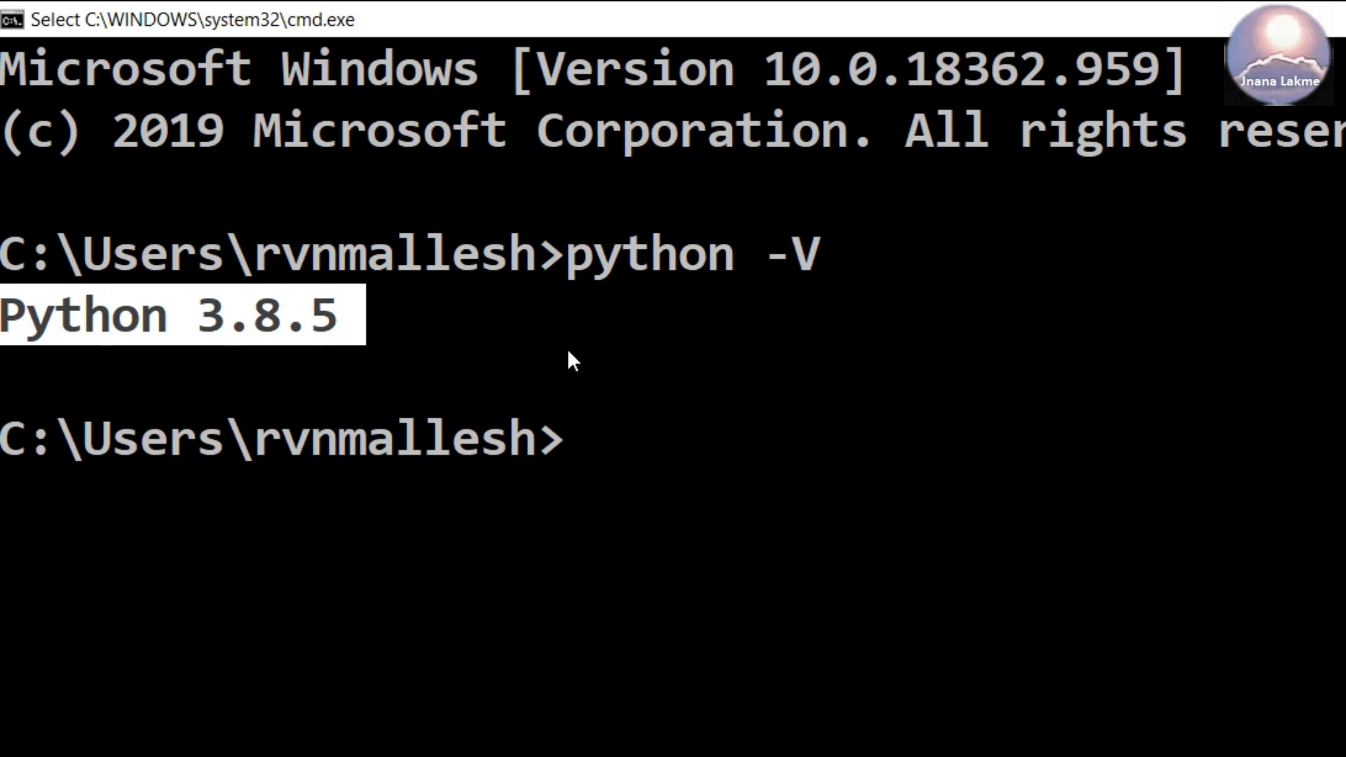
mouse_move(699, 471)
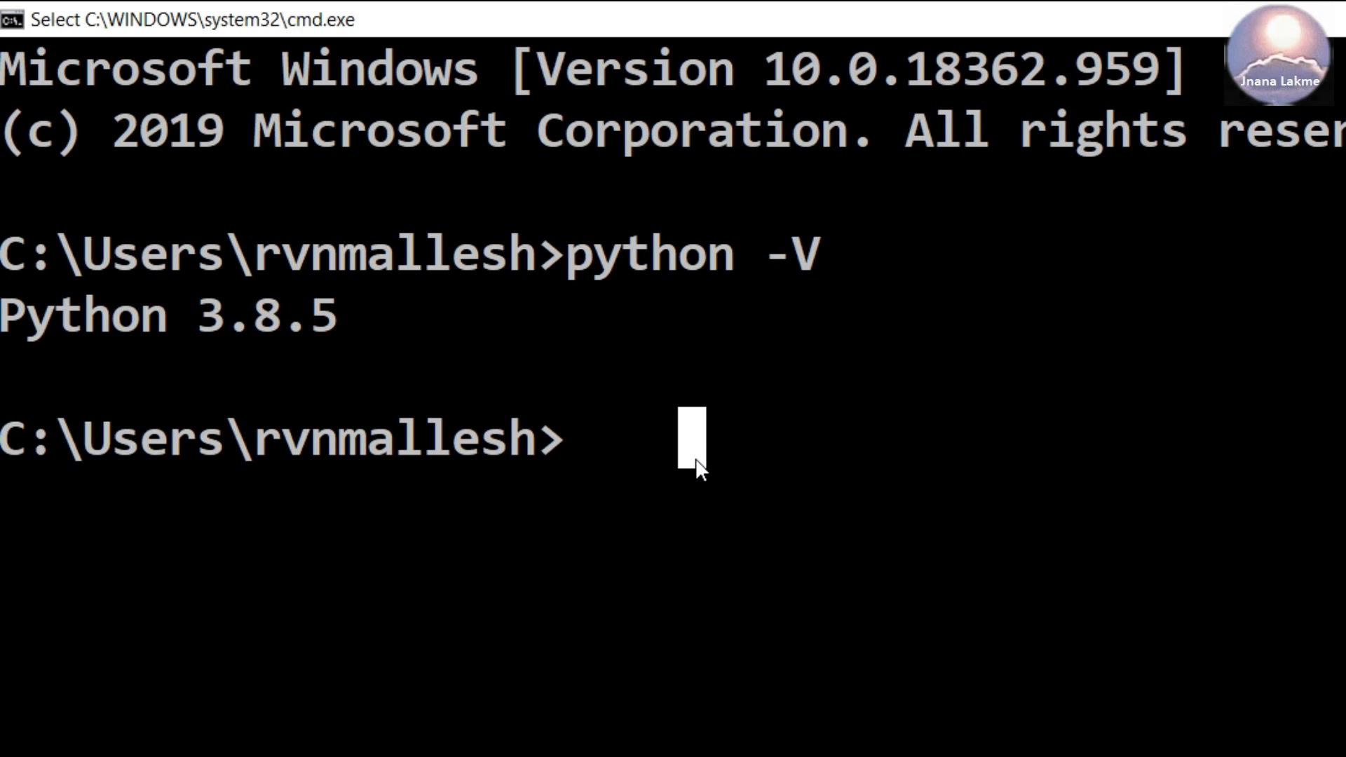
mouse_move(790, 630)
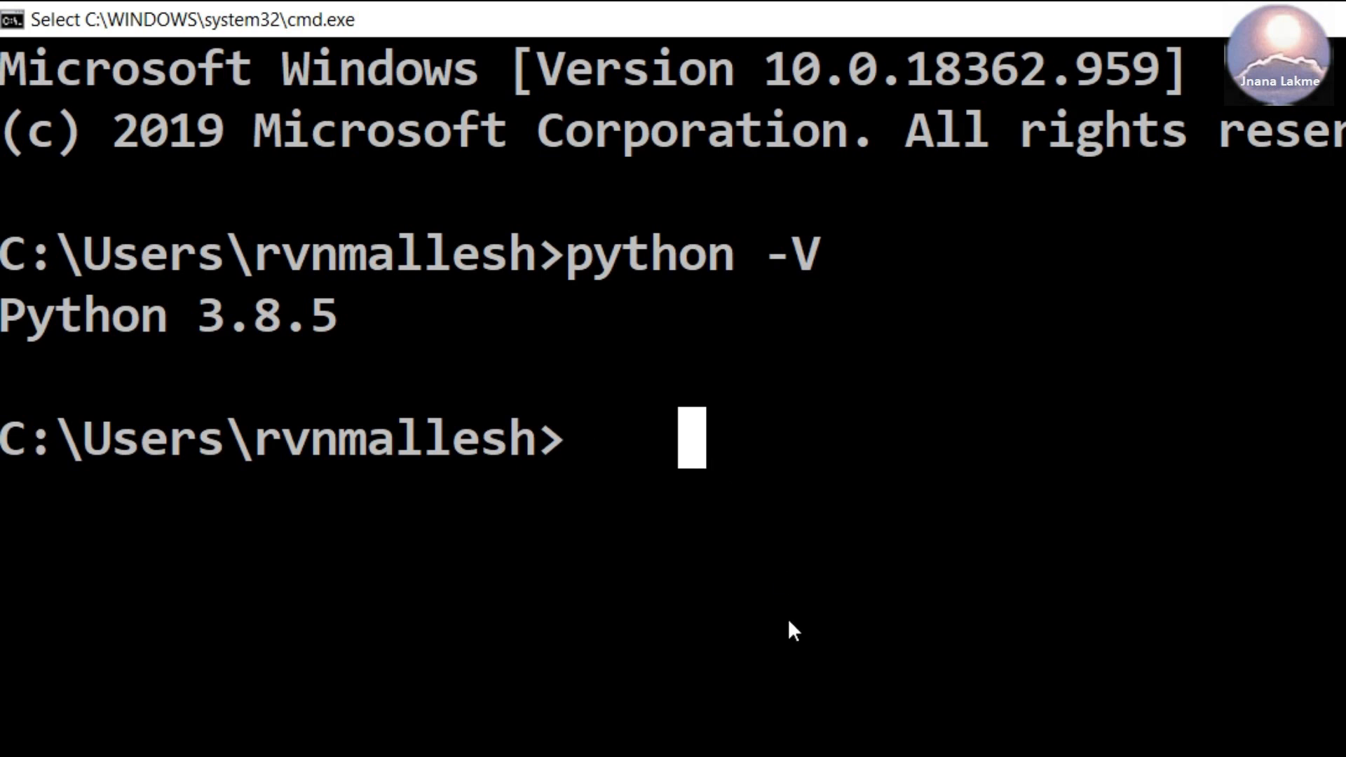
type("pip -")
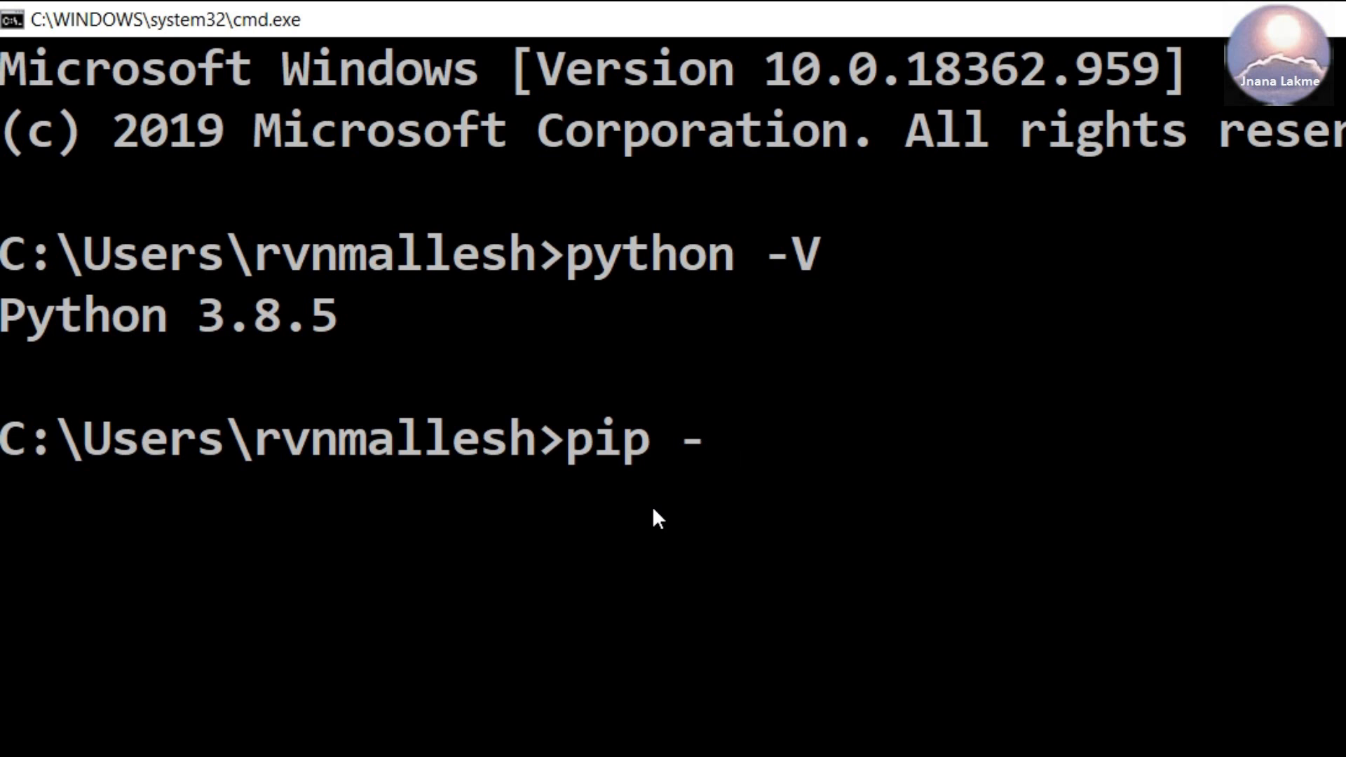
type("V")
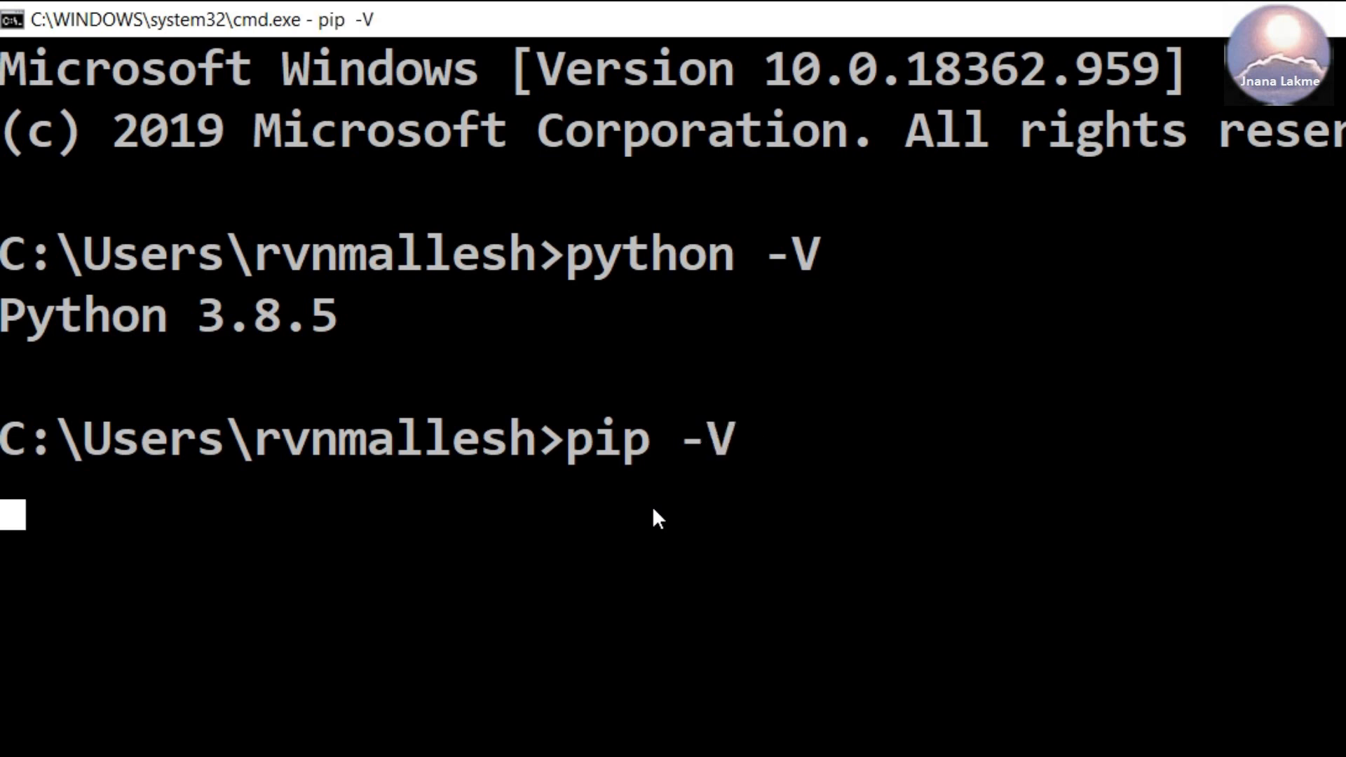
key("Enter")
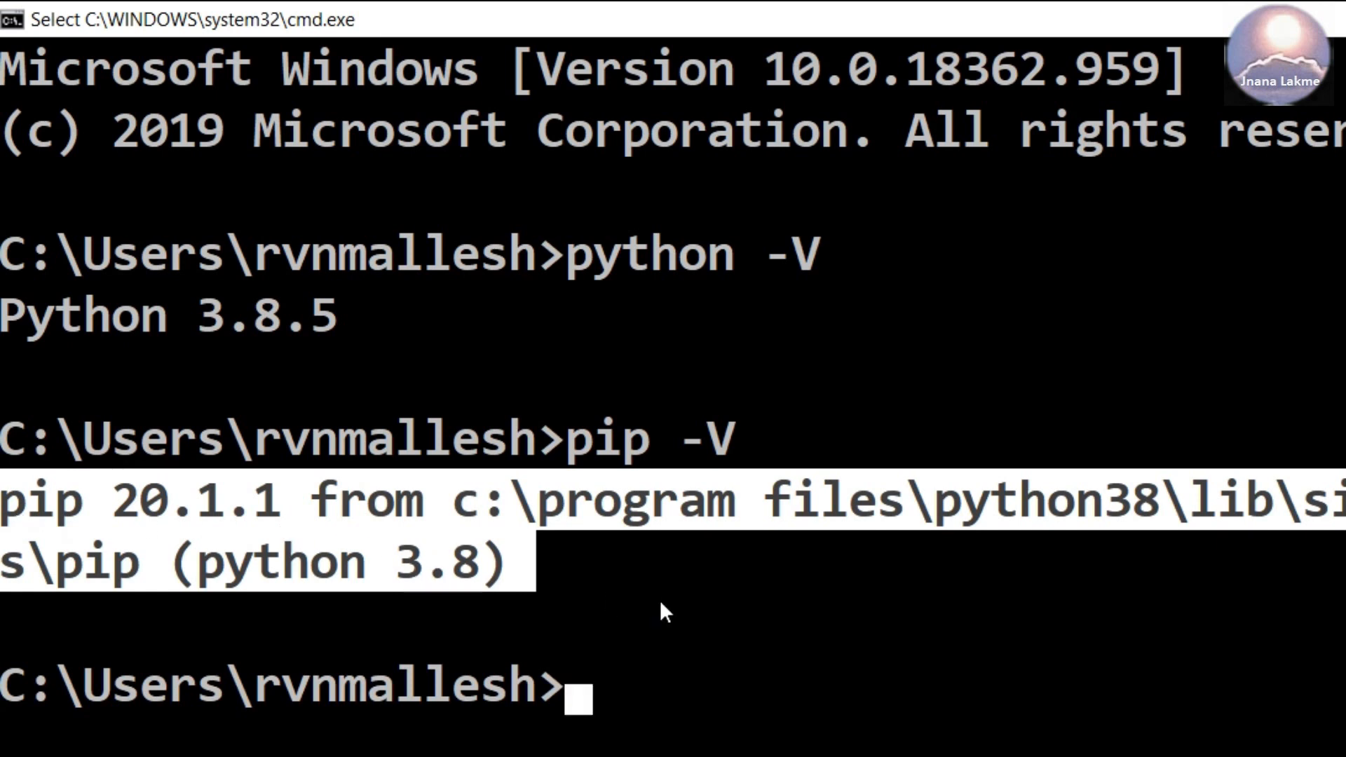
mouse_move(679, 696)
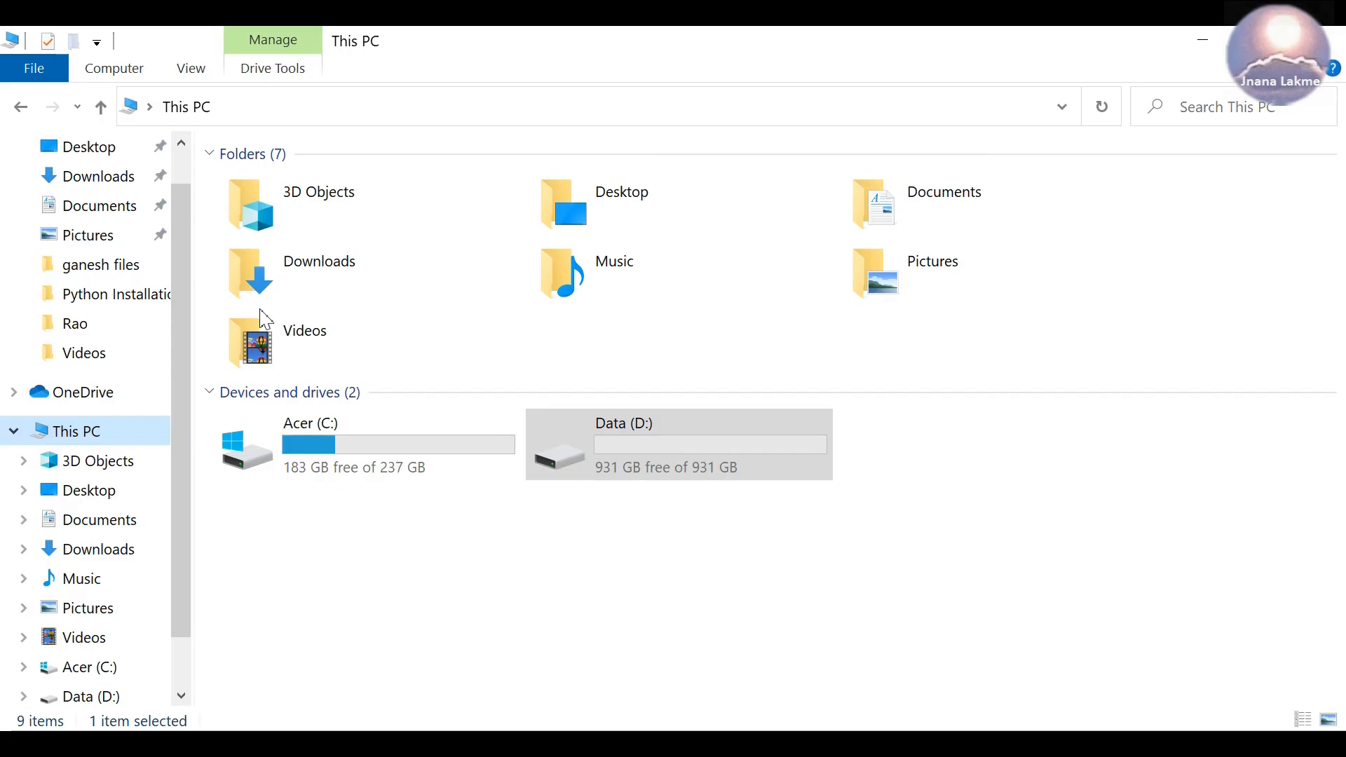
- Browse C:\Program Files and open the Python38 folder to view the installed files
double_click(311, 444)
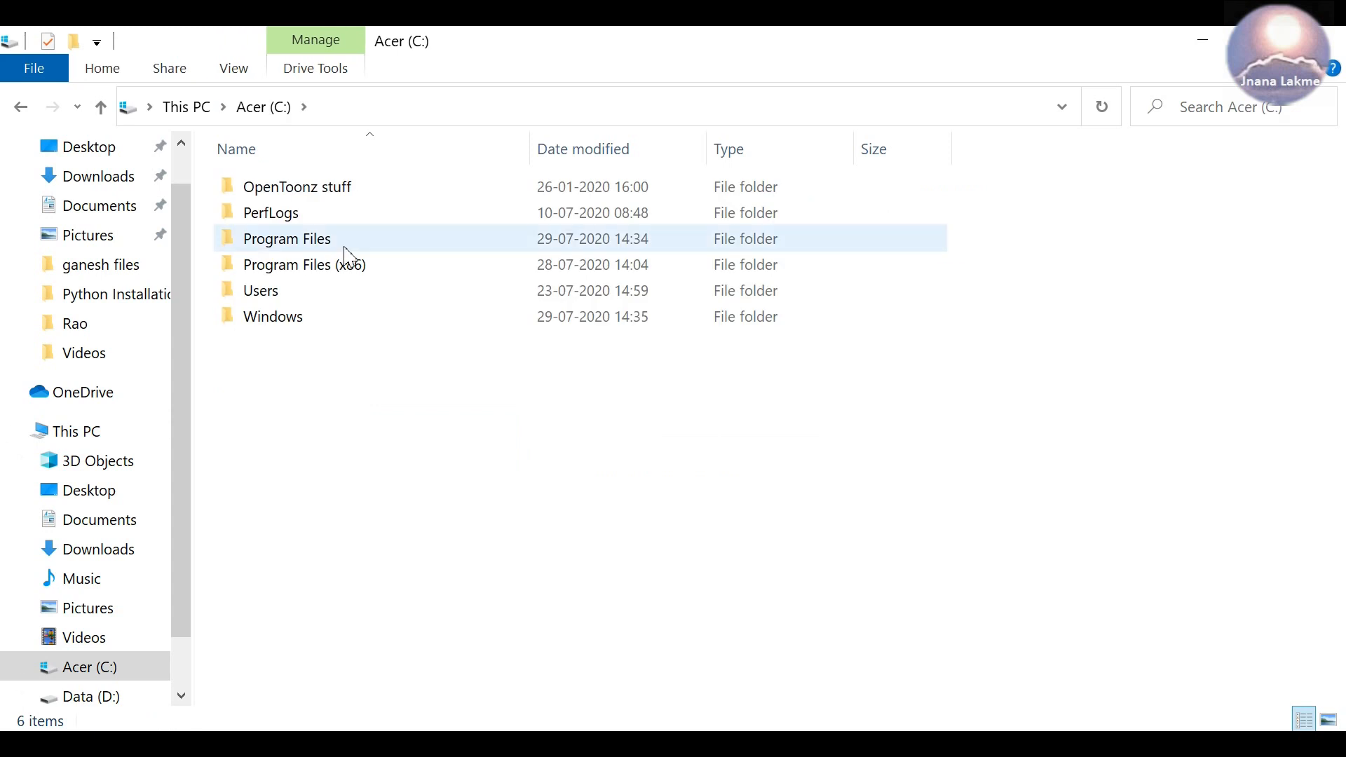
double_click(286, 238)
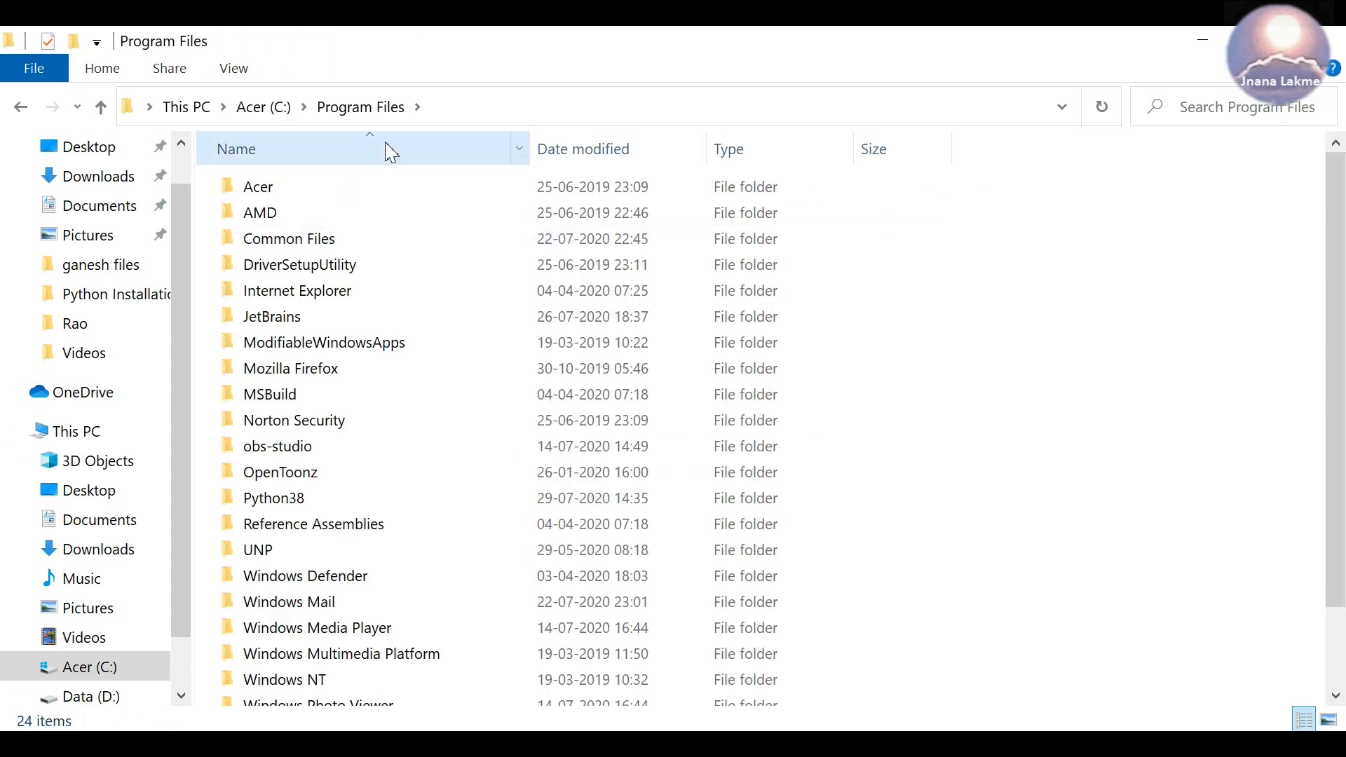
left_click(275, 497)
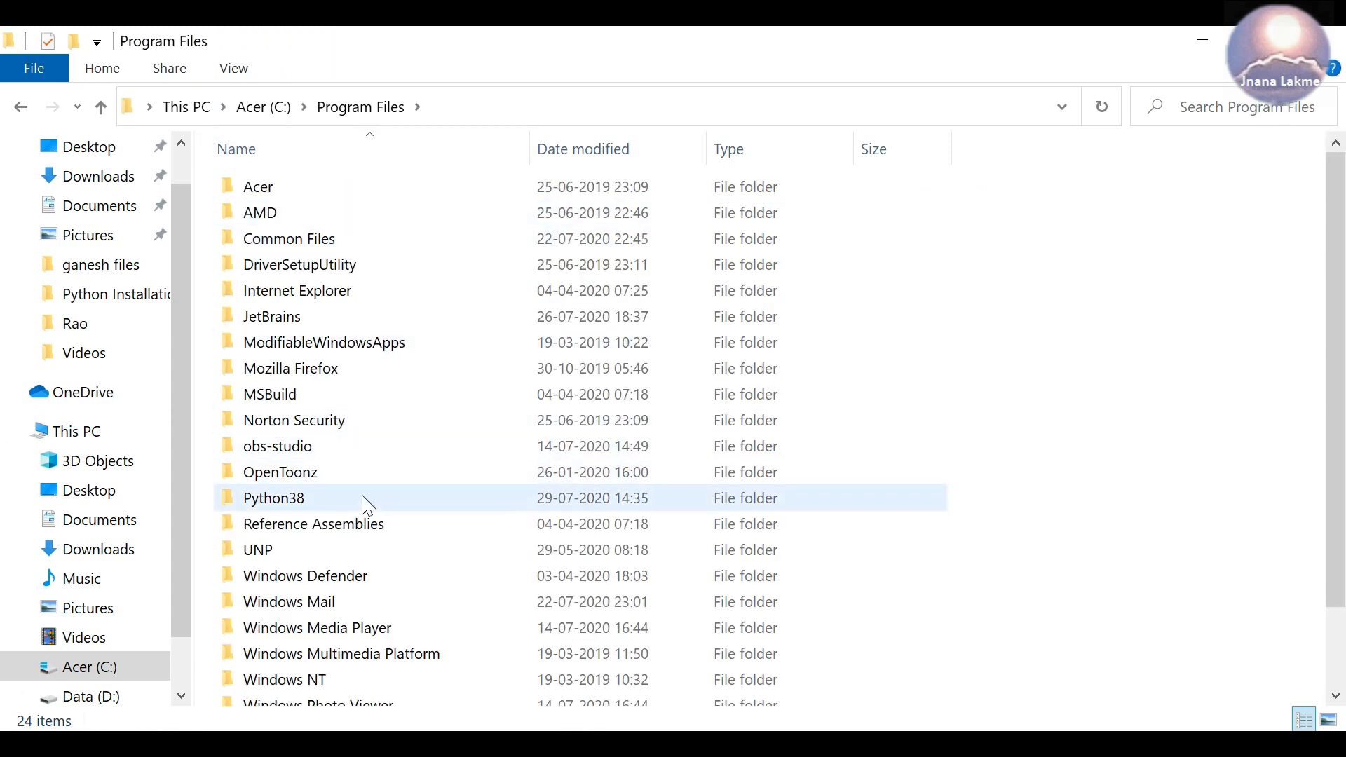
left_click(273, 498)
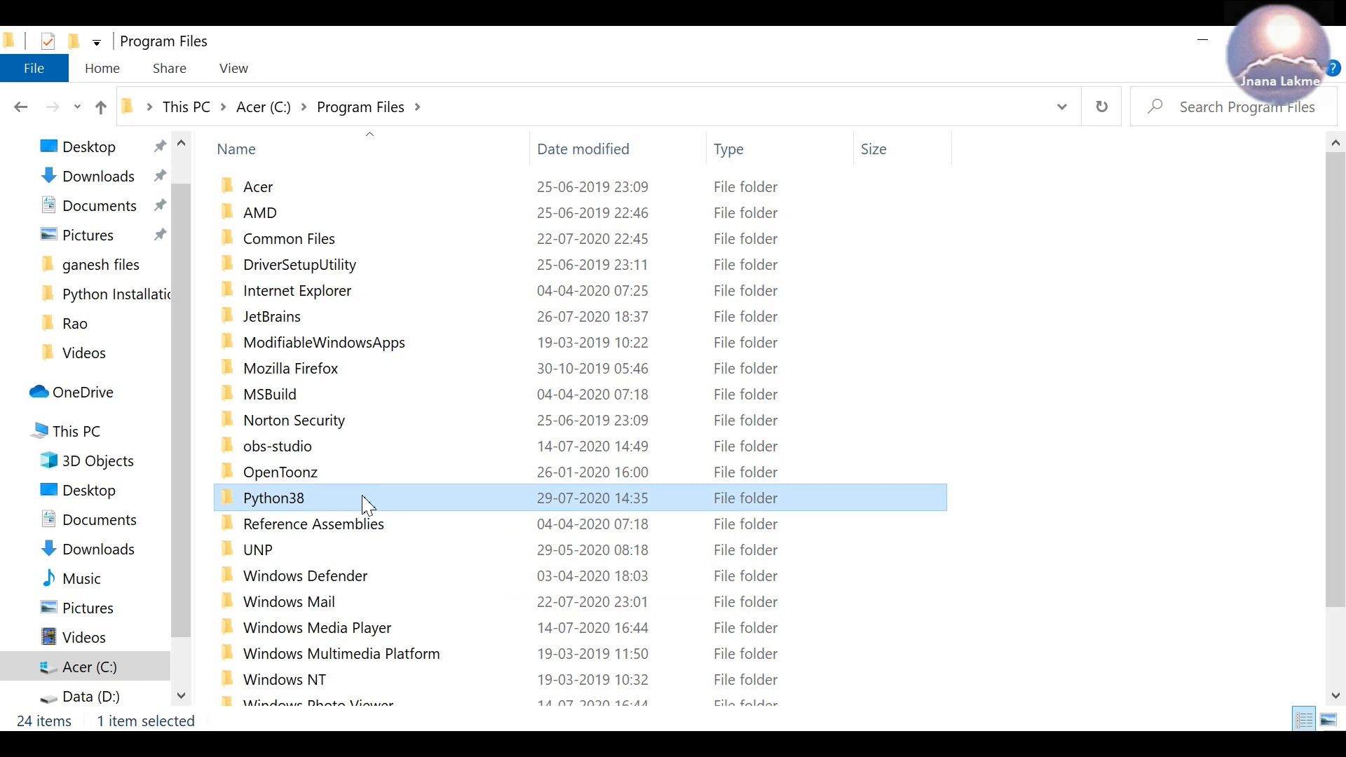
double_click(274, 498)
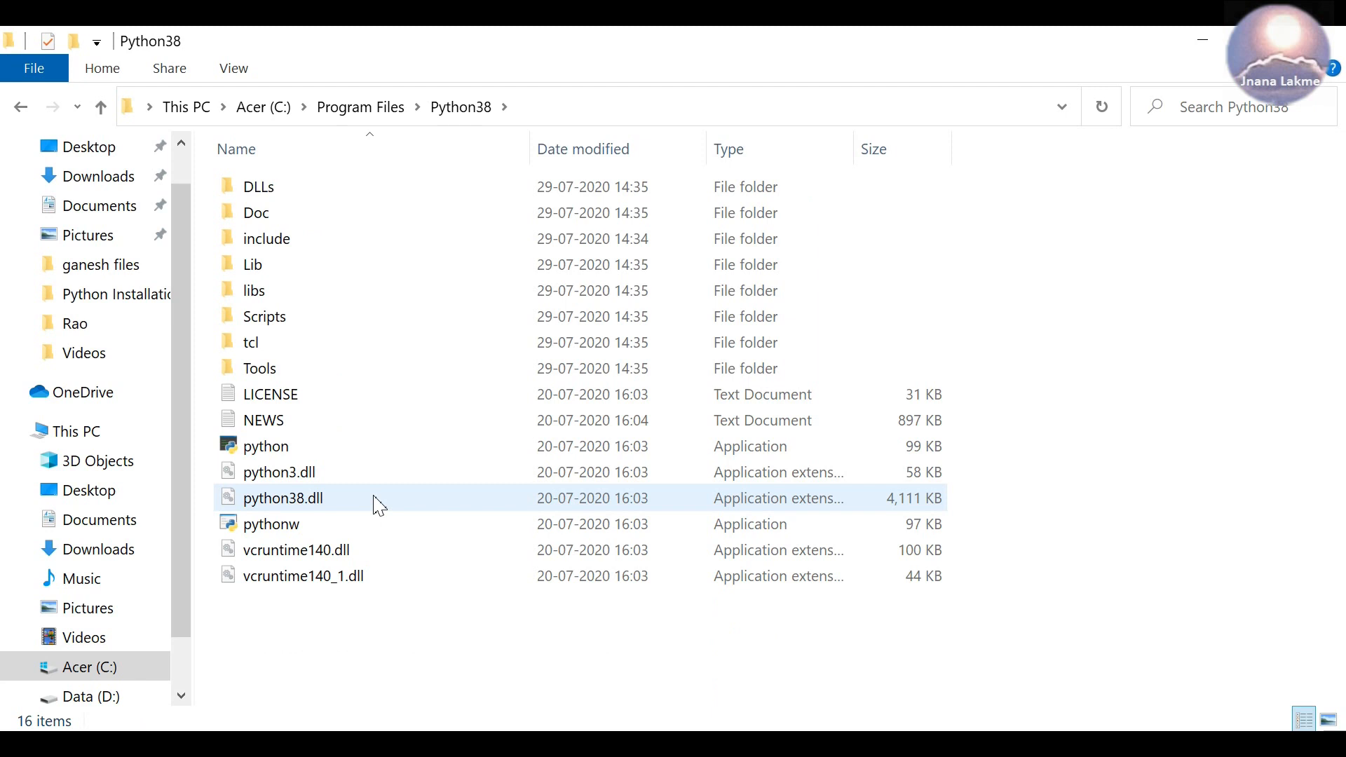
left_click(255, 212)
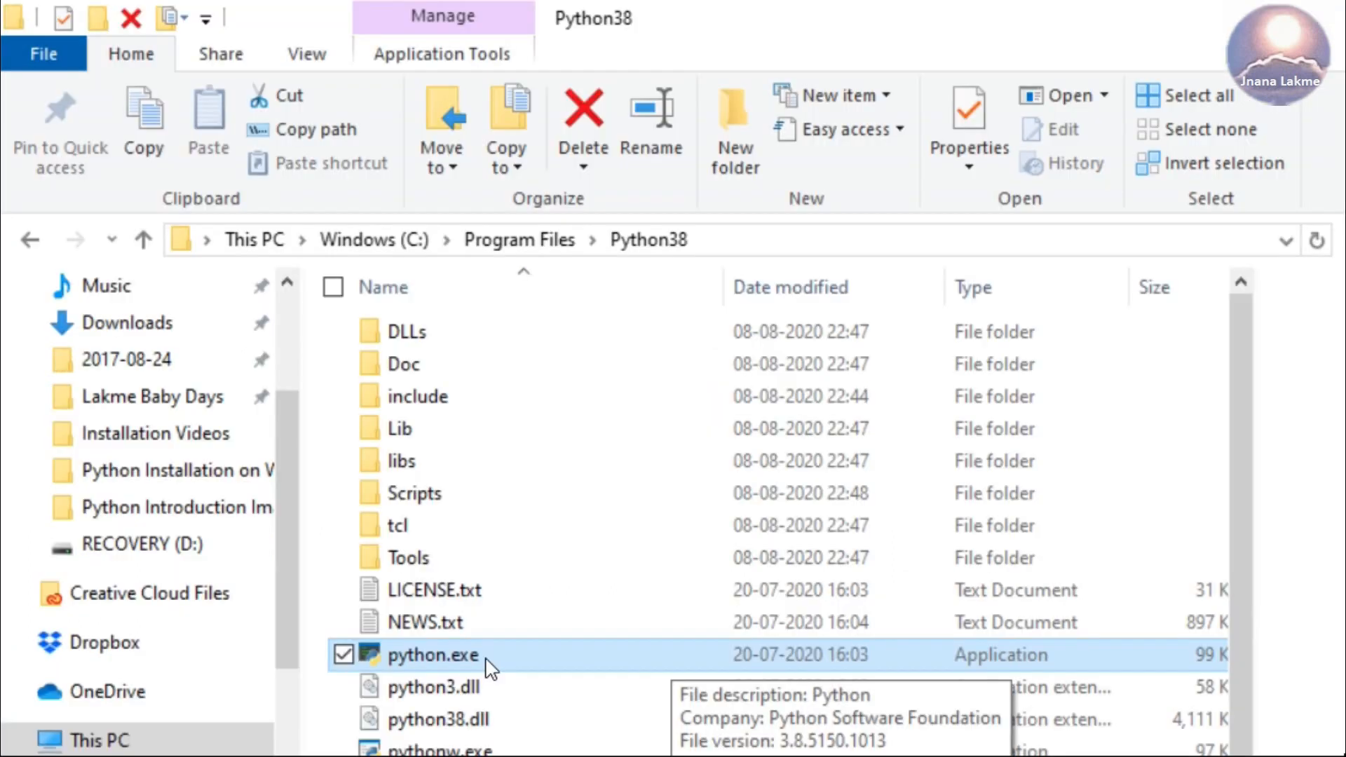
- Launch python.exe to see the Python 3.8.5 banner, then enter exit() to quit
double_click(433, 655)
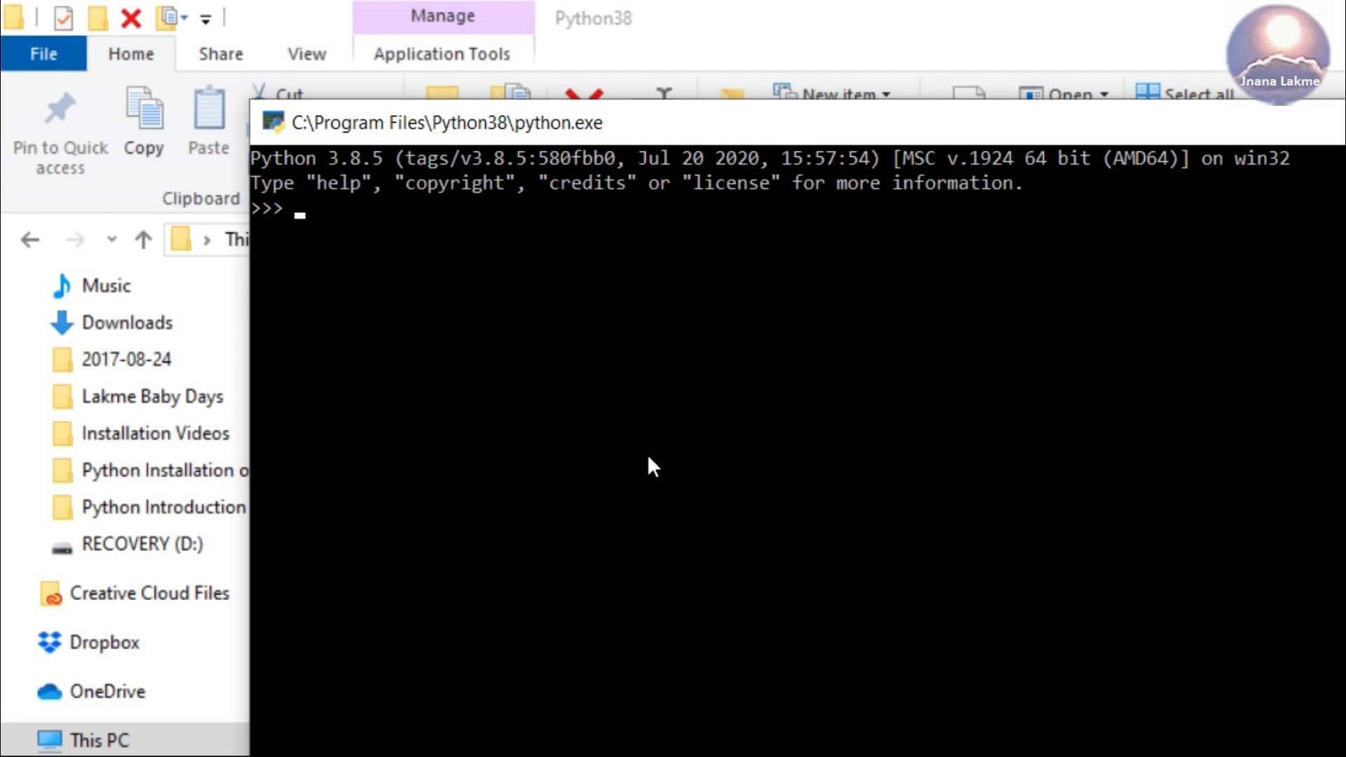
type("exit()")
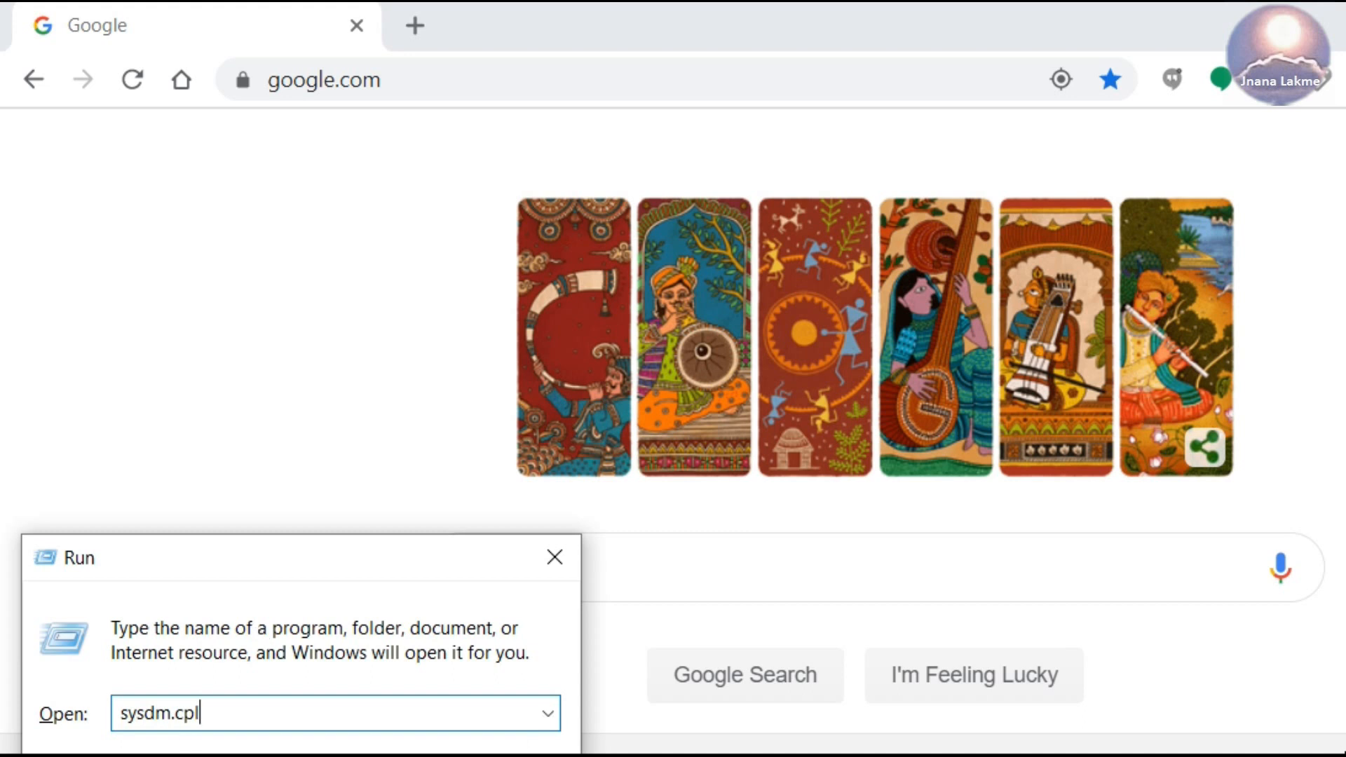
- Run sysdm.cpl and reach Environment Variables from the Advanced system settings
triple_click(159, 714)
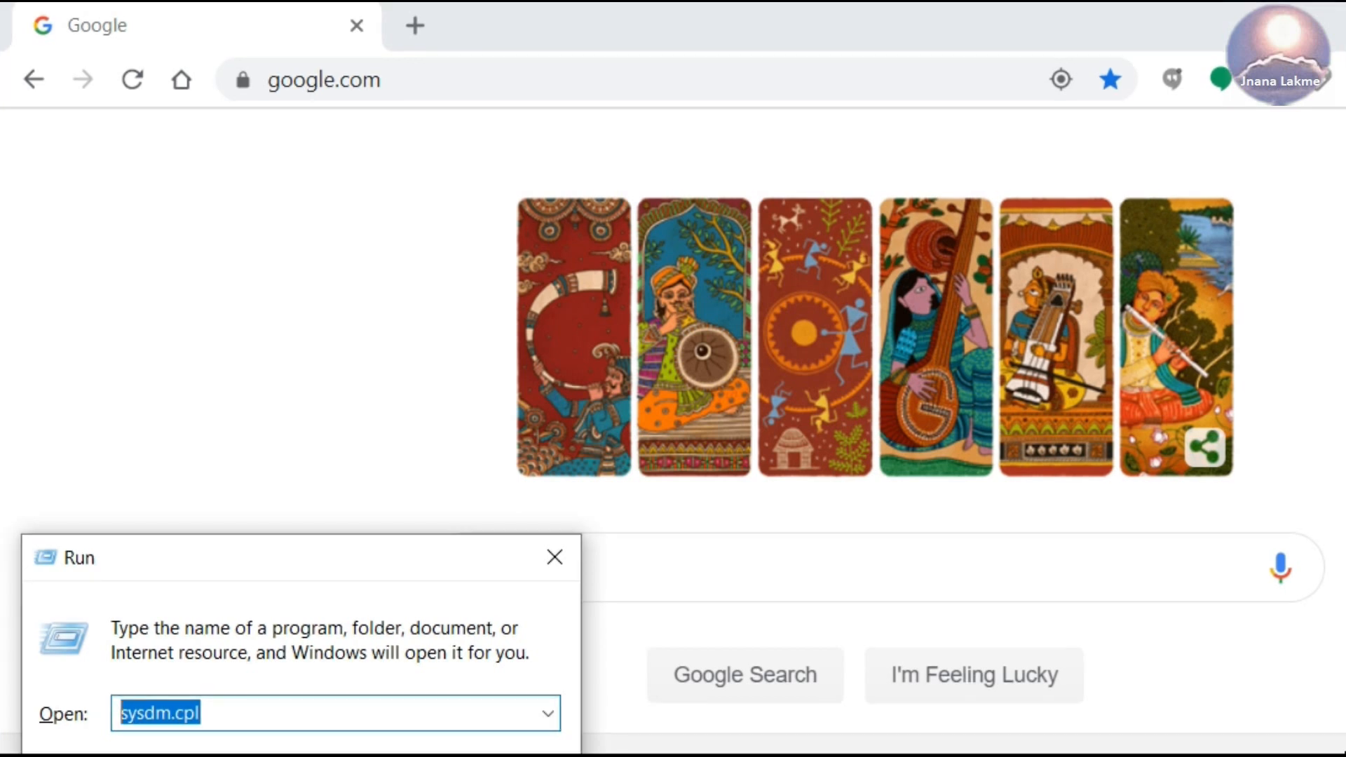
key("Enter")
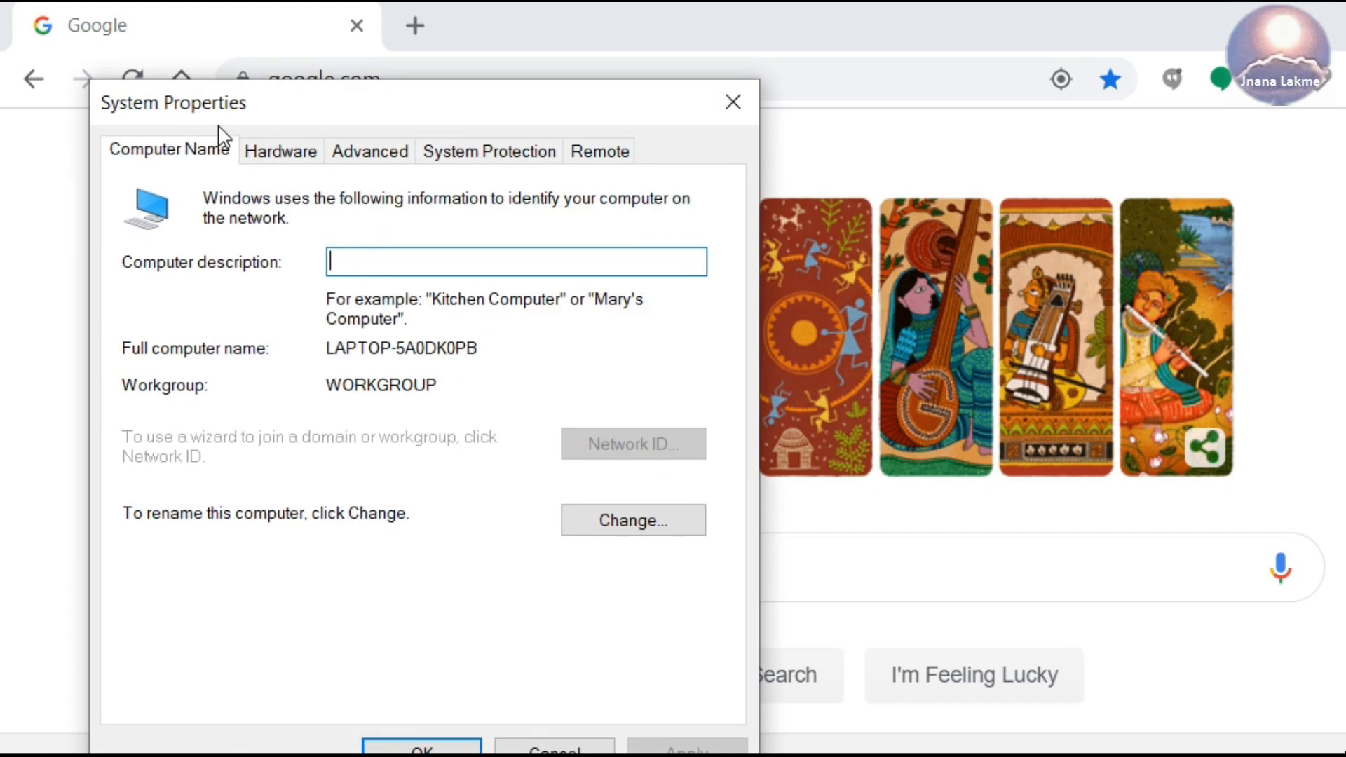
mouse_move(296, 118)
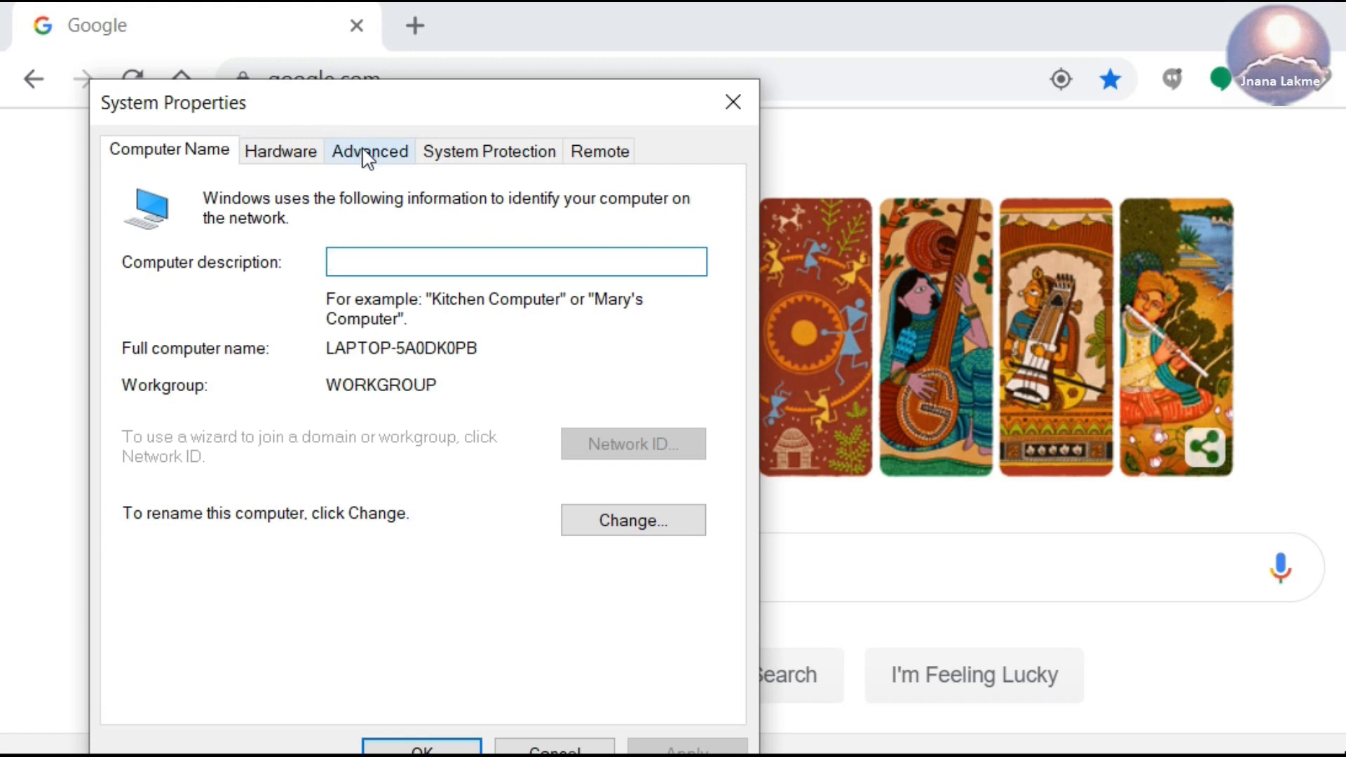
left_click(369, 151)
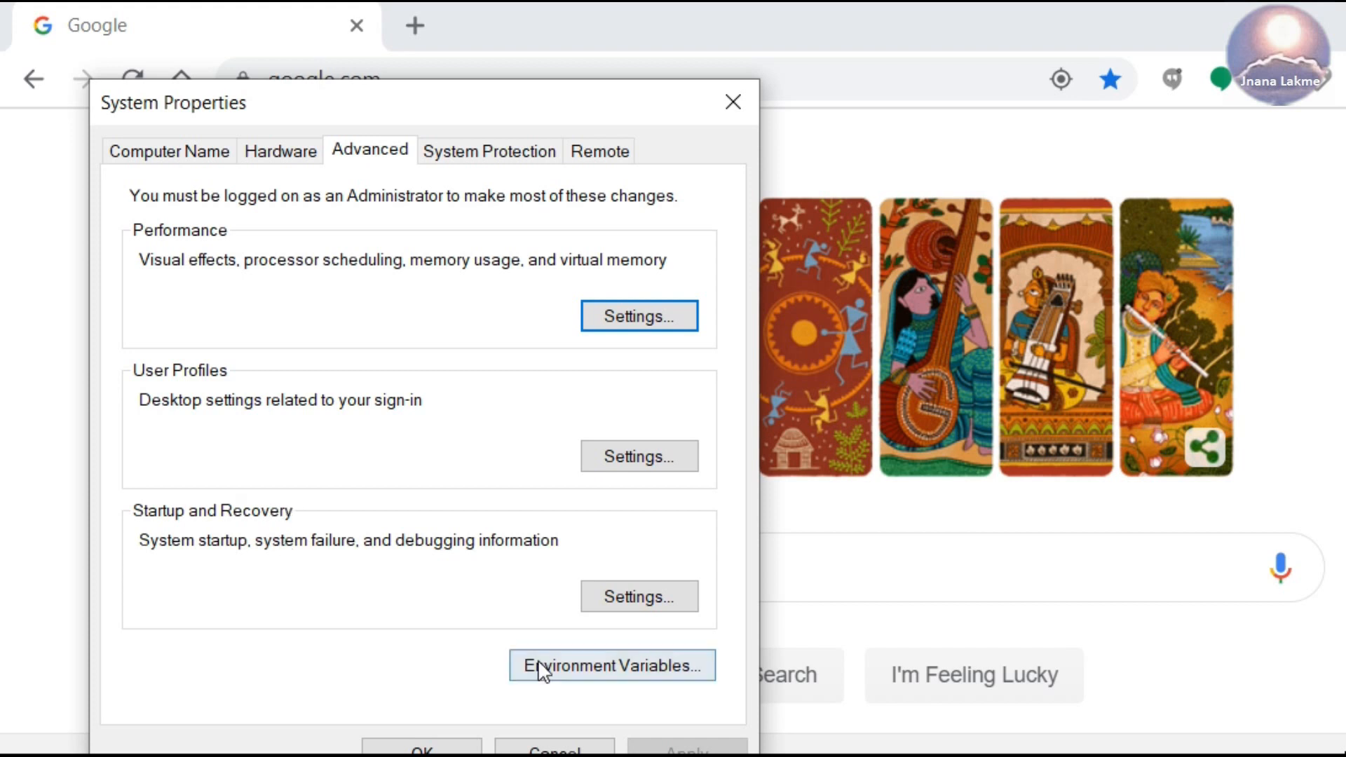
left_click(611, 665)
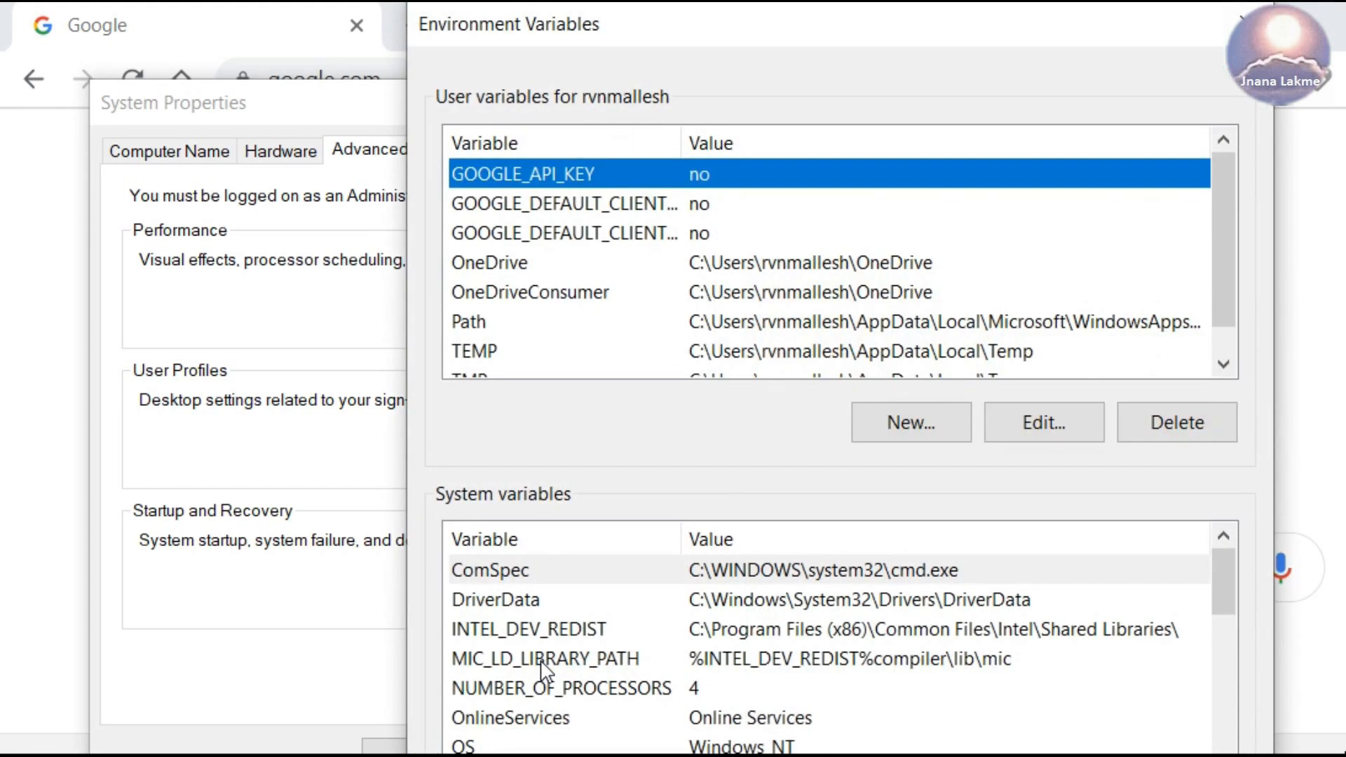
mouse_move(645, 590)
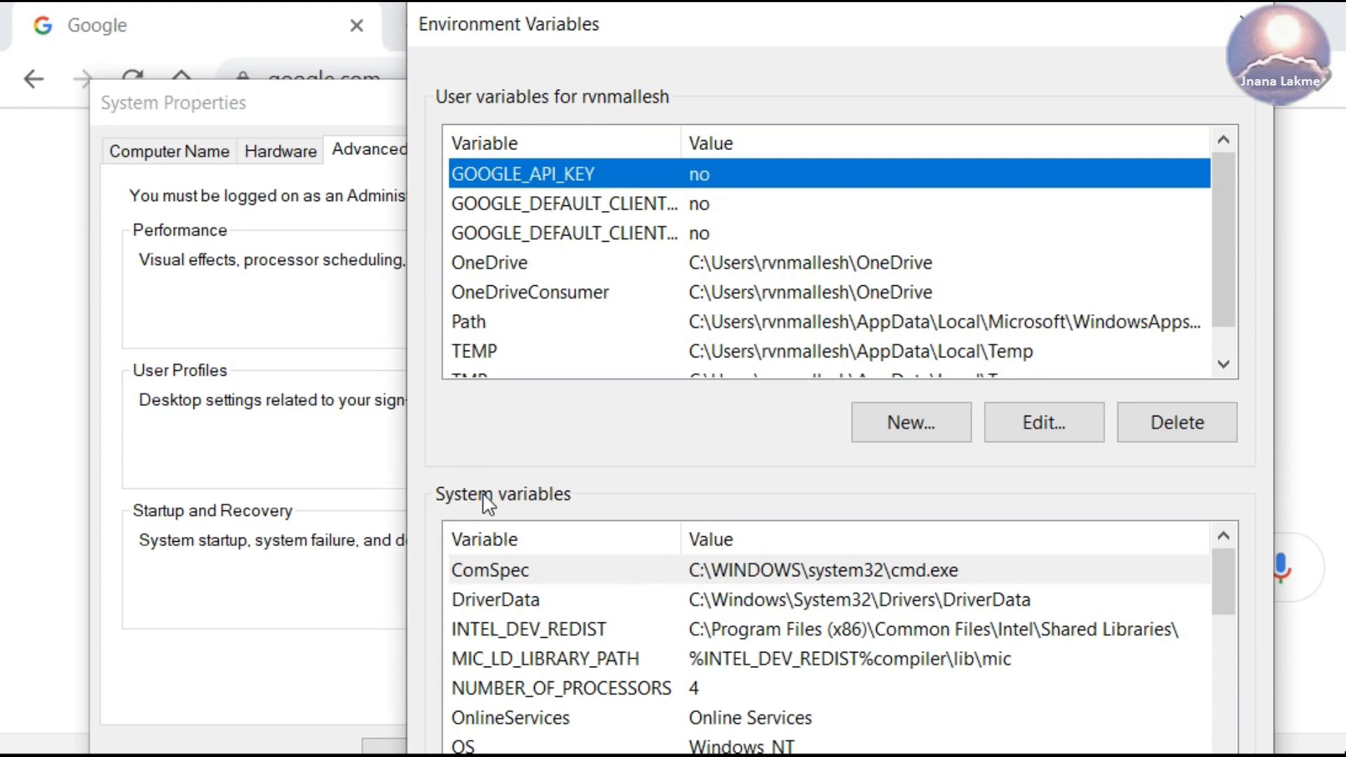
- Edit the system Path variable to show the Python38 and Python38\Scripts entries
left_click(530, 629)
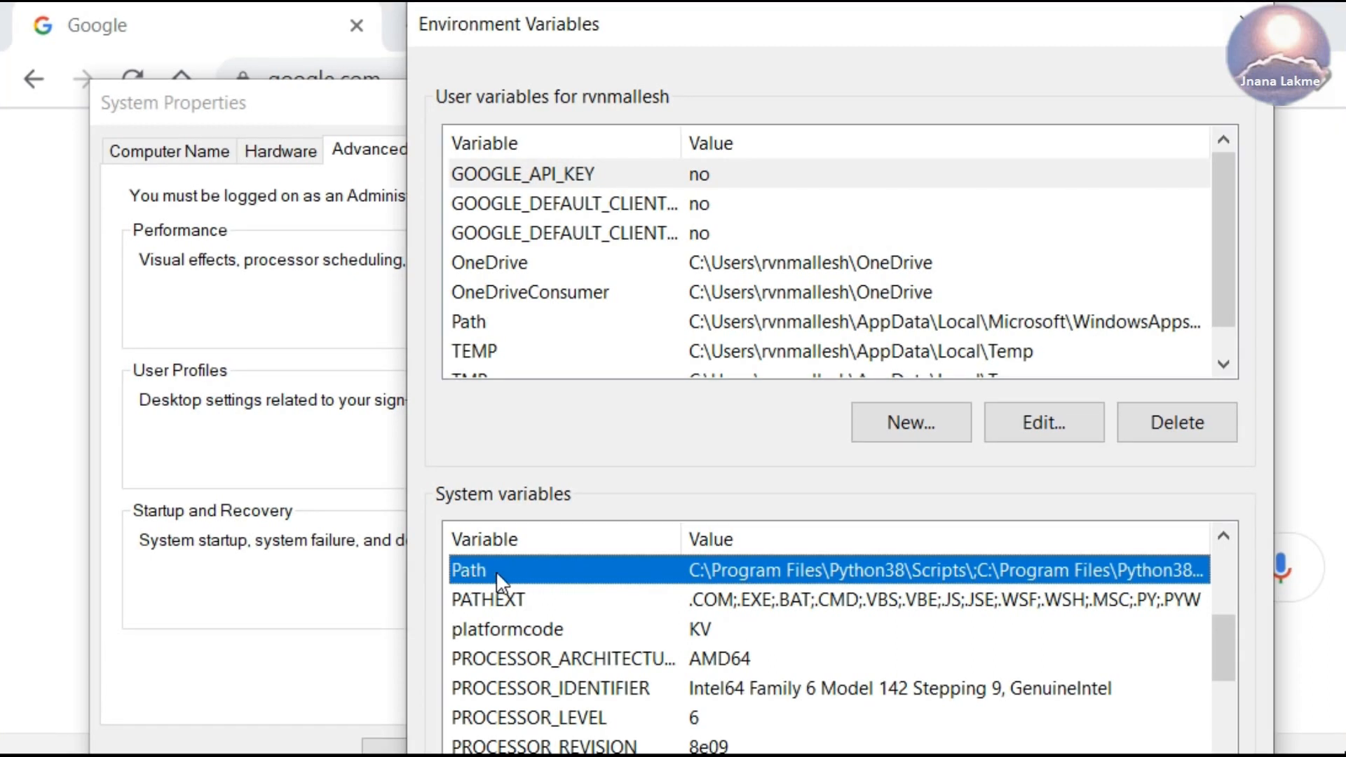
left_click(1043, 423)
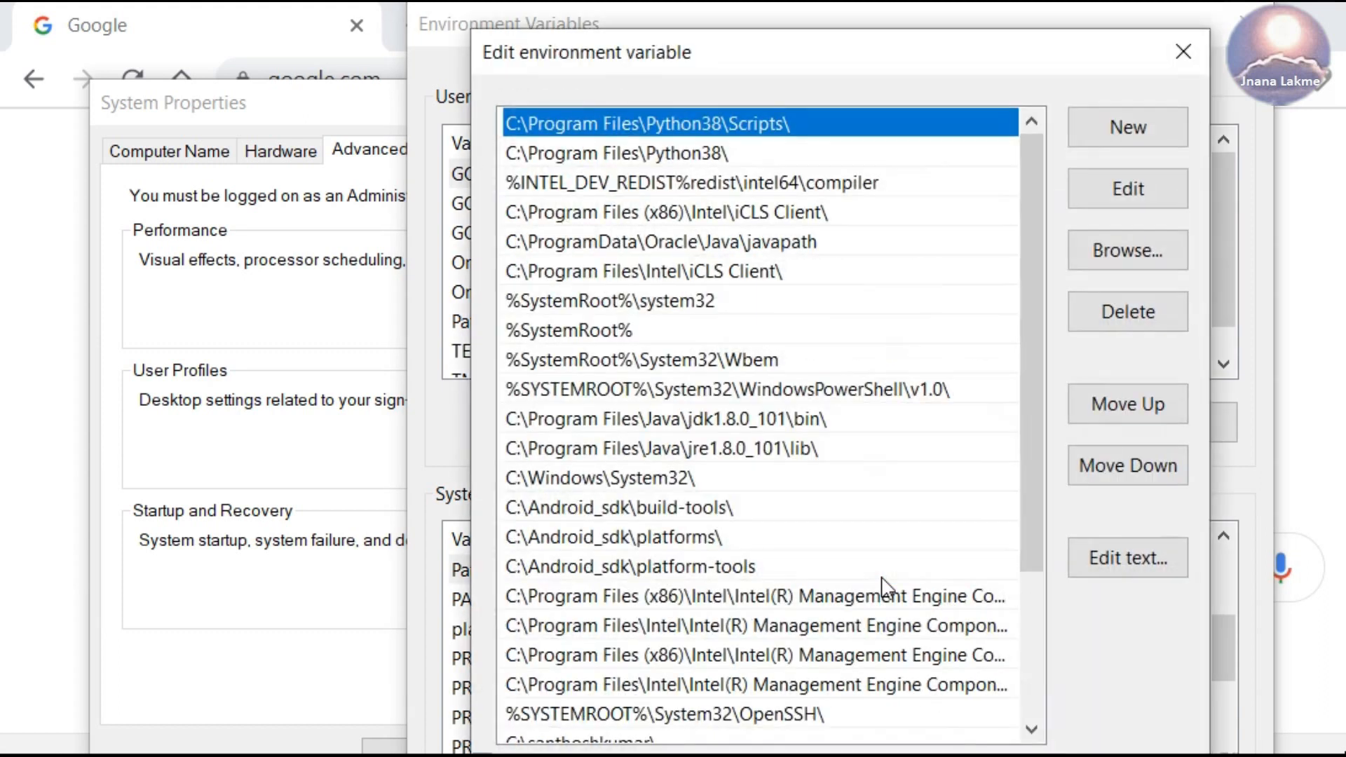
mouse_move(770, 131)
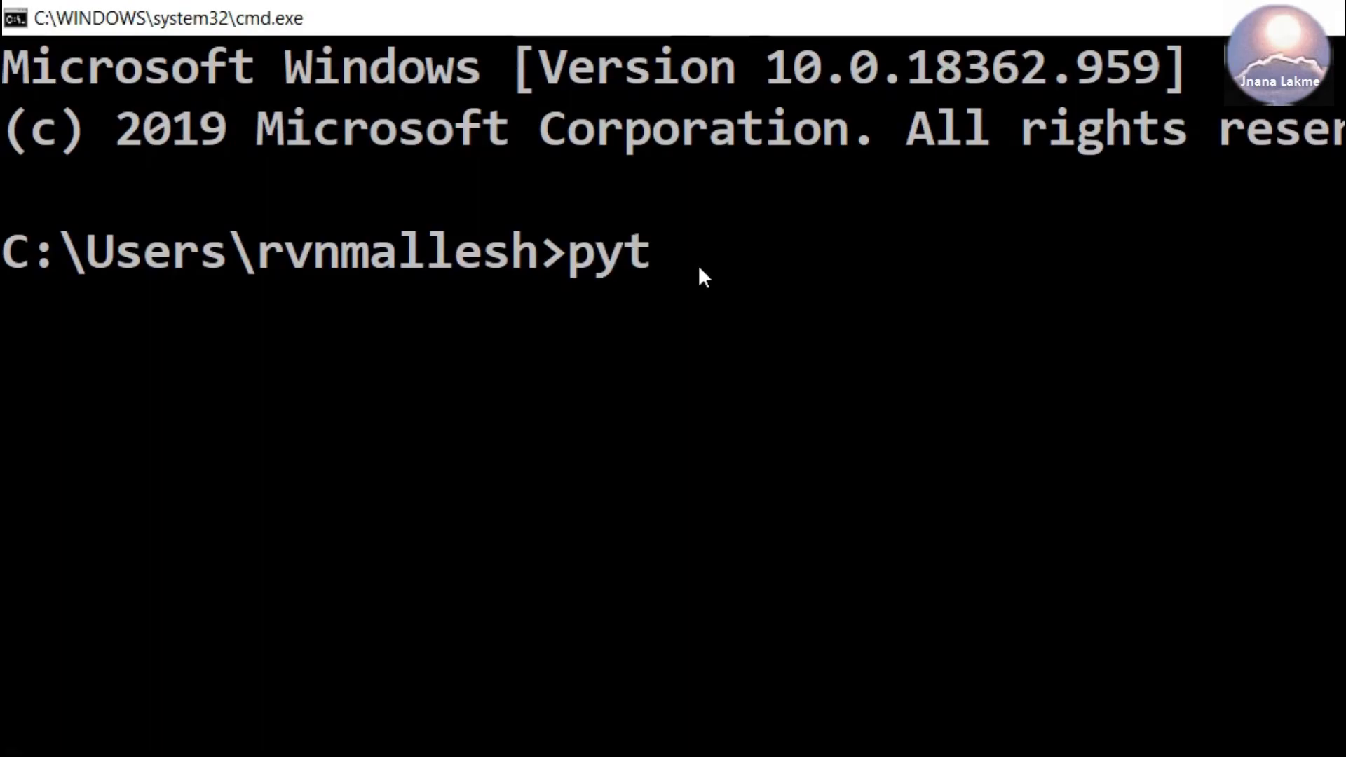
- Start Python 3.8.5 with the python command from the home folder, then write exit()
type("hon")
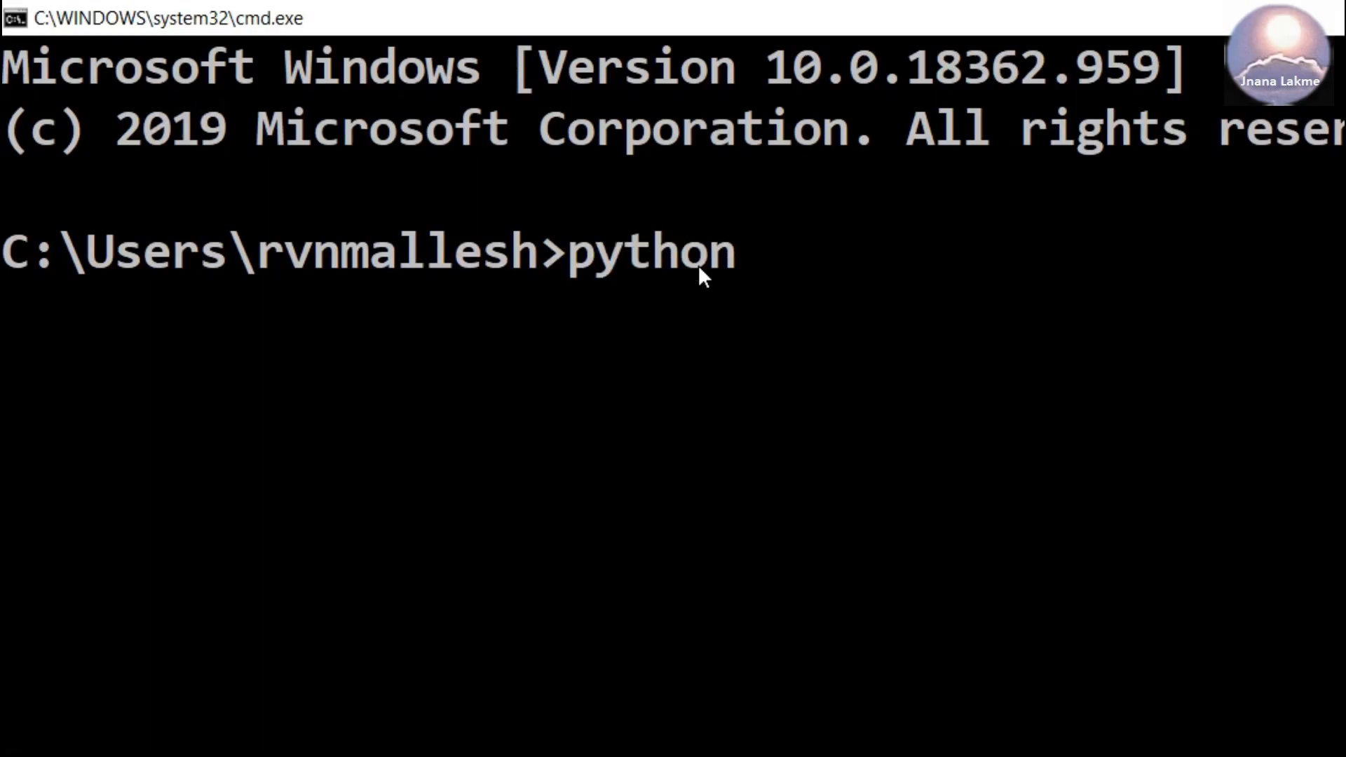
key("enter")
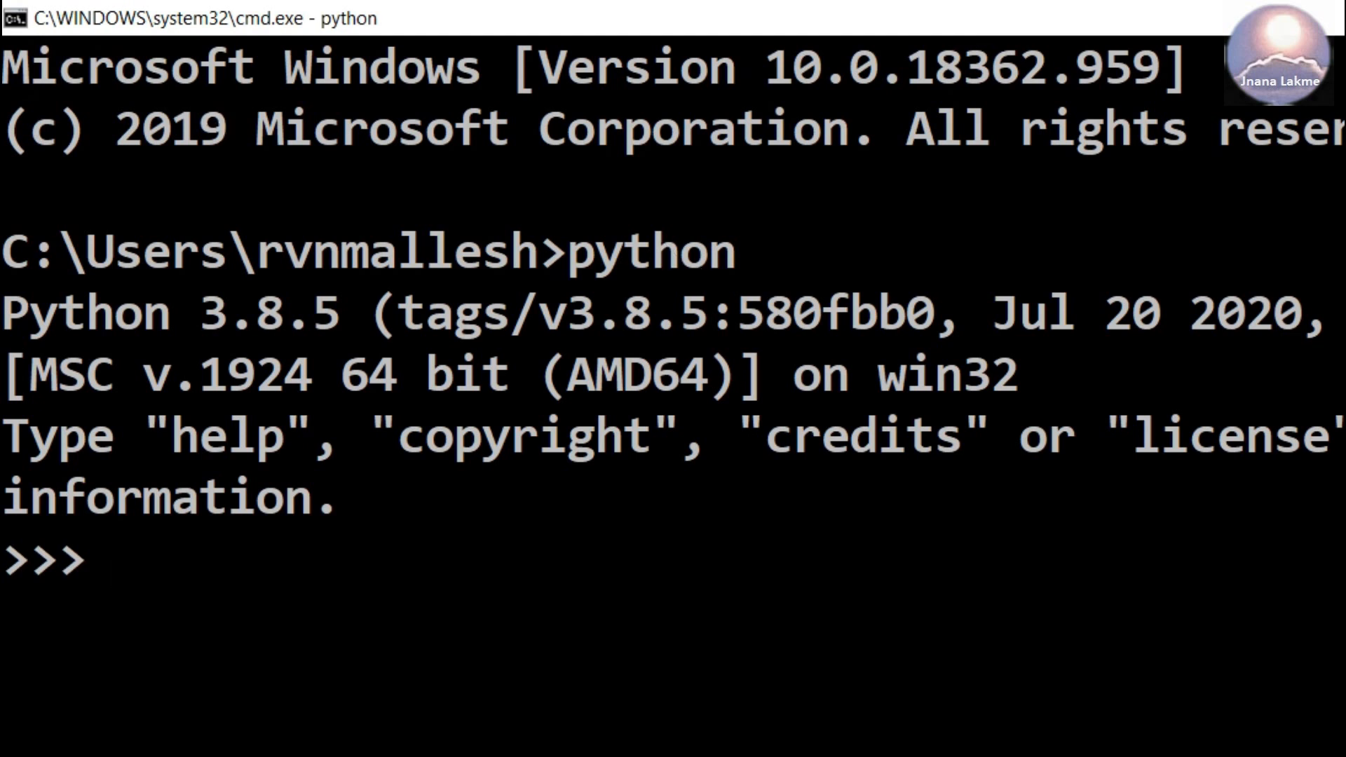
left_click_drag(4, 288, 433, 515)
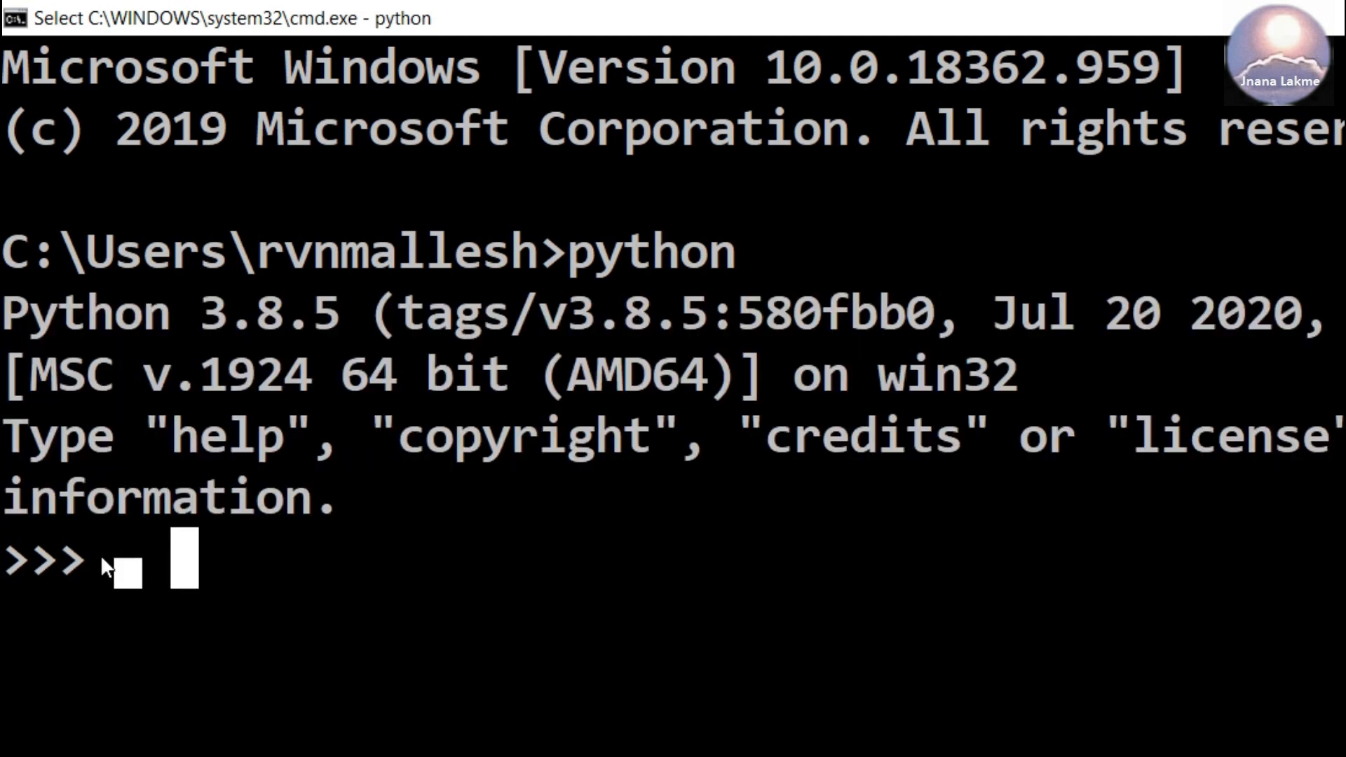
type("exit")
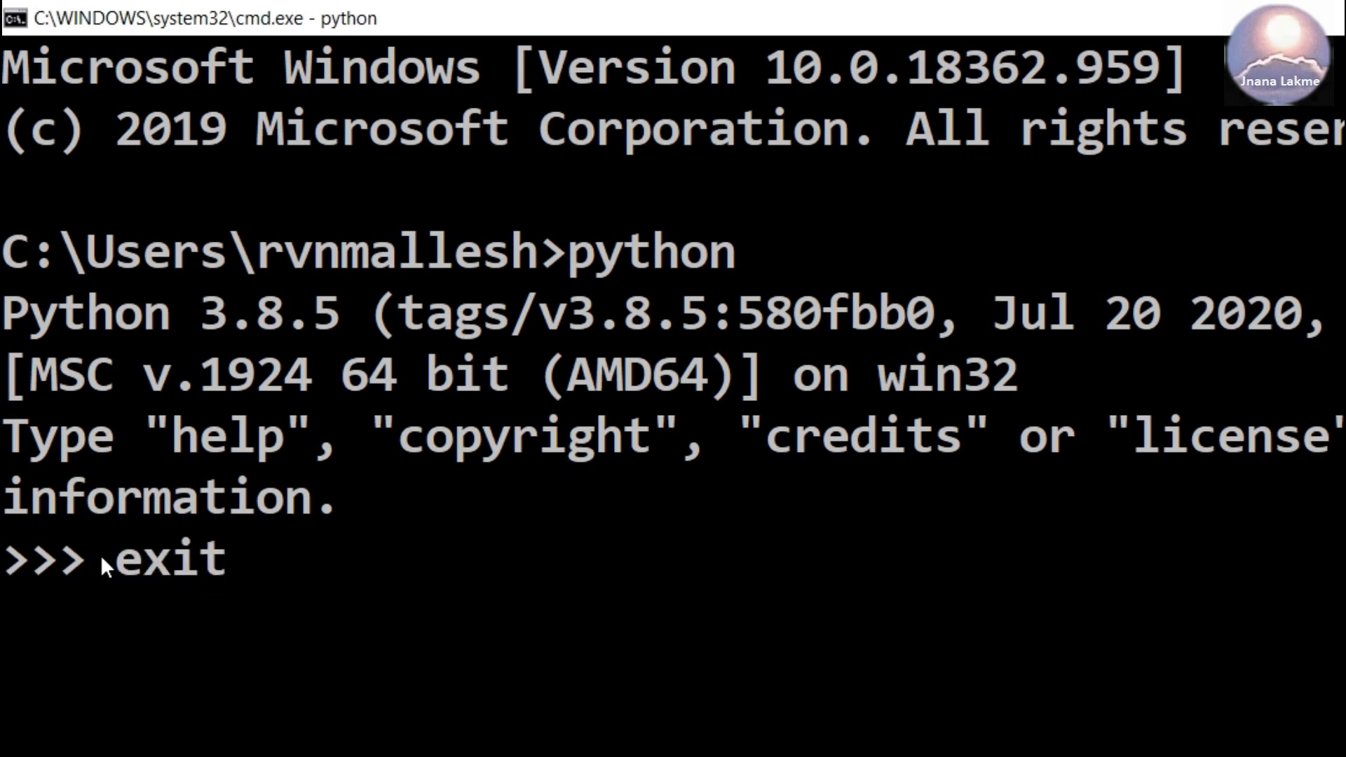
type("()")
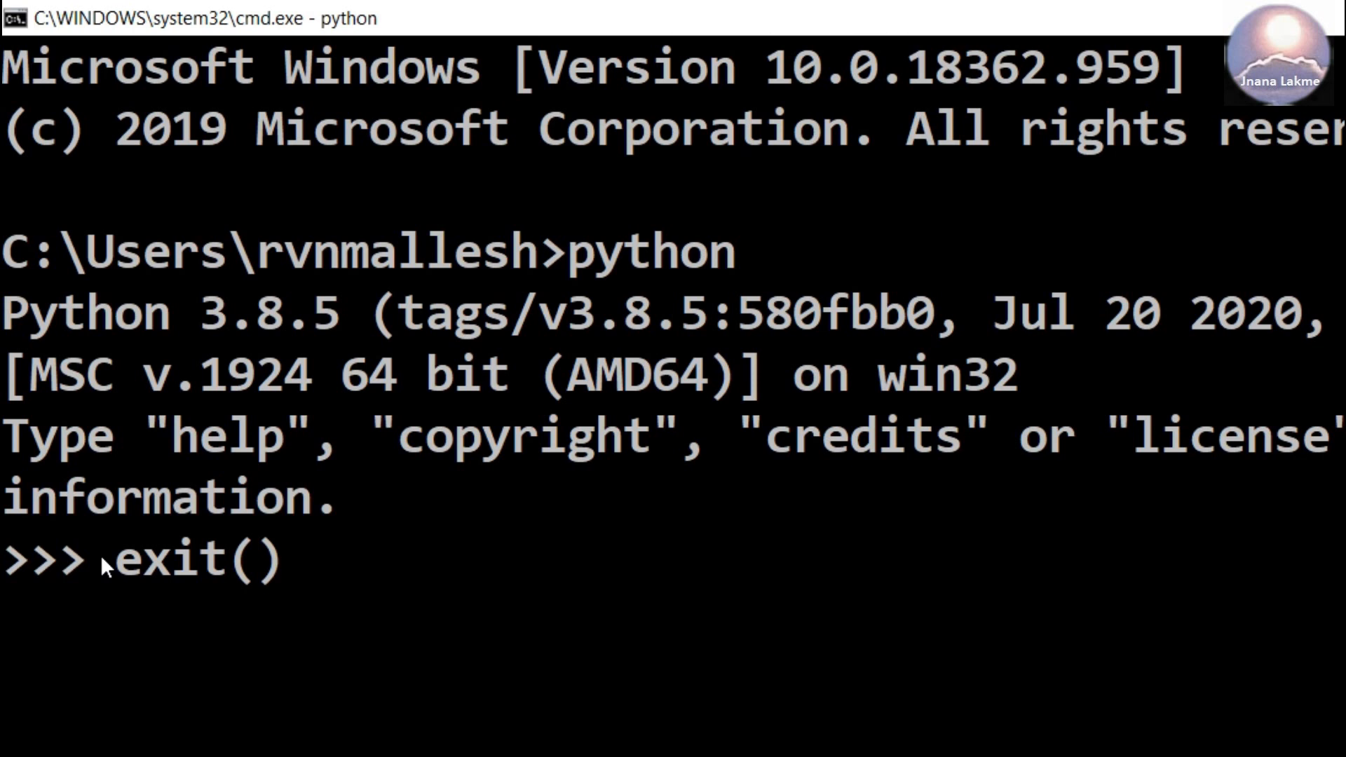
- Leave the Python shell and enter the command C:\PROGRA~1\Python38\python at the prompt
key("enter")
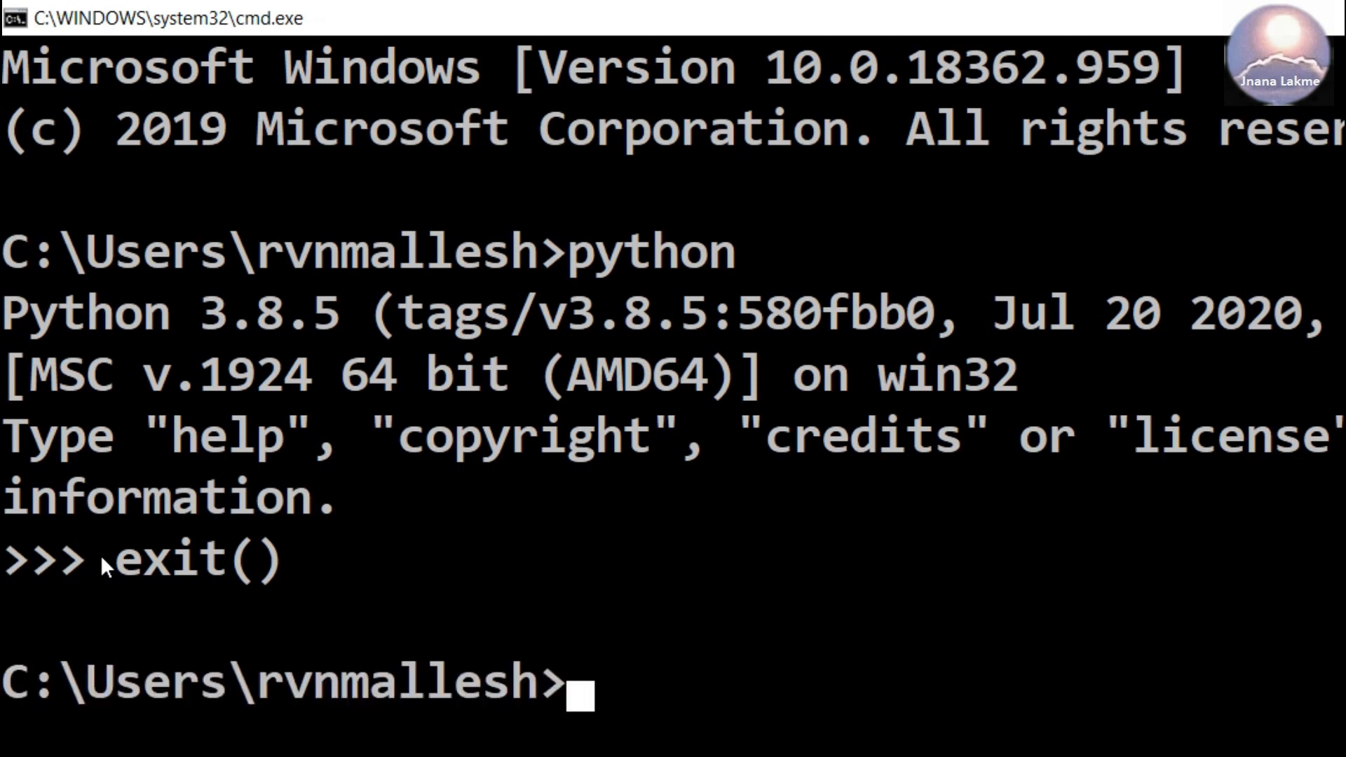
type("C")
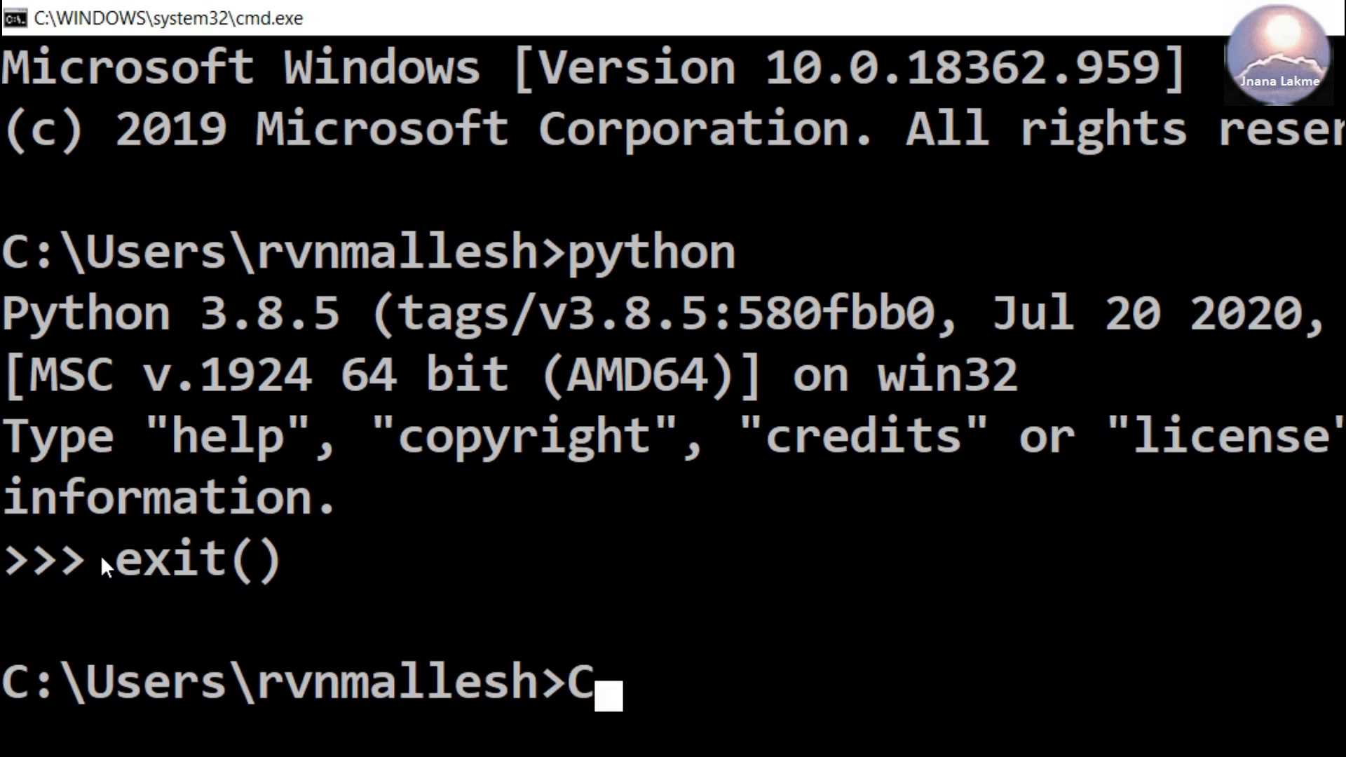
type(":\\")
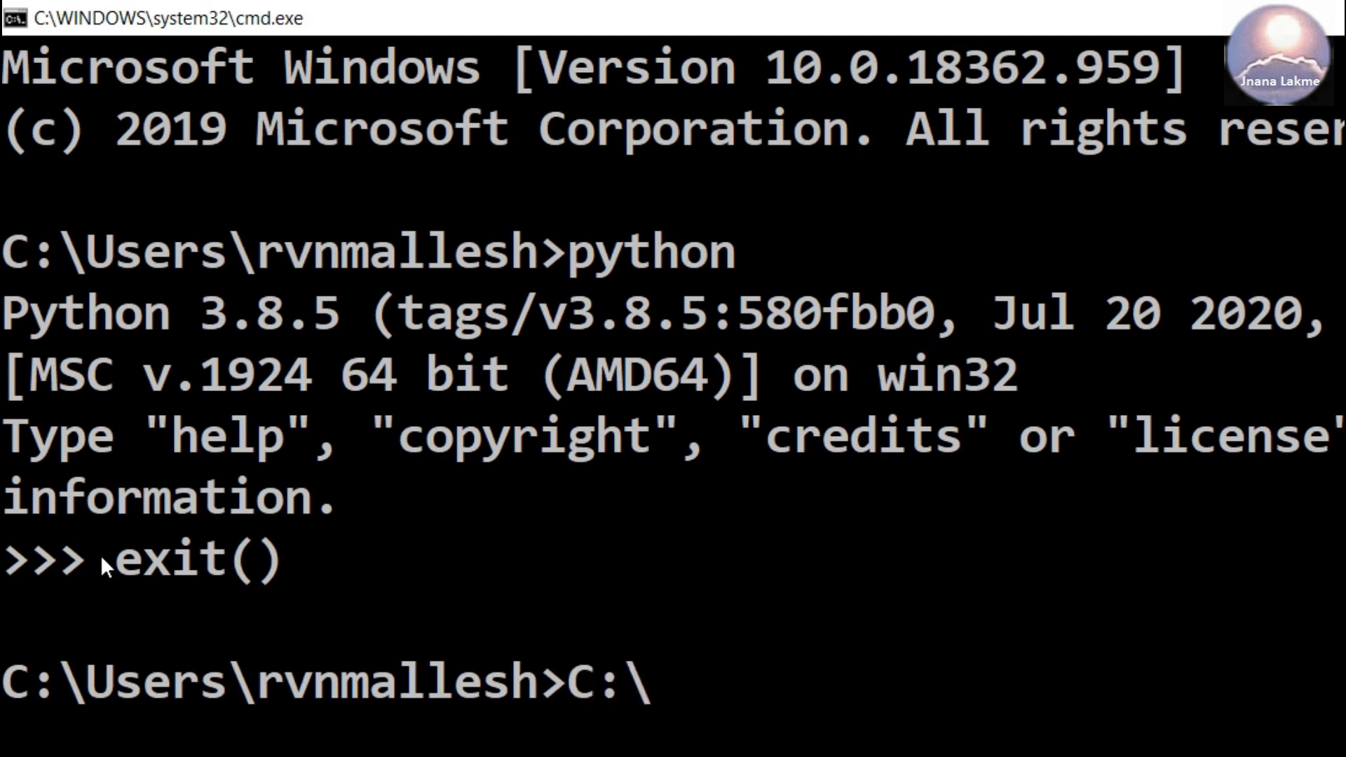
type("PROG")
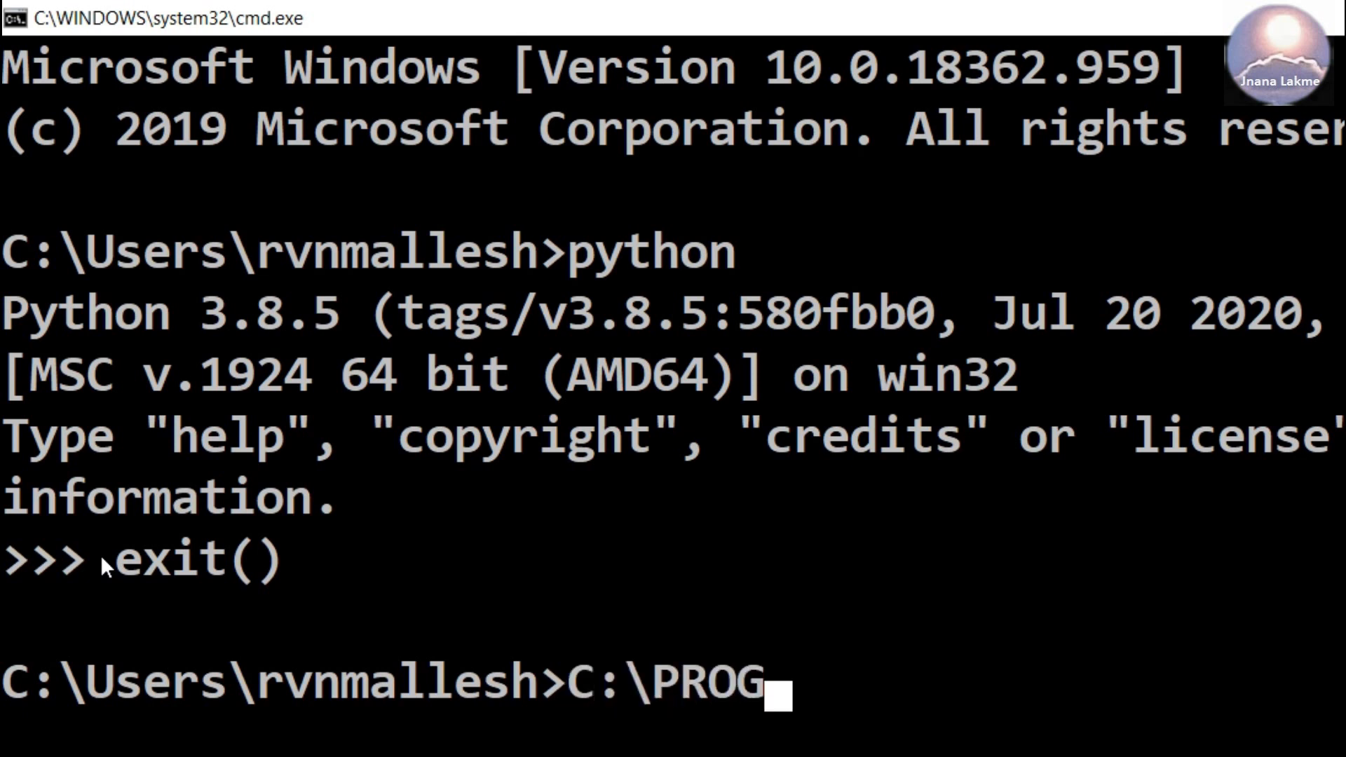
type("RA")
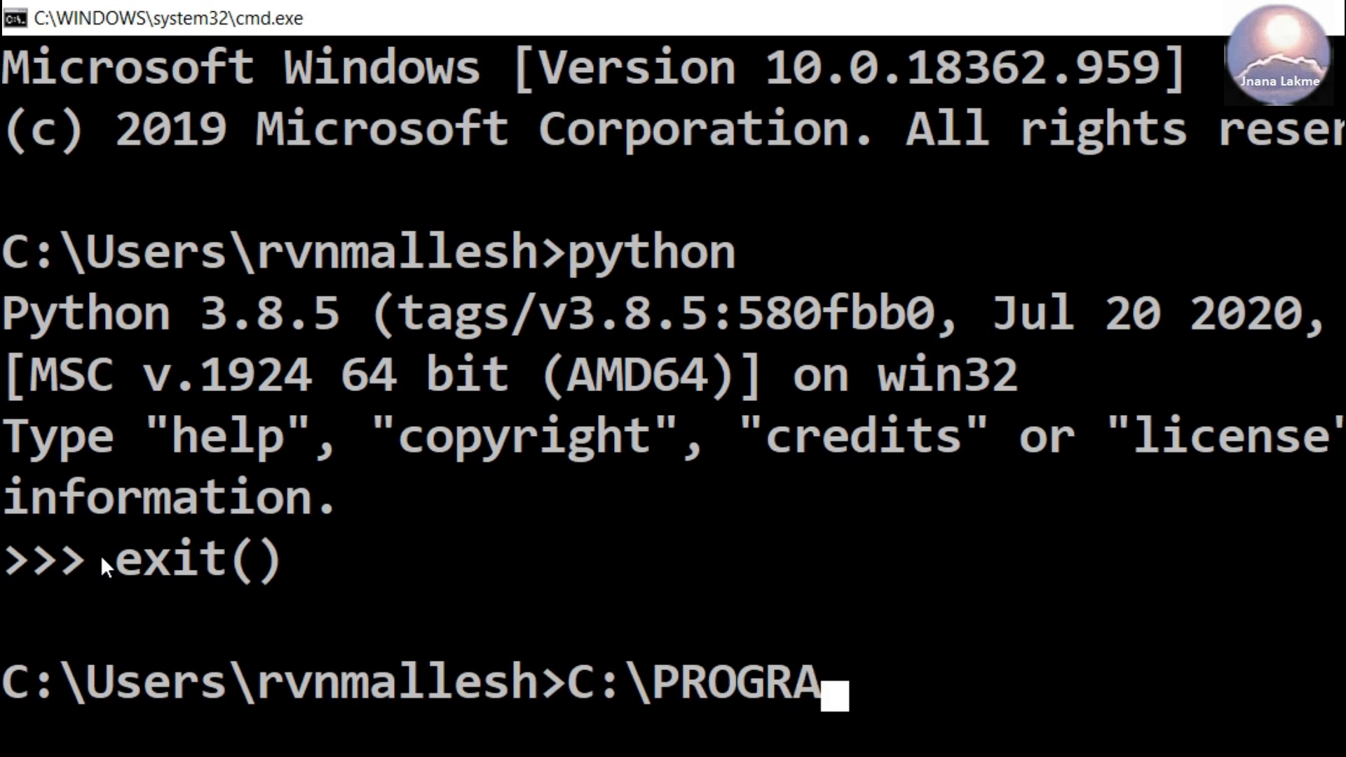
type("~1")
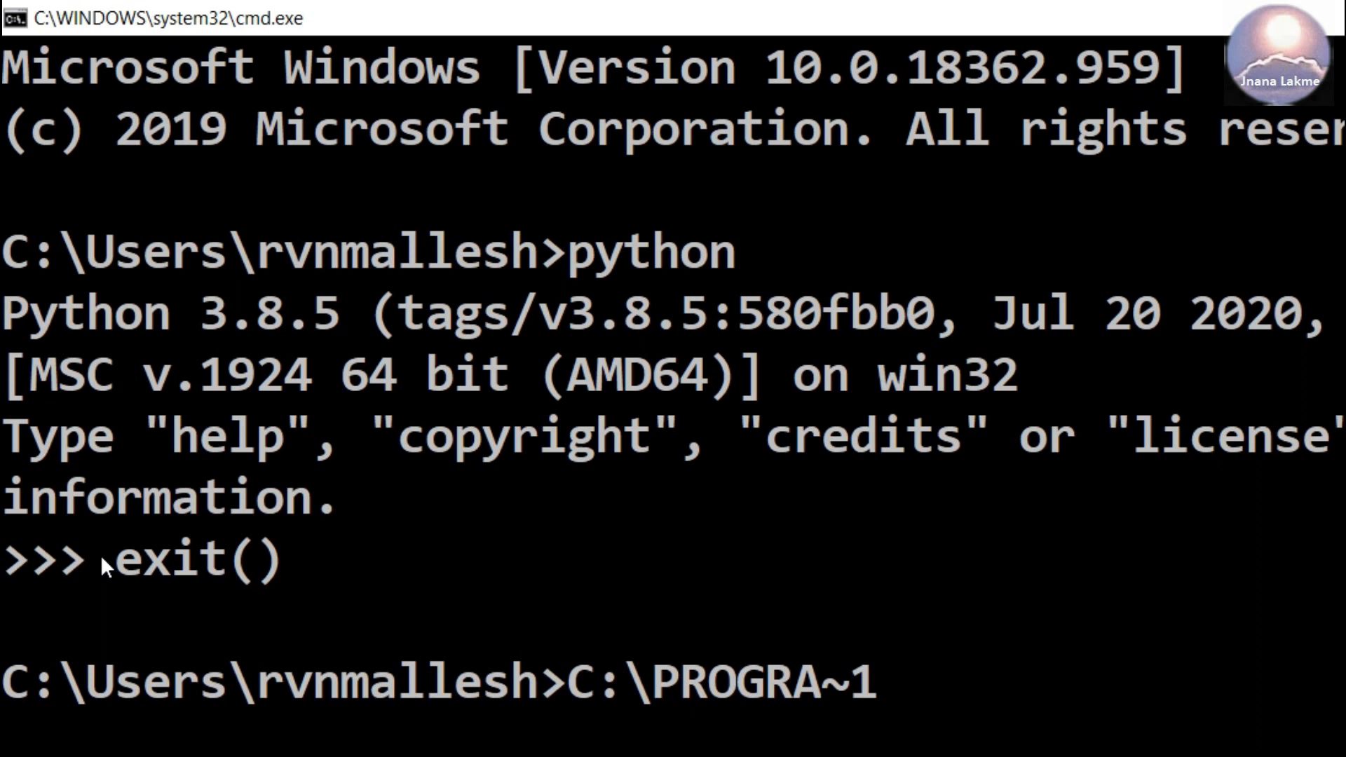
type("\\P")
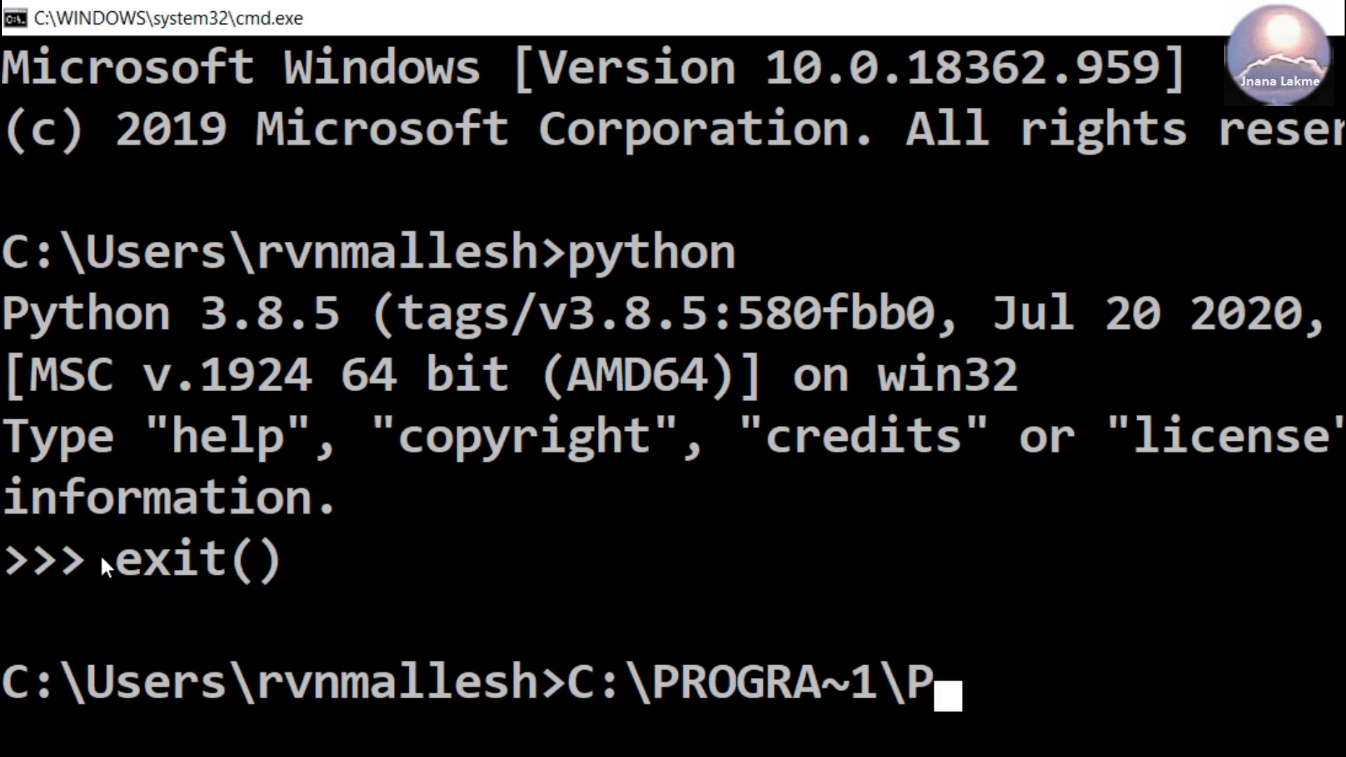
type("ython")
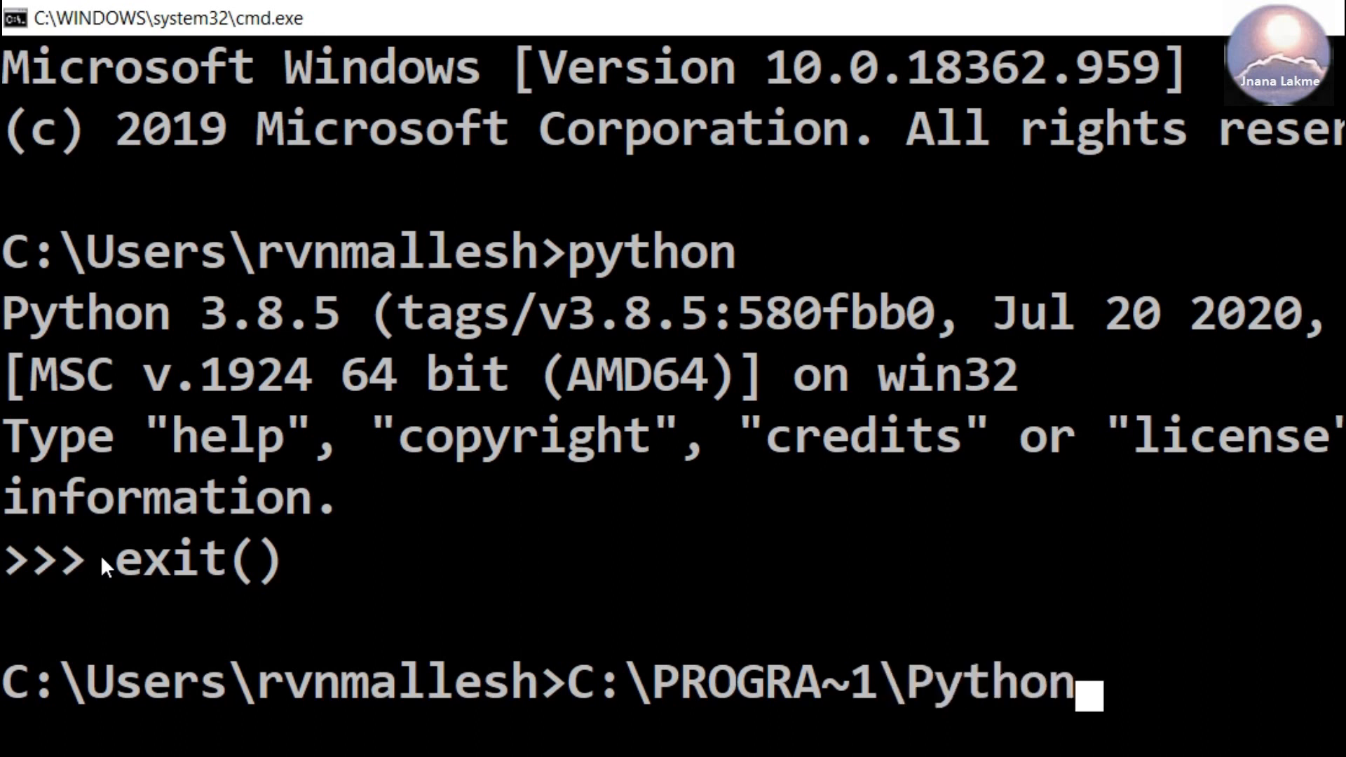
type("38\\")
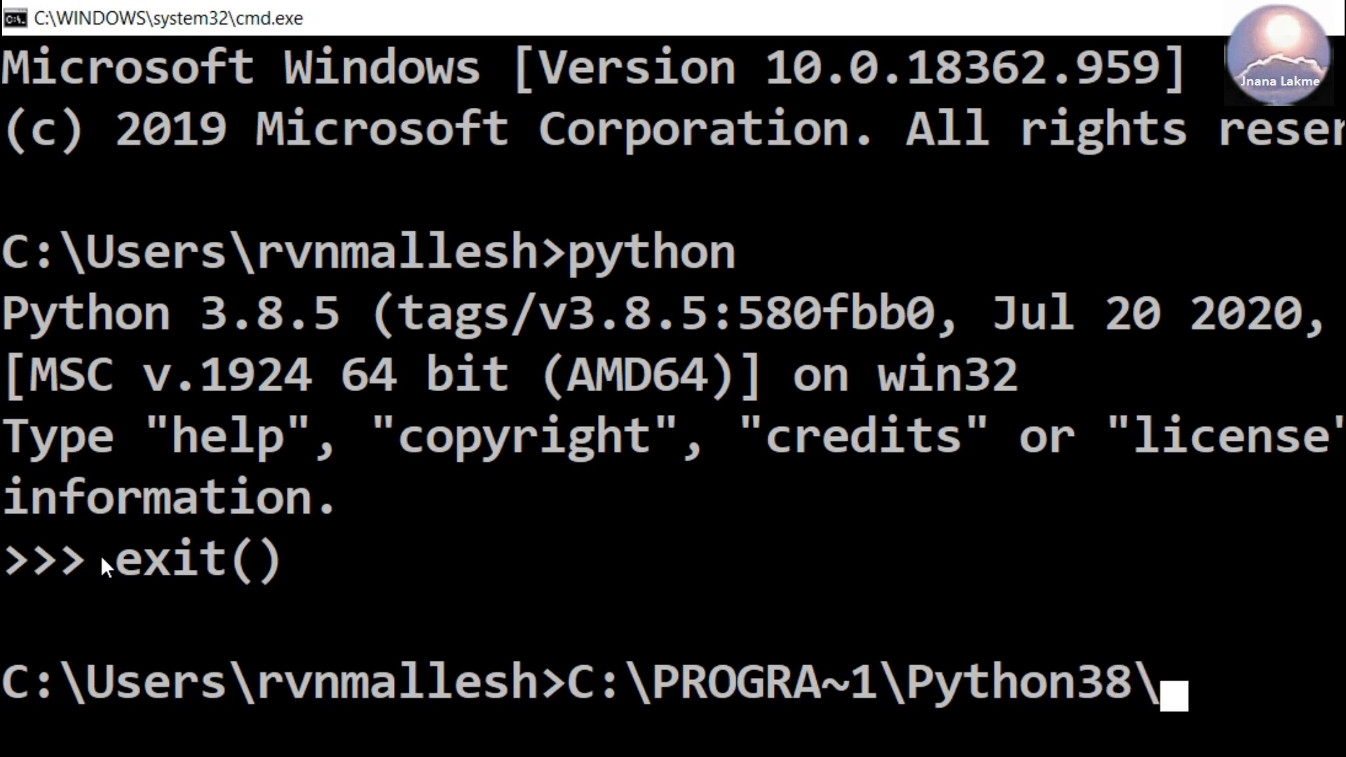
type("pytho")
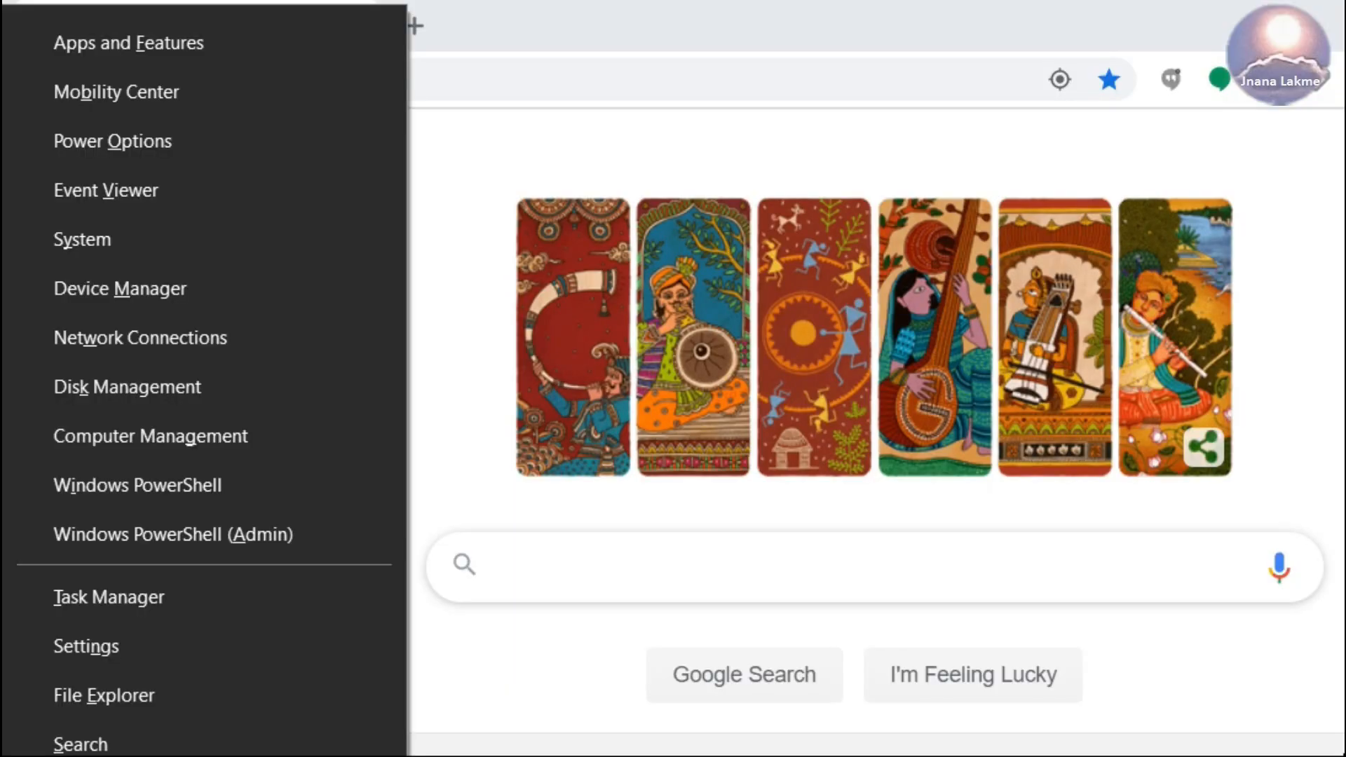
- Go to Windows Settings and search 'programs' to reach Apps & features
left_click(86, 645)
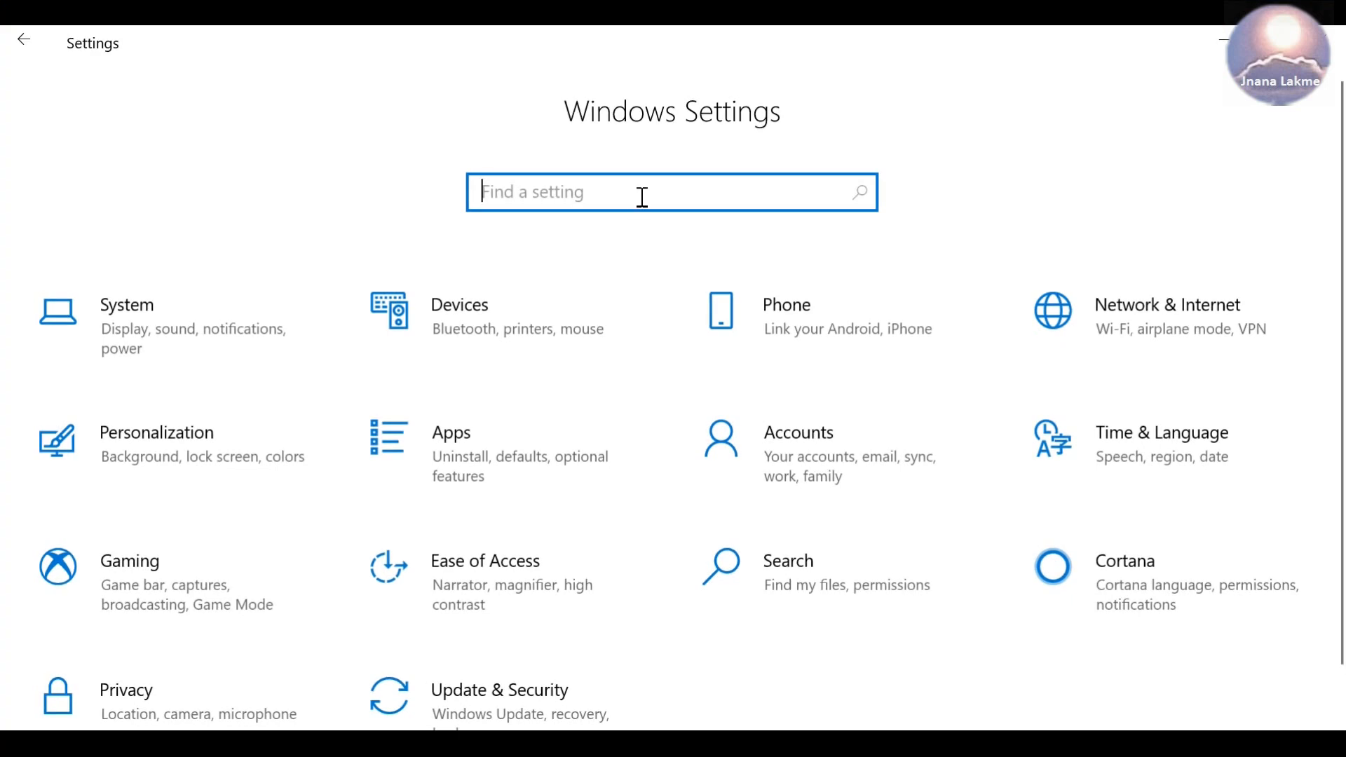
type("progra")
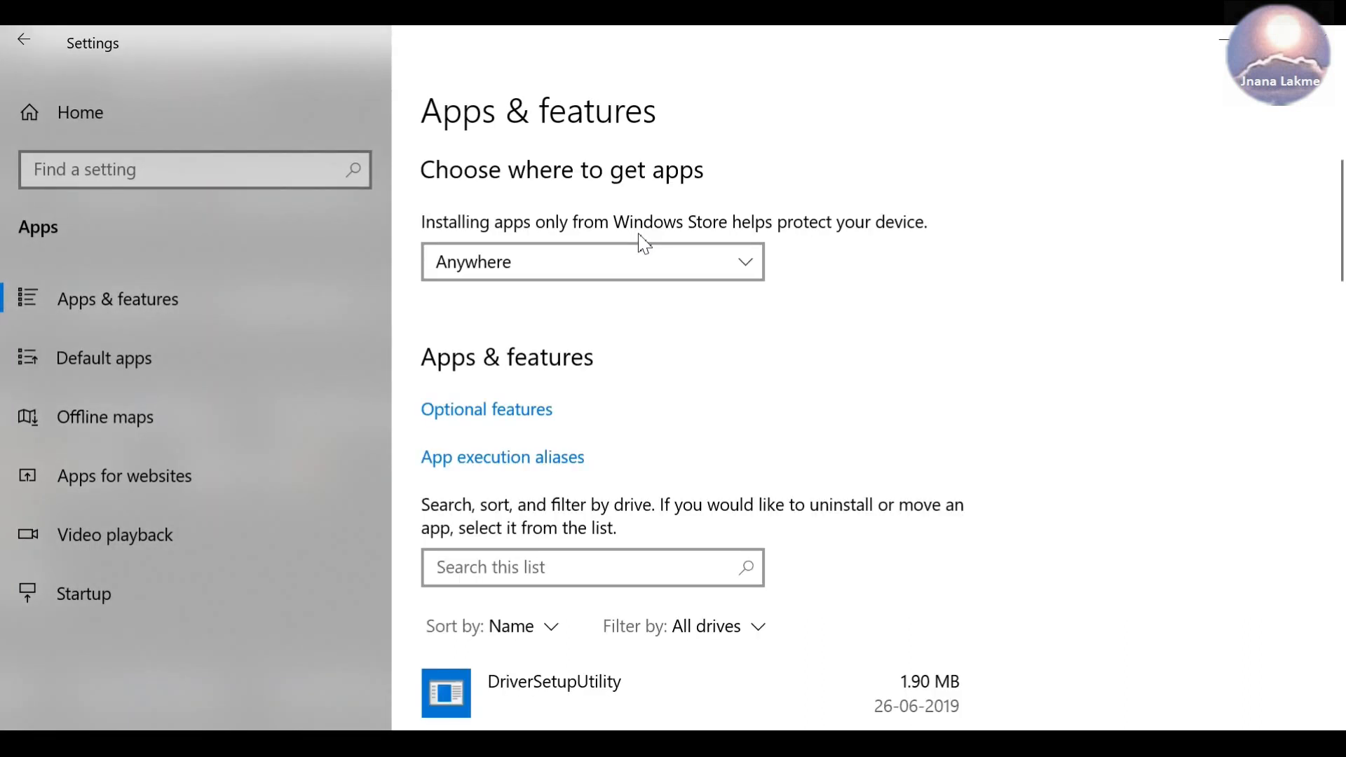
mouse_move(1253, 366)
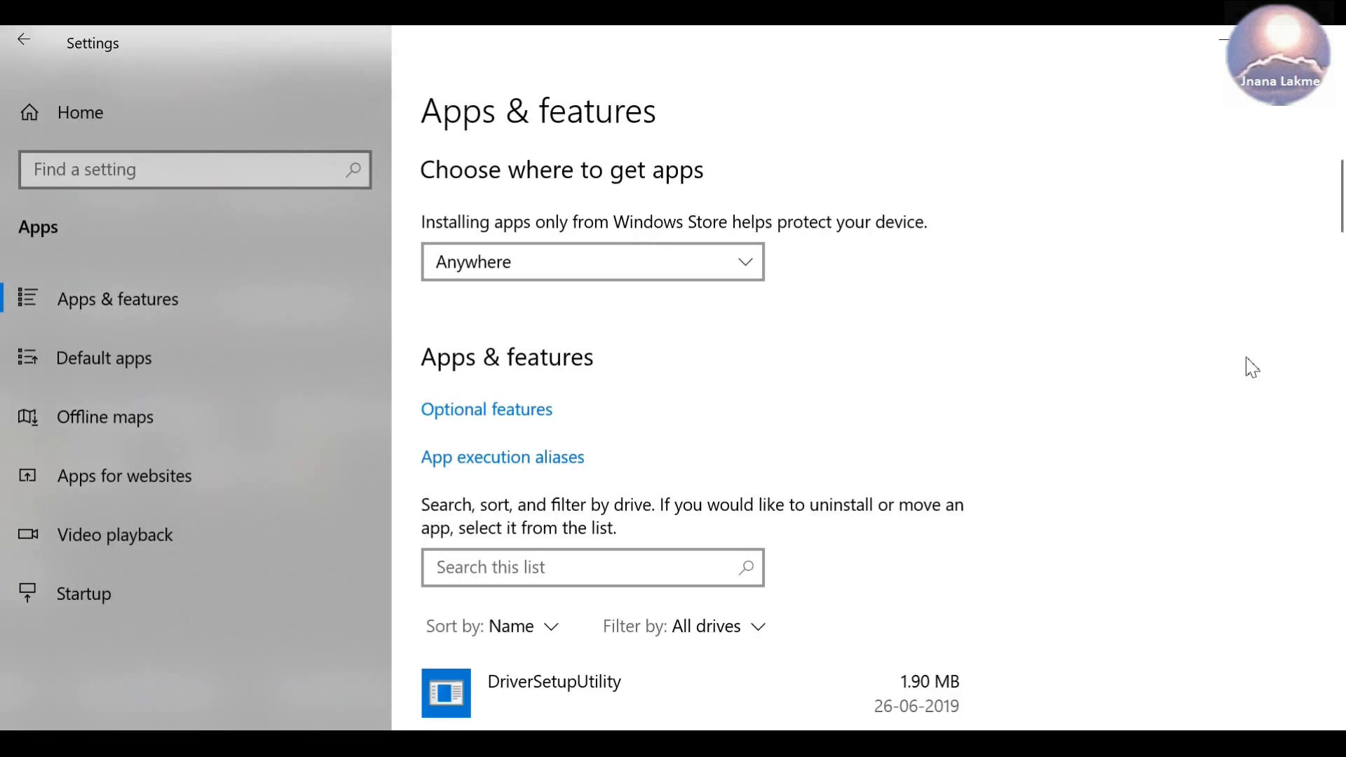
- Scroll the installed apps list down to Python 3.8.5 (64-bit) and Python Launcher
left_click(592, 262)
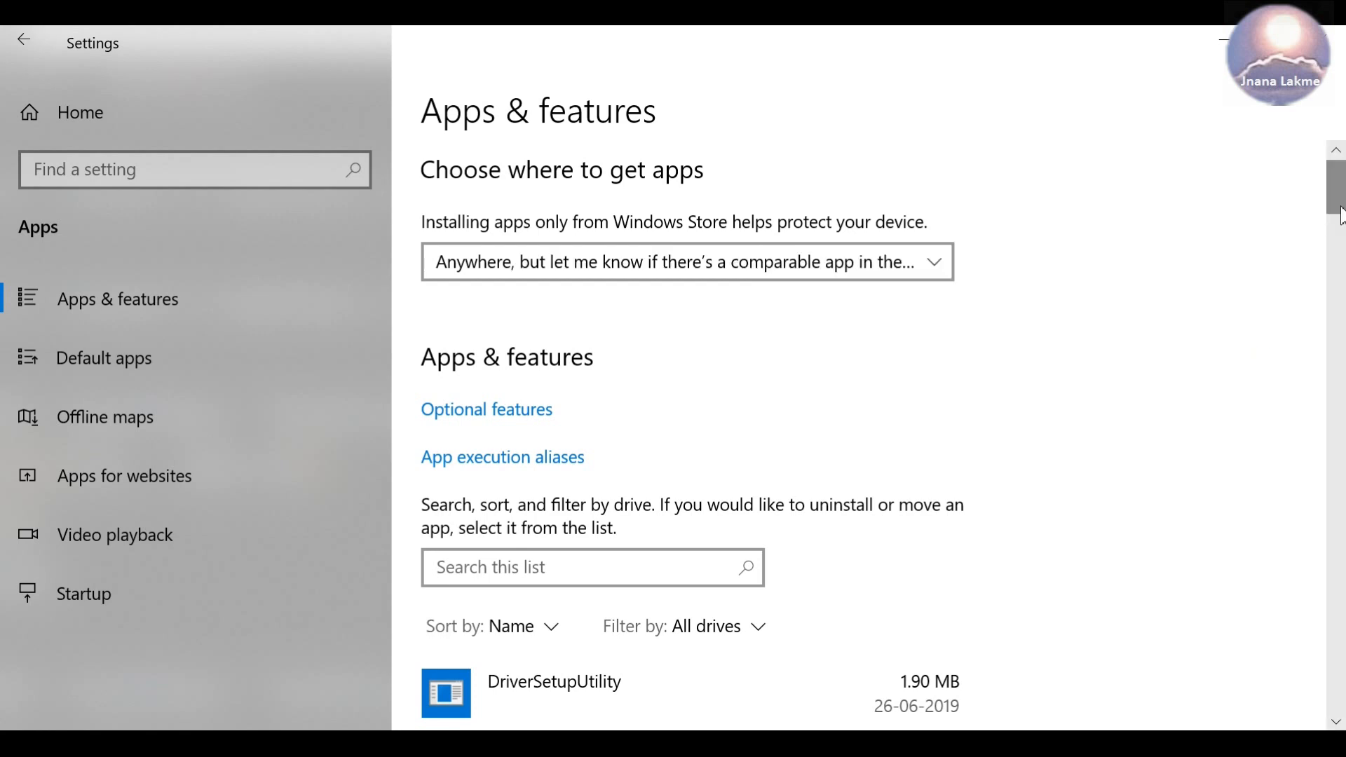
scroll("down", 3)
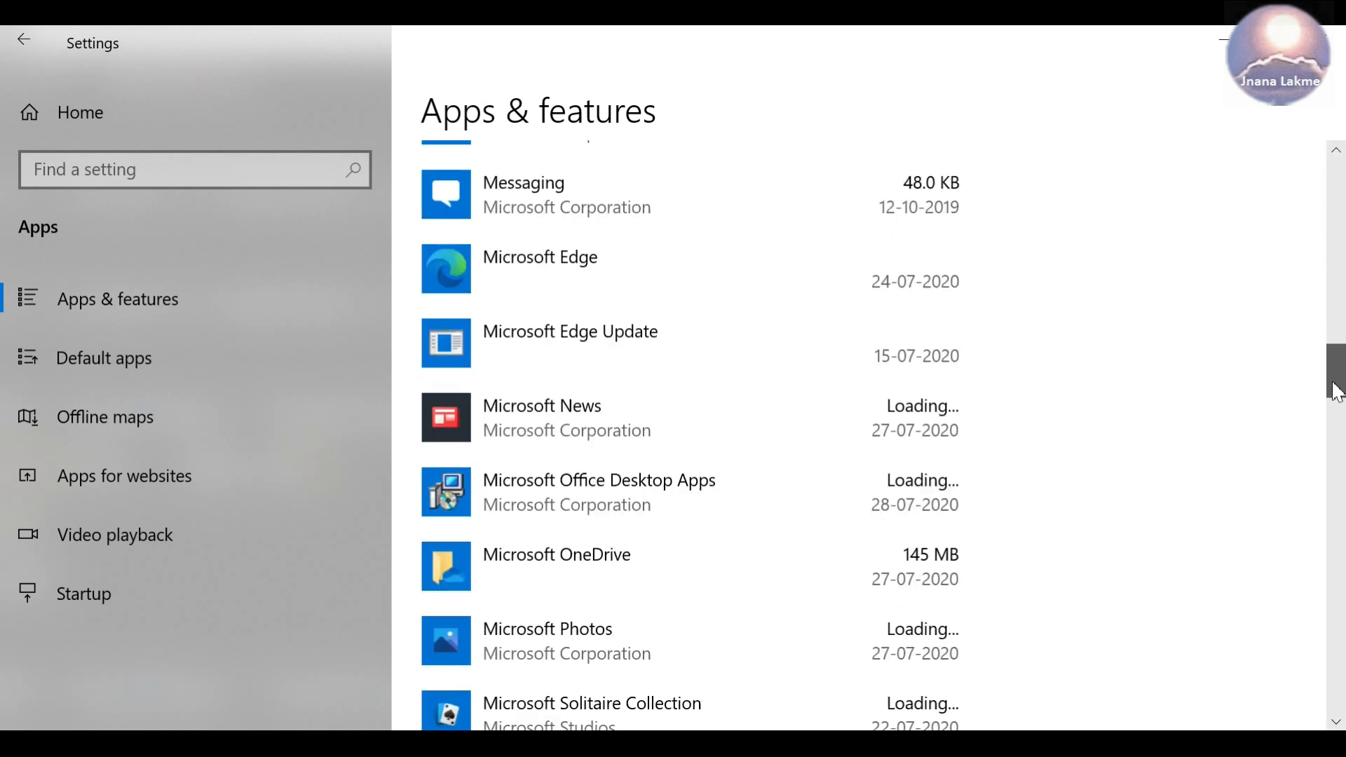
scroll("down", 3)
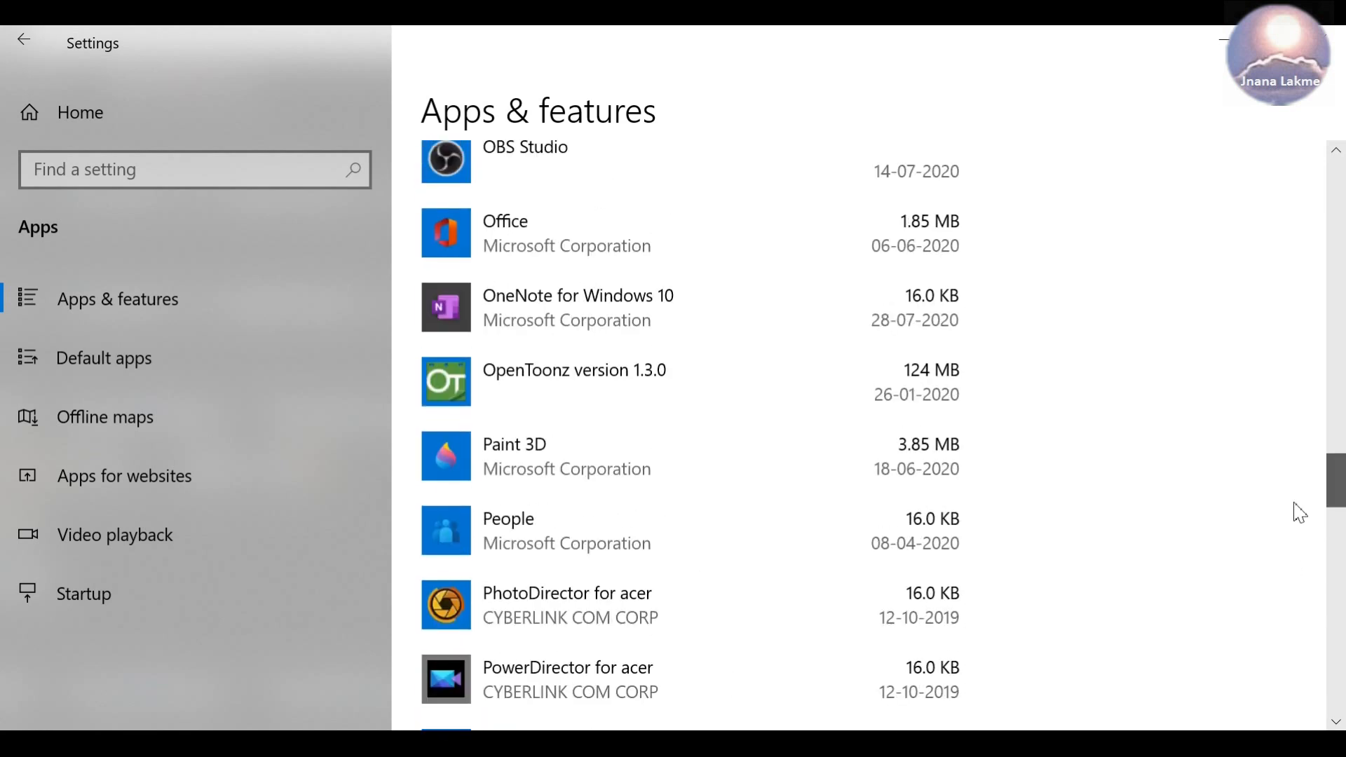
scroll("down", 3)
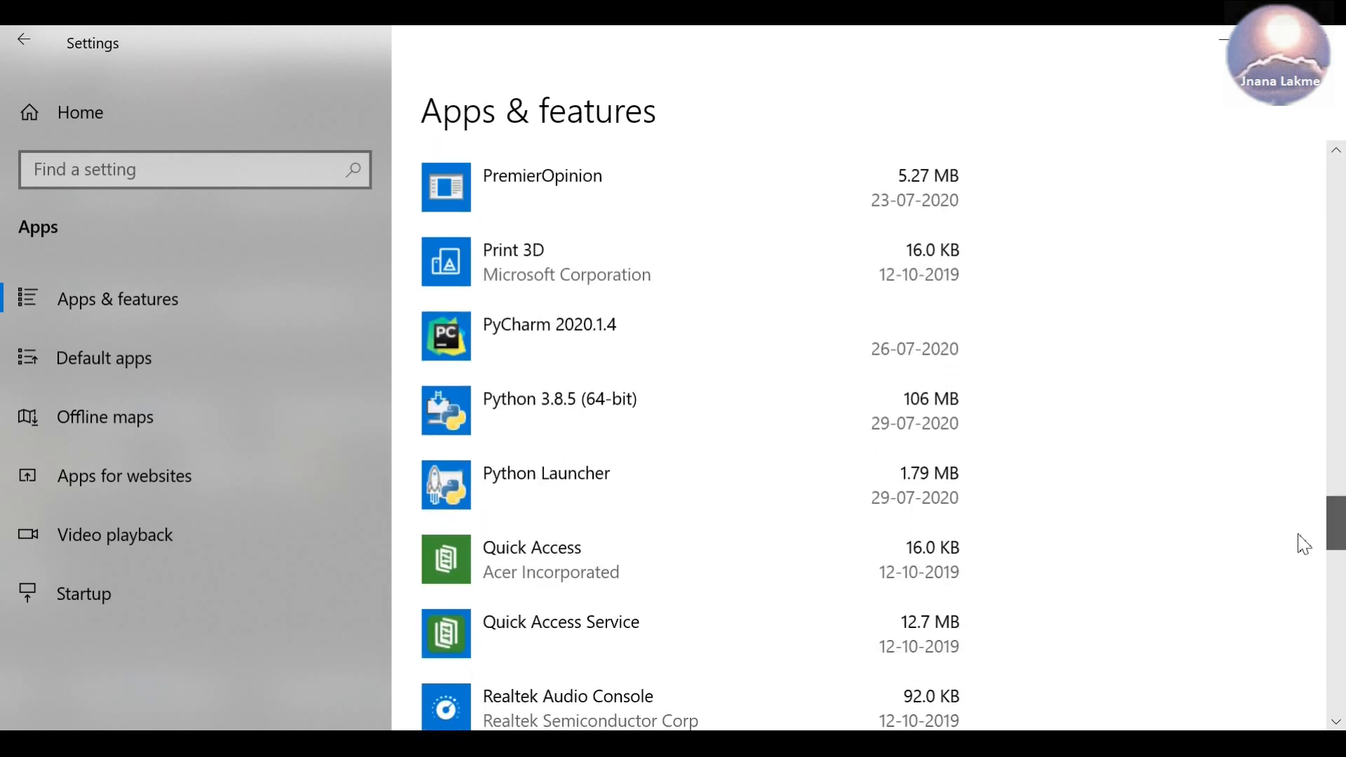
mouse_move(811, 411)
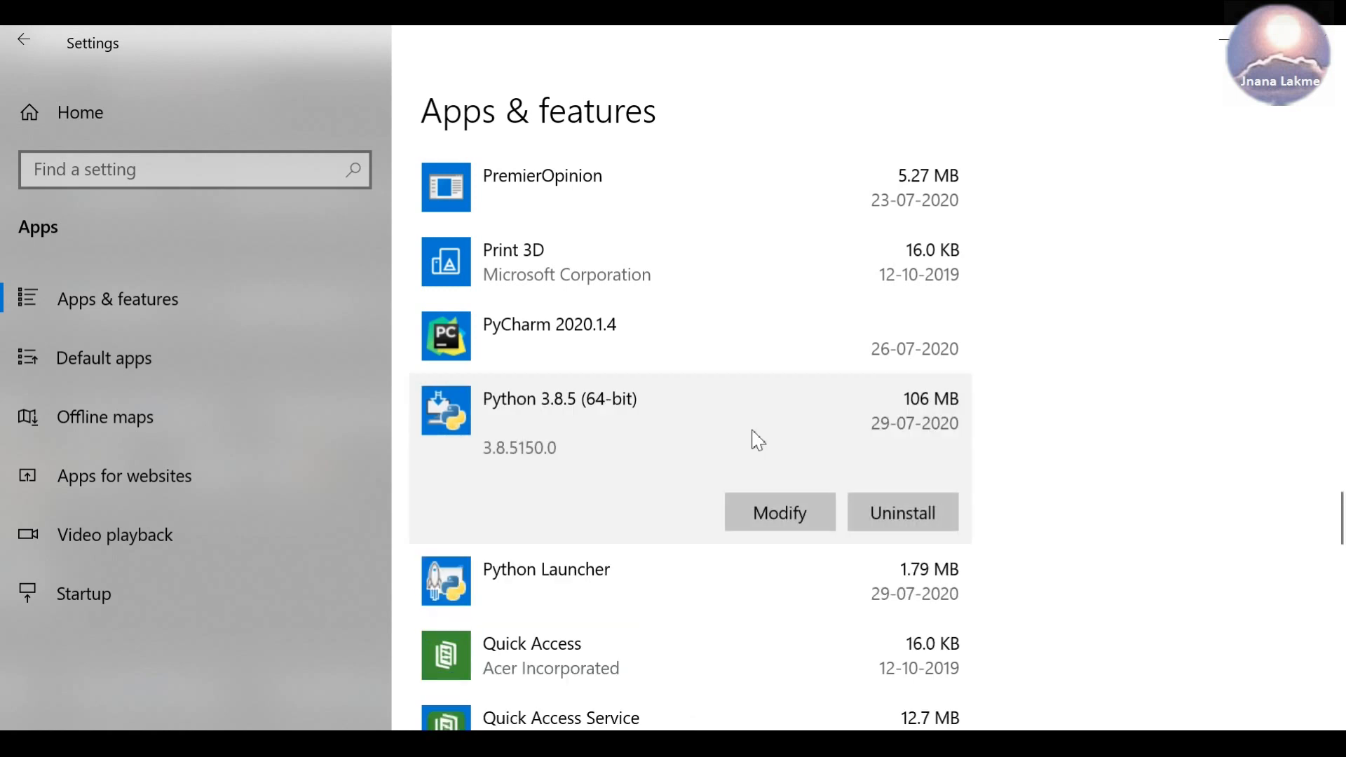
mouse_move(679, 496)
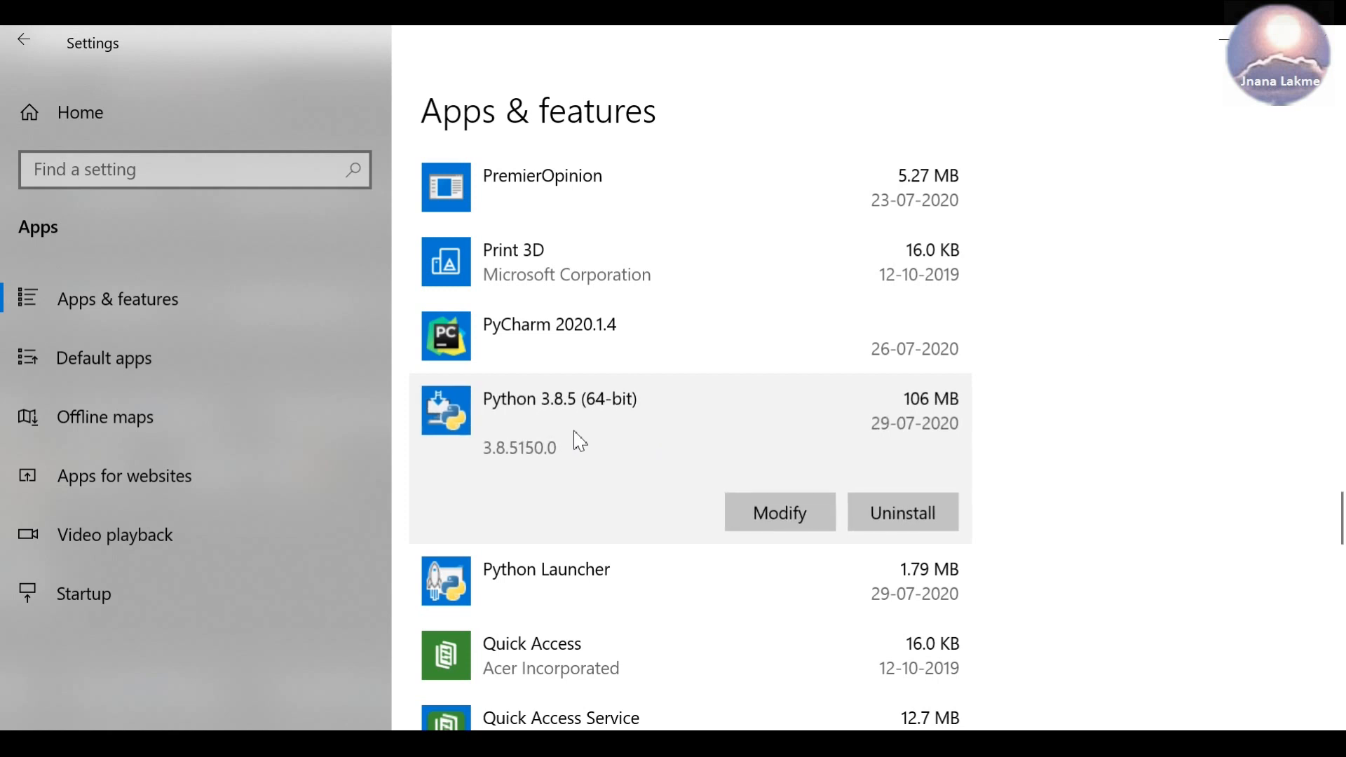
mouse_move(1126, 418)
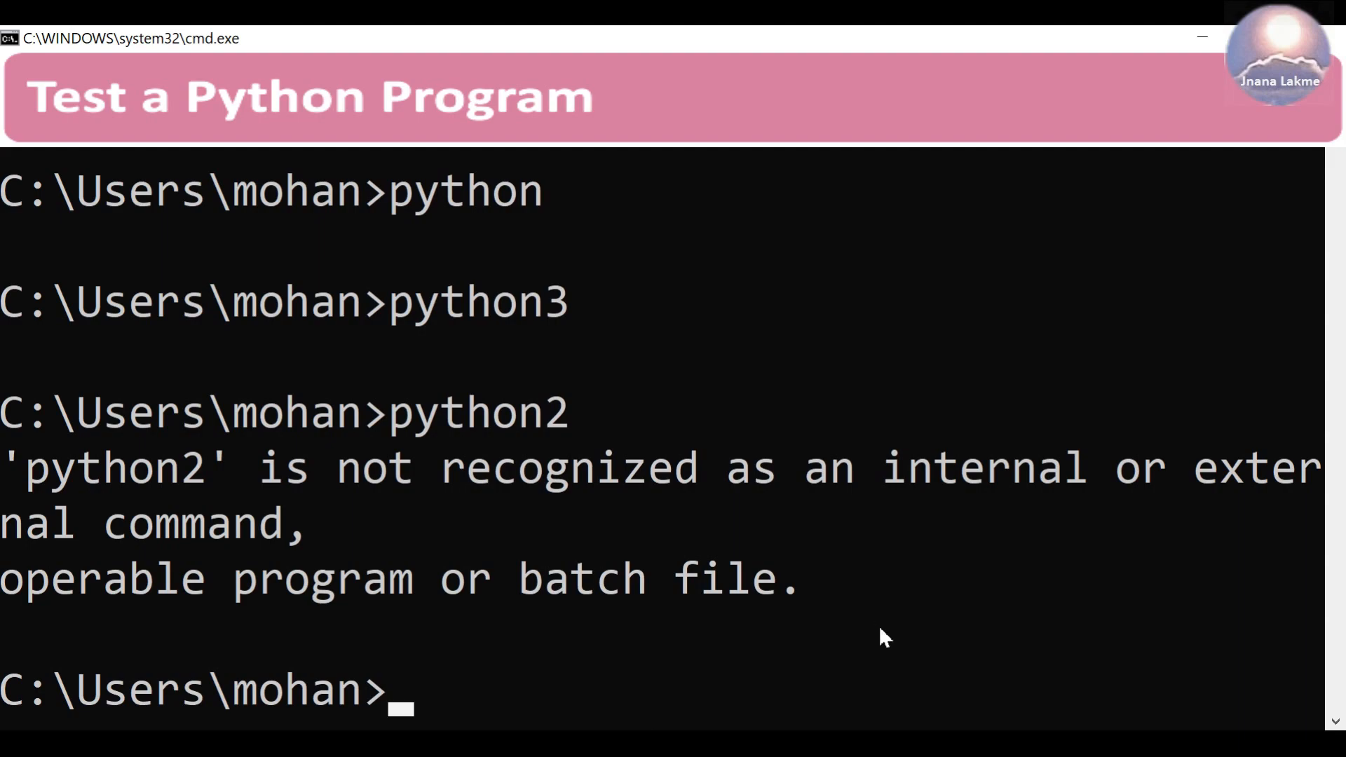
- Start python and run print("Hello, World!") so it prints Hello, World!
type("pyth")
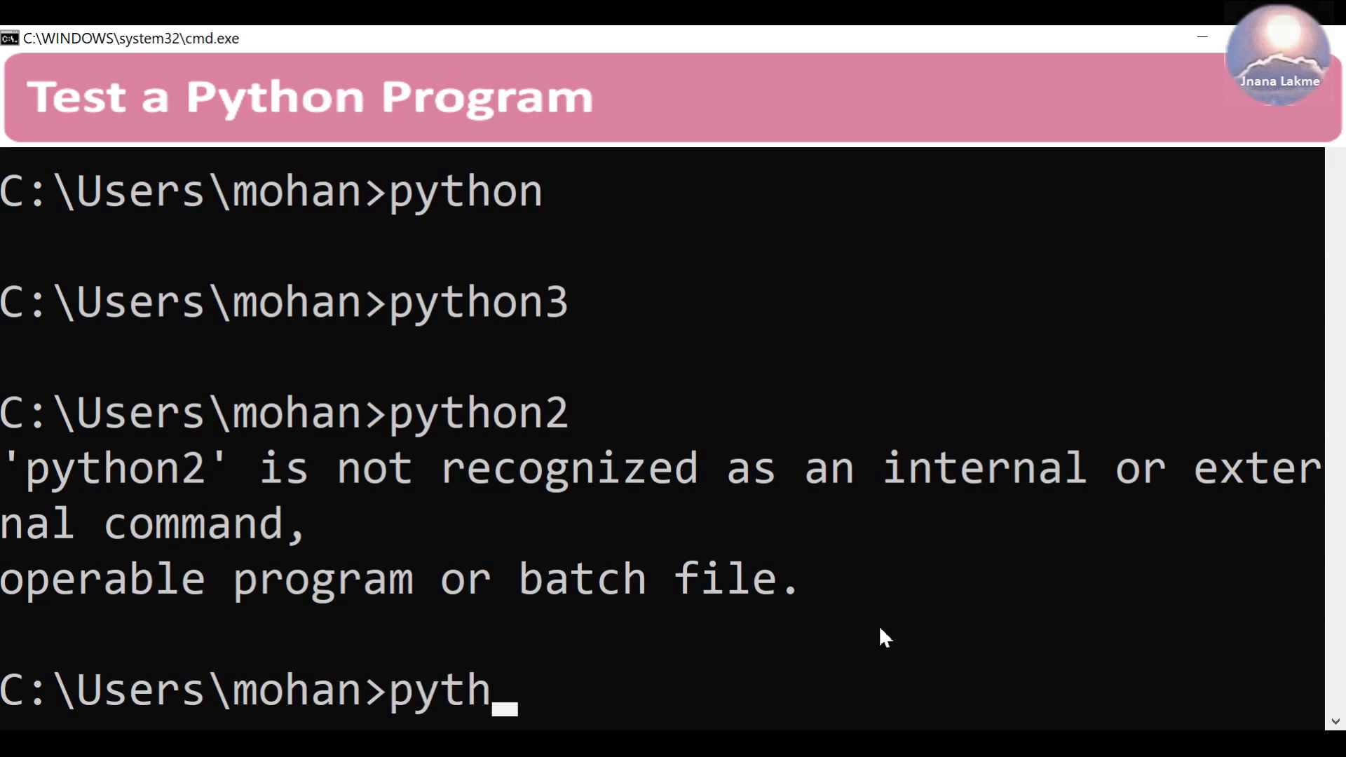
type("on")
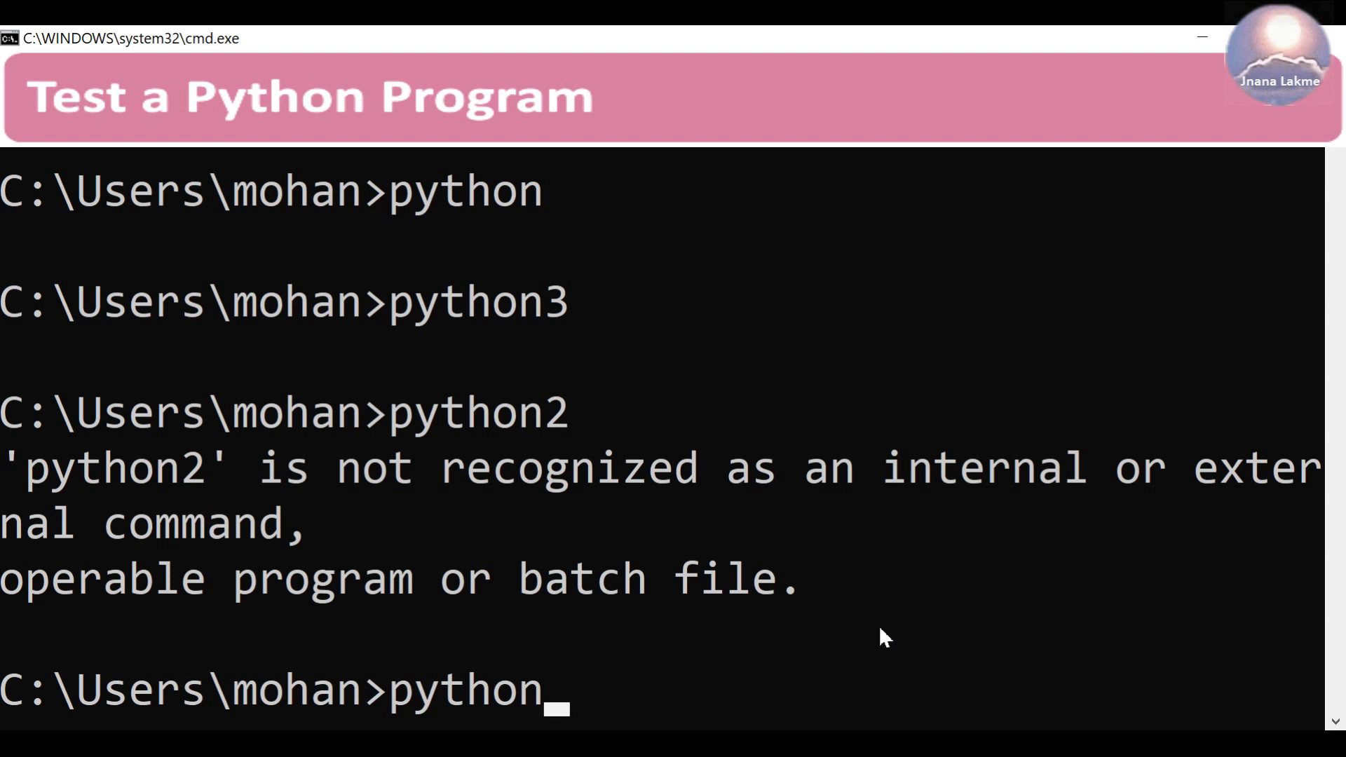
key("enter")
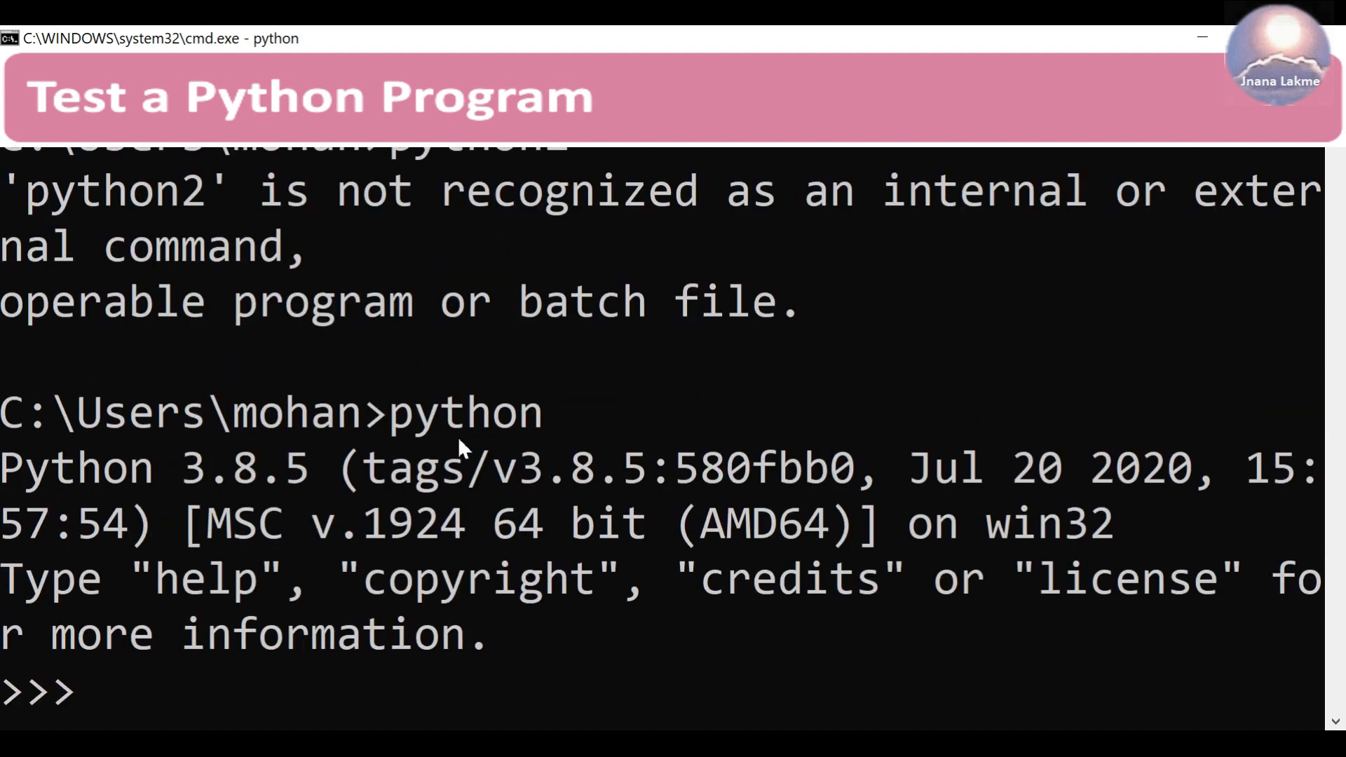
double_click(76, 468)
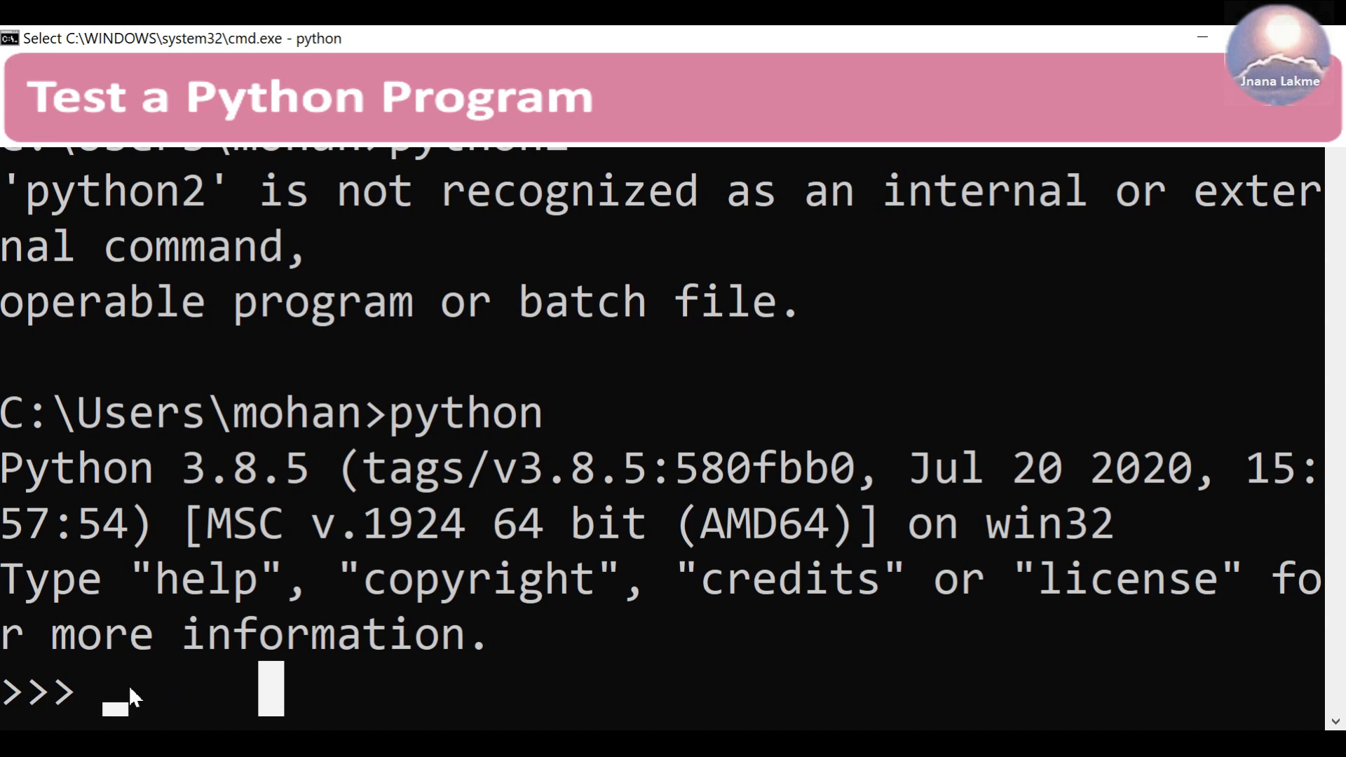
type("print")
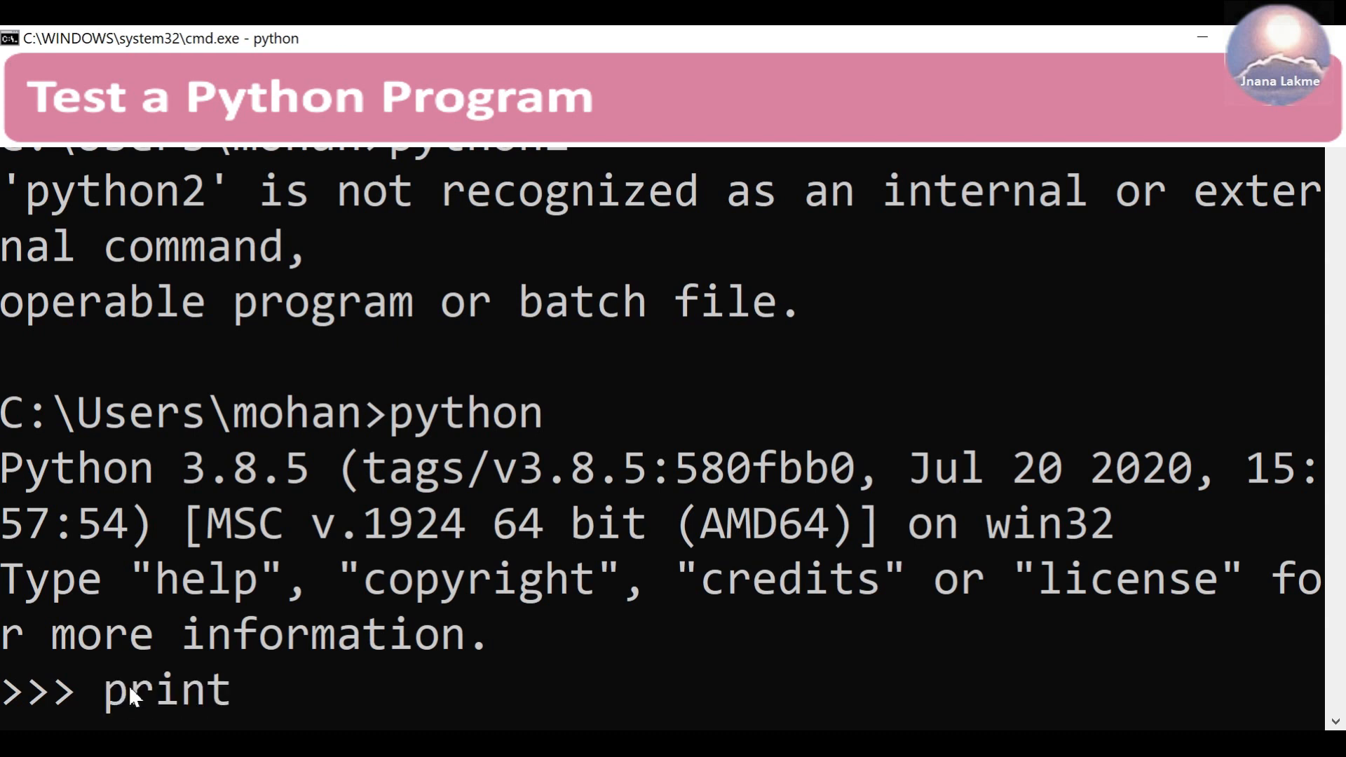
type("(\"")
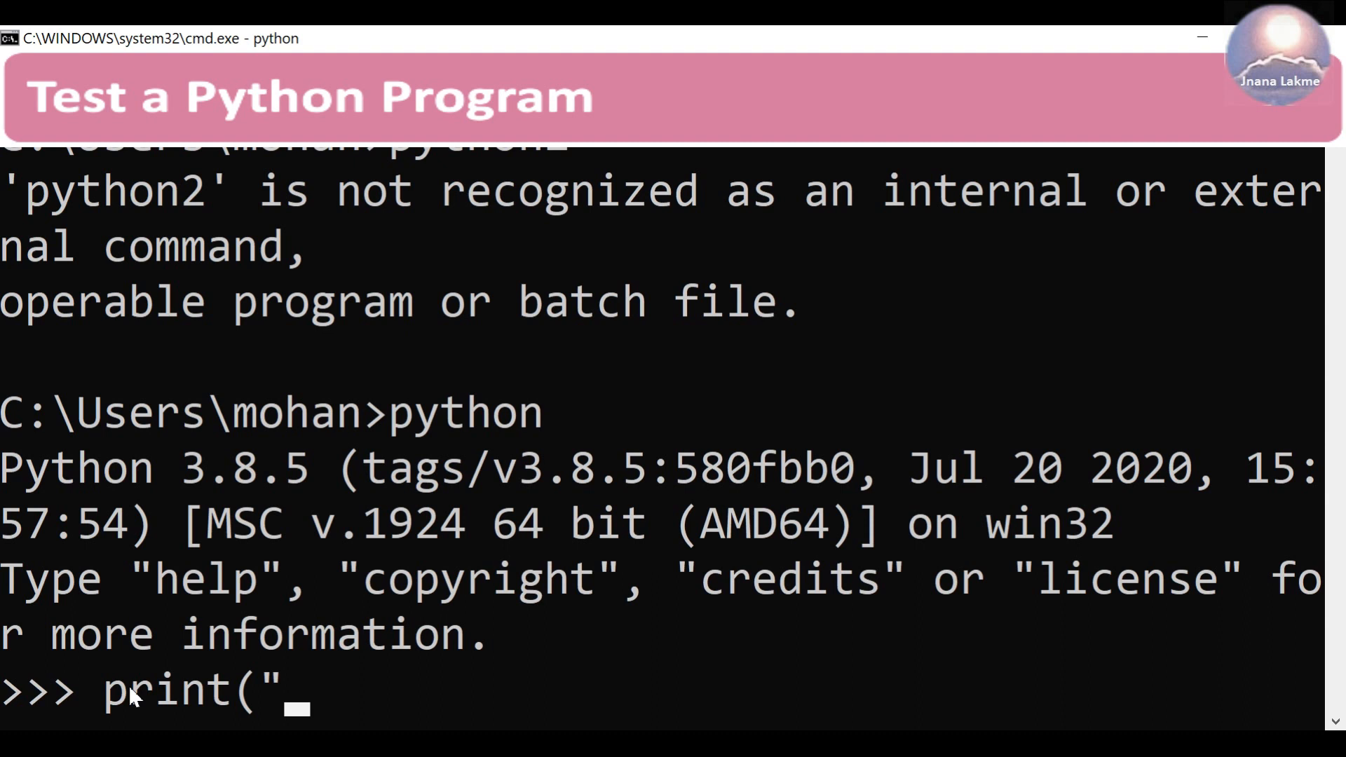
type("He")
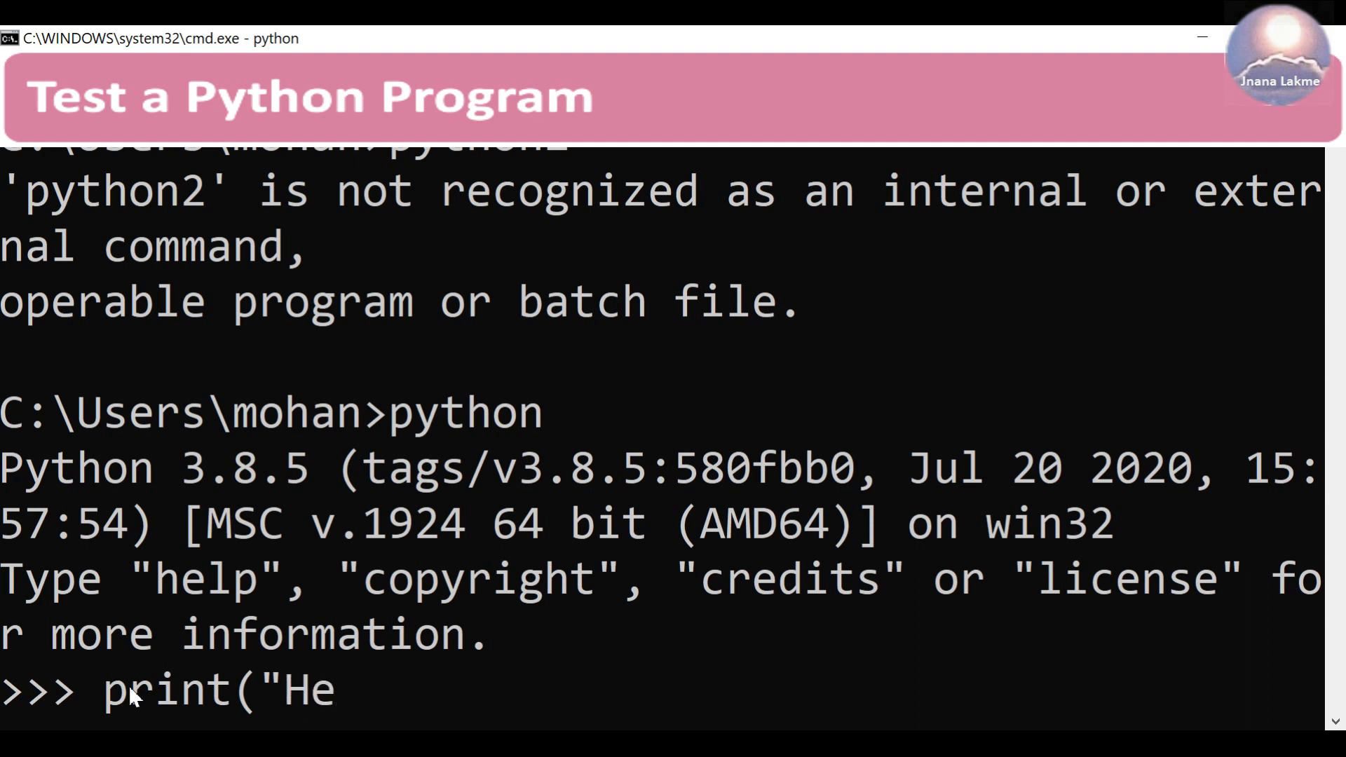
type("llo,")
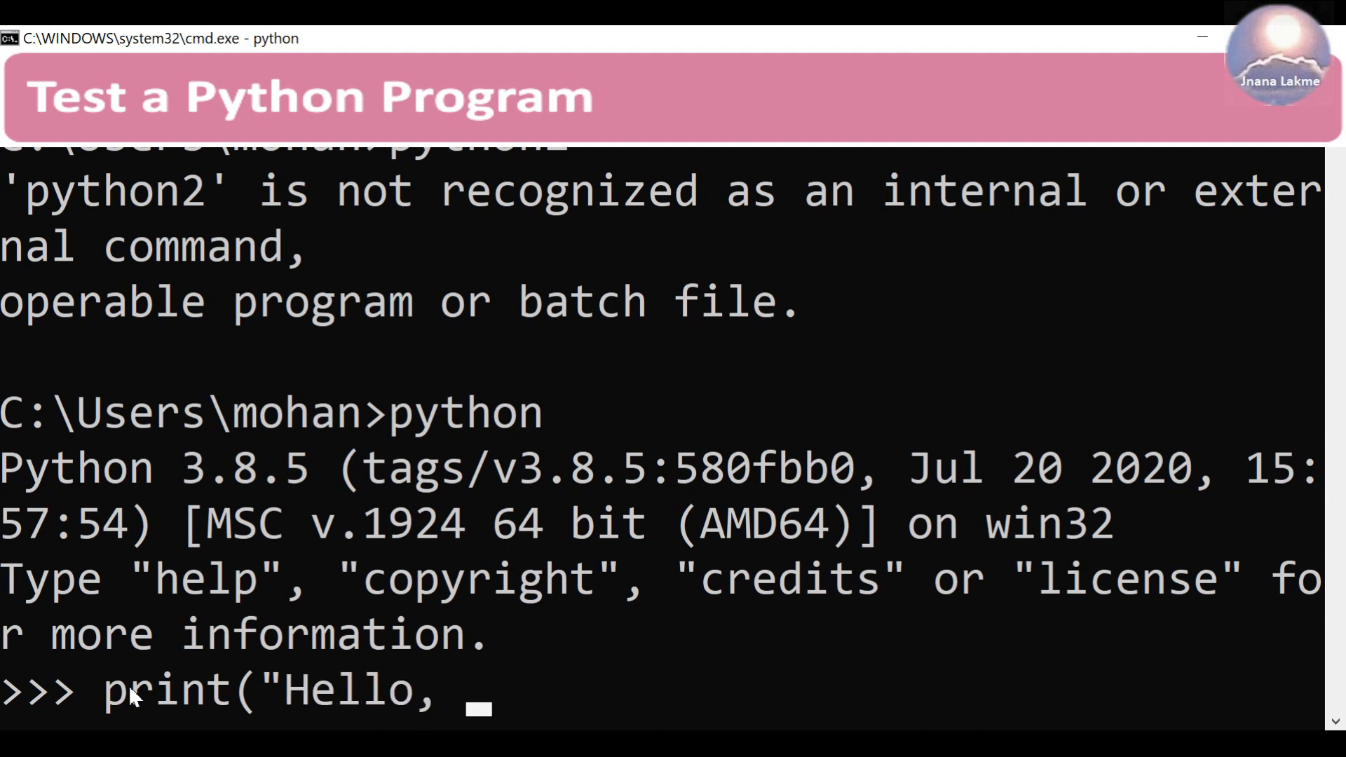
type("World")
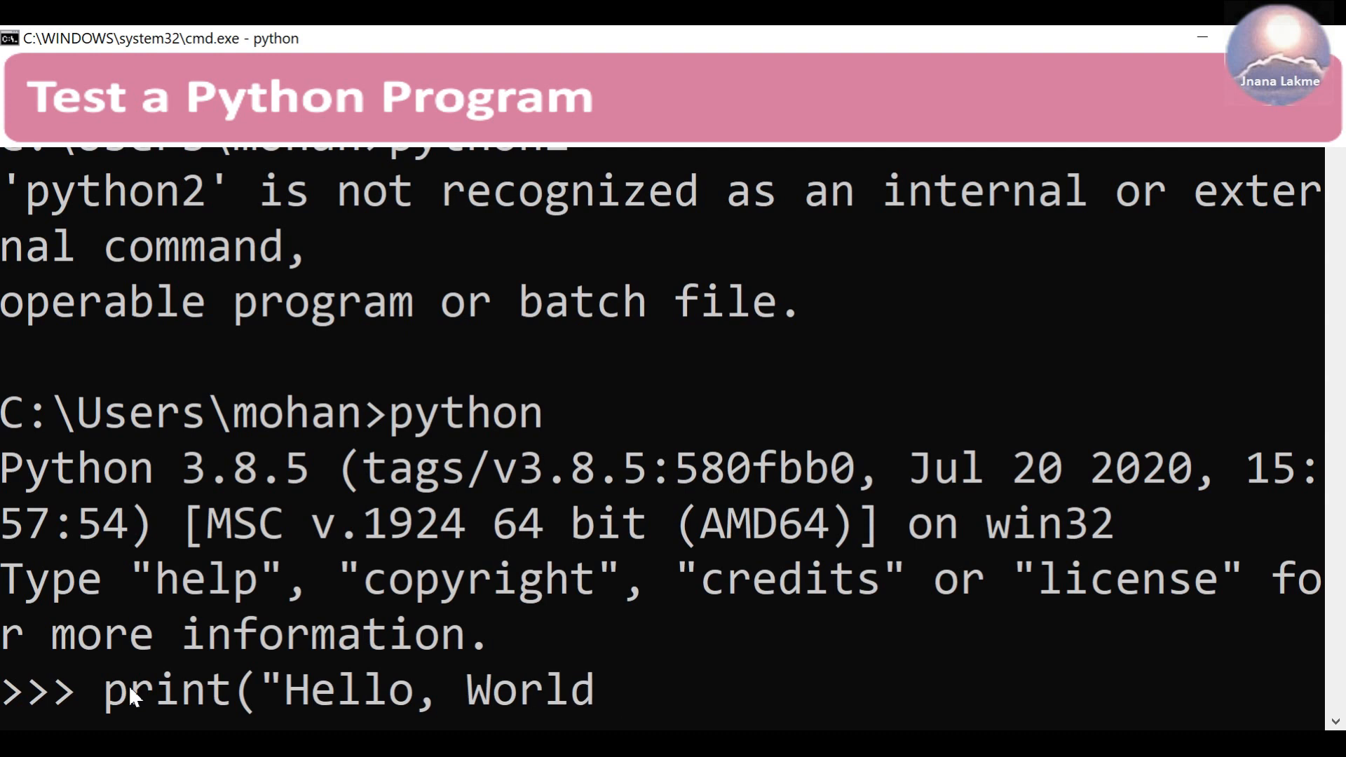
type("!")
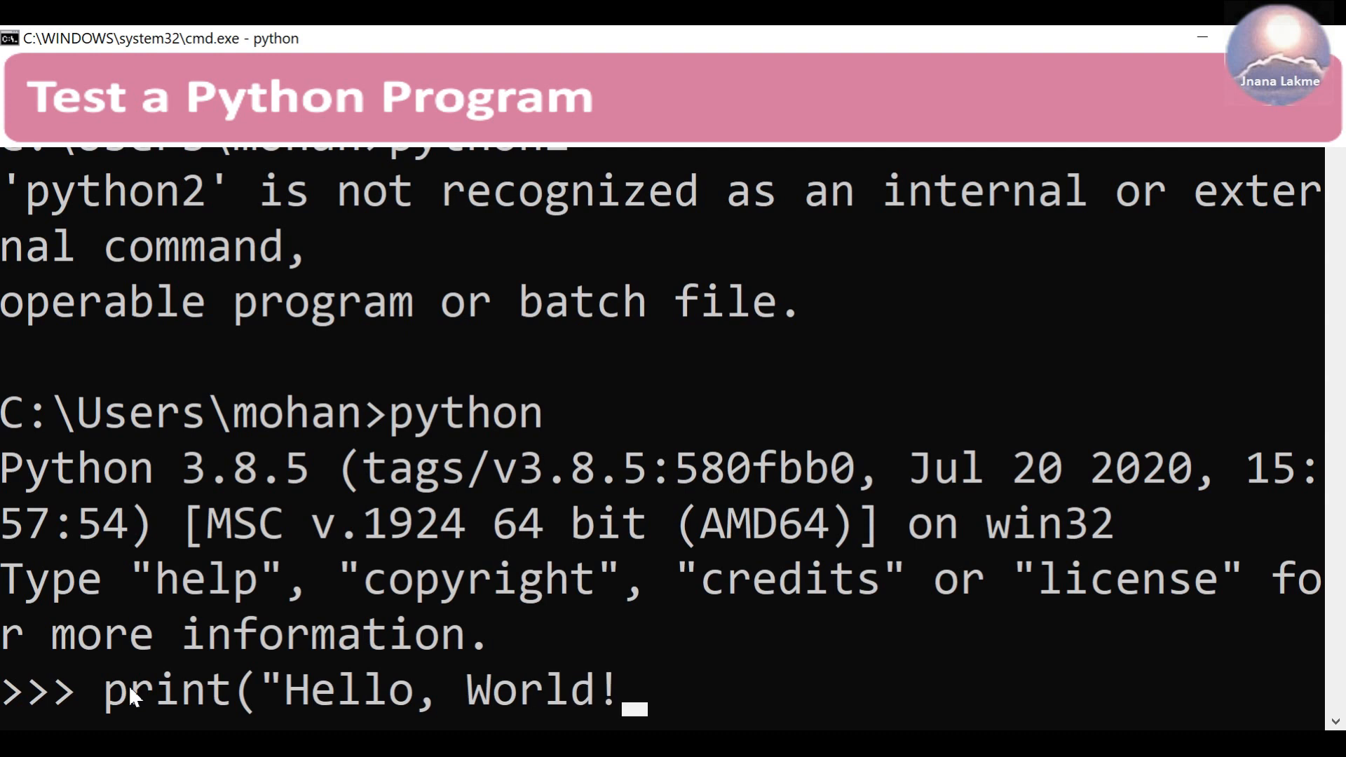
type("\")")
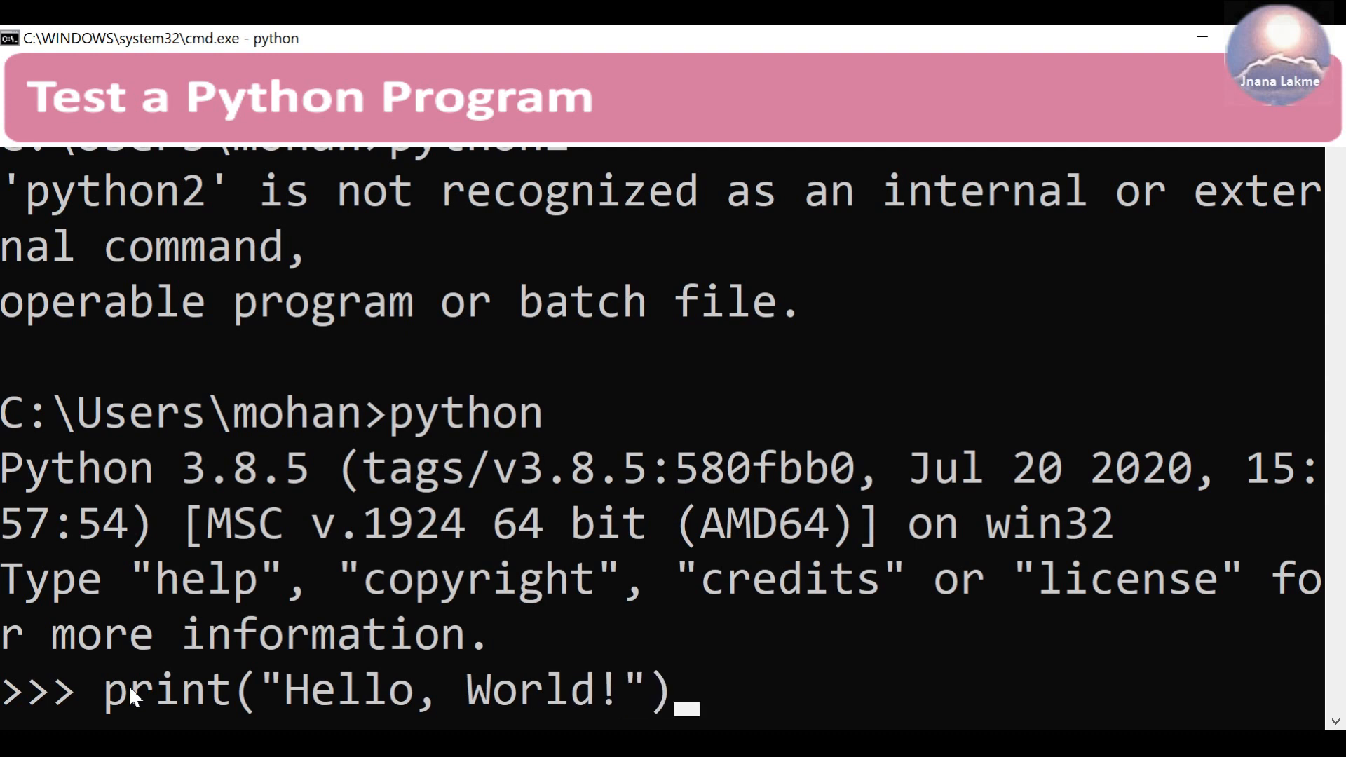
key("enter")
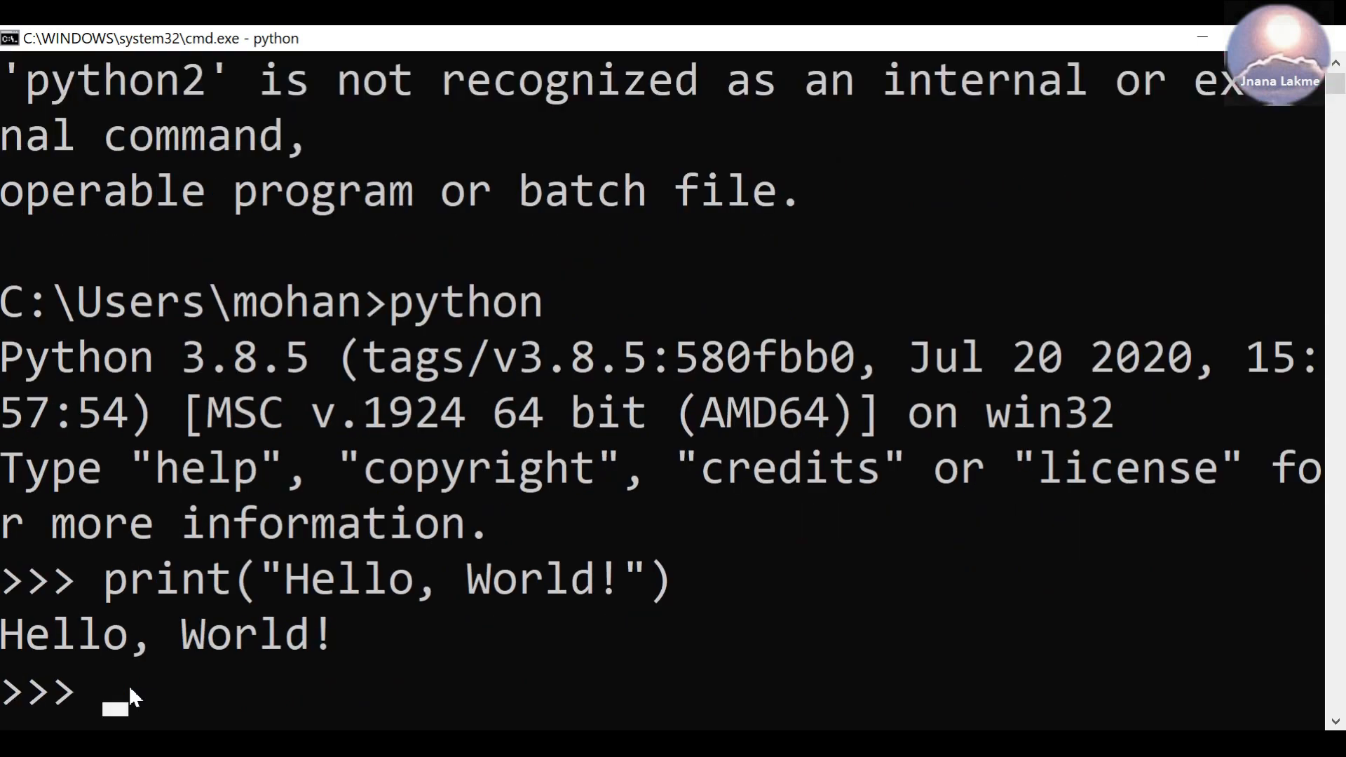
- Evaluate 1 + 1 to get 2, then enter exit() to leave the interpreter
type("1")
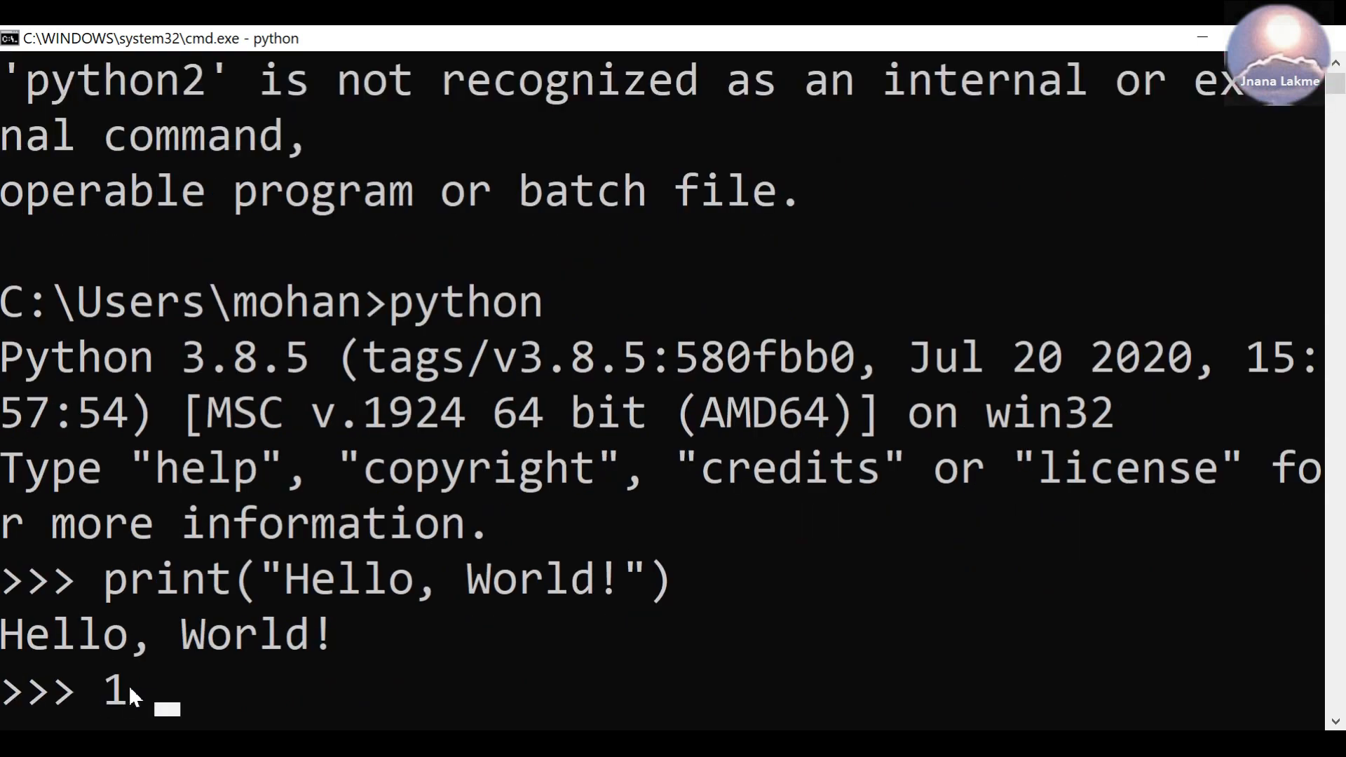
type("+ 1")
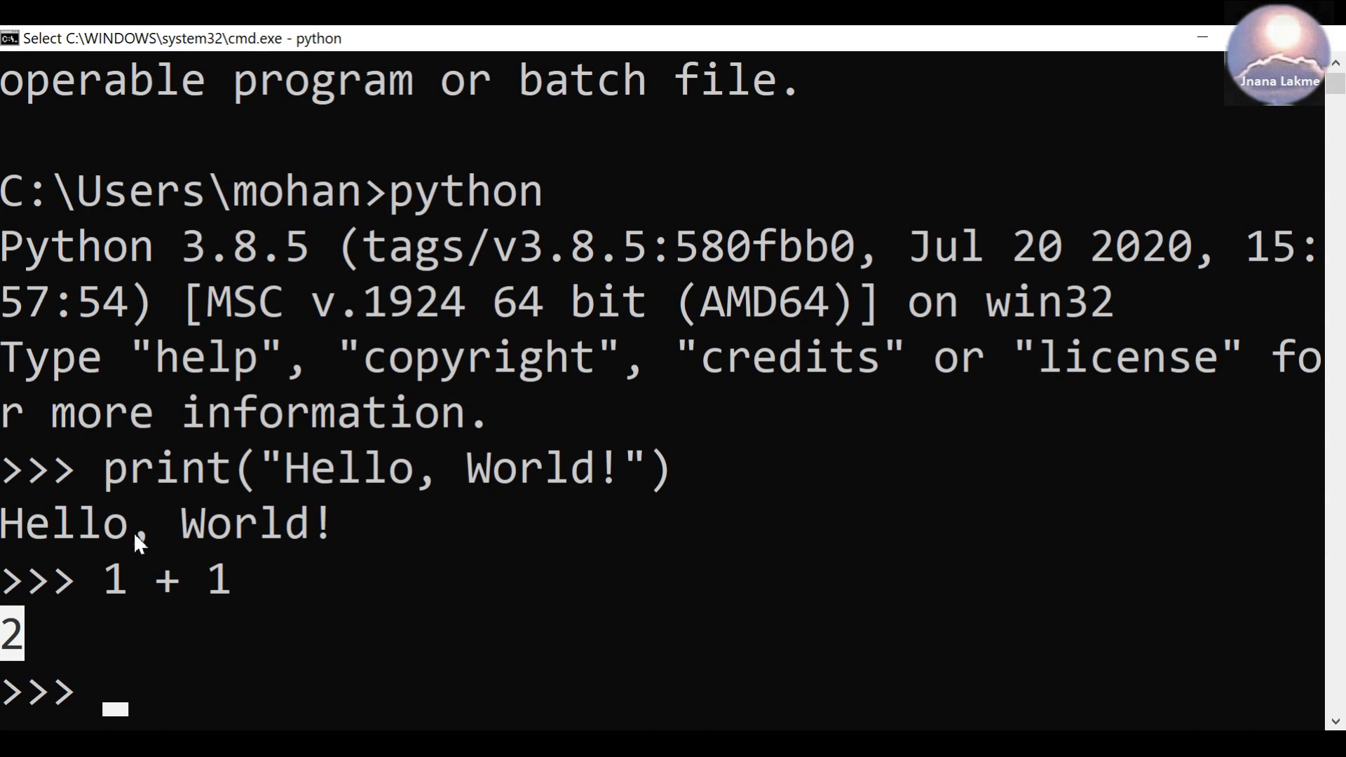
mouse_move(332, 541)
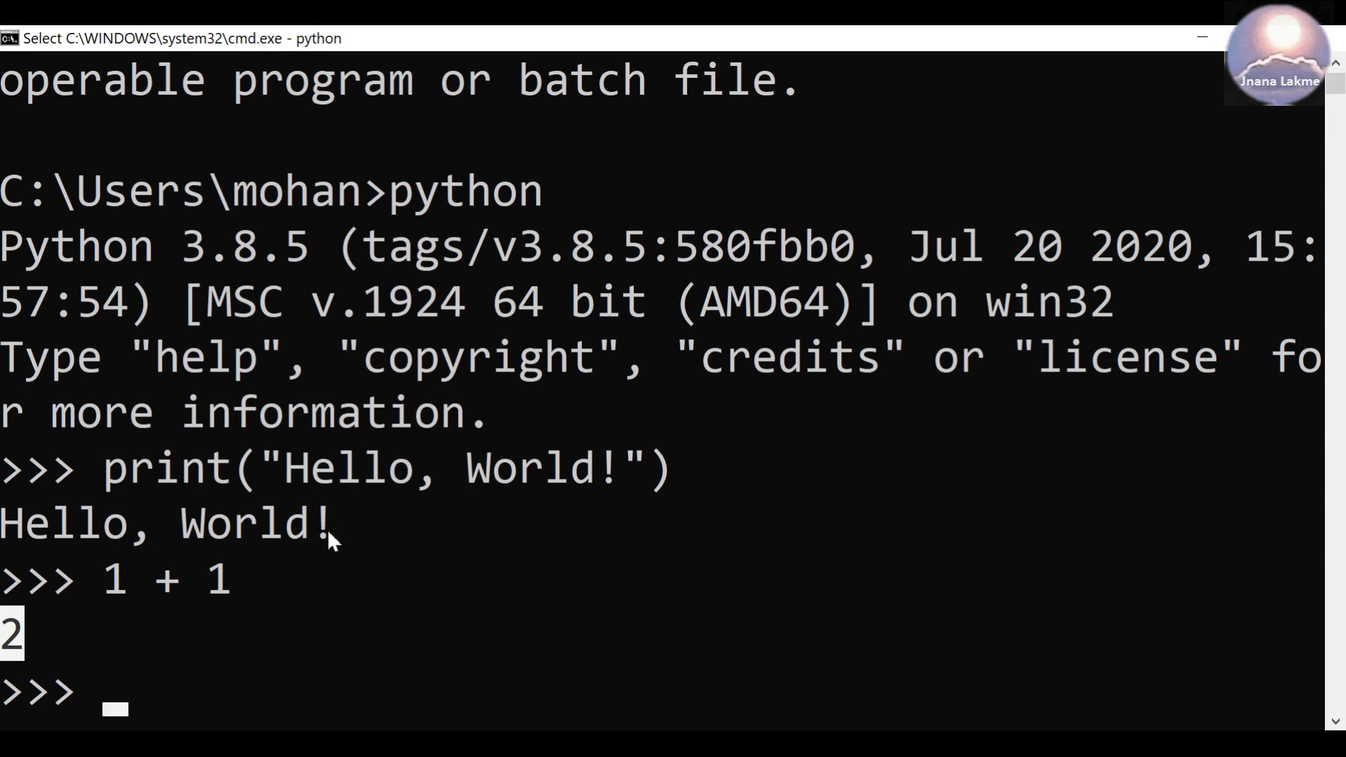
left_click_drag(331, 521, 102, 522)
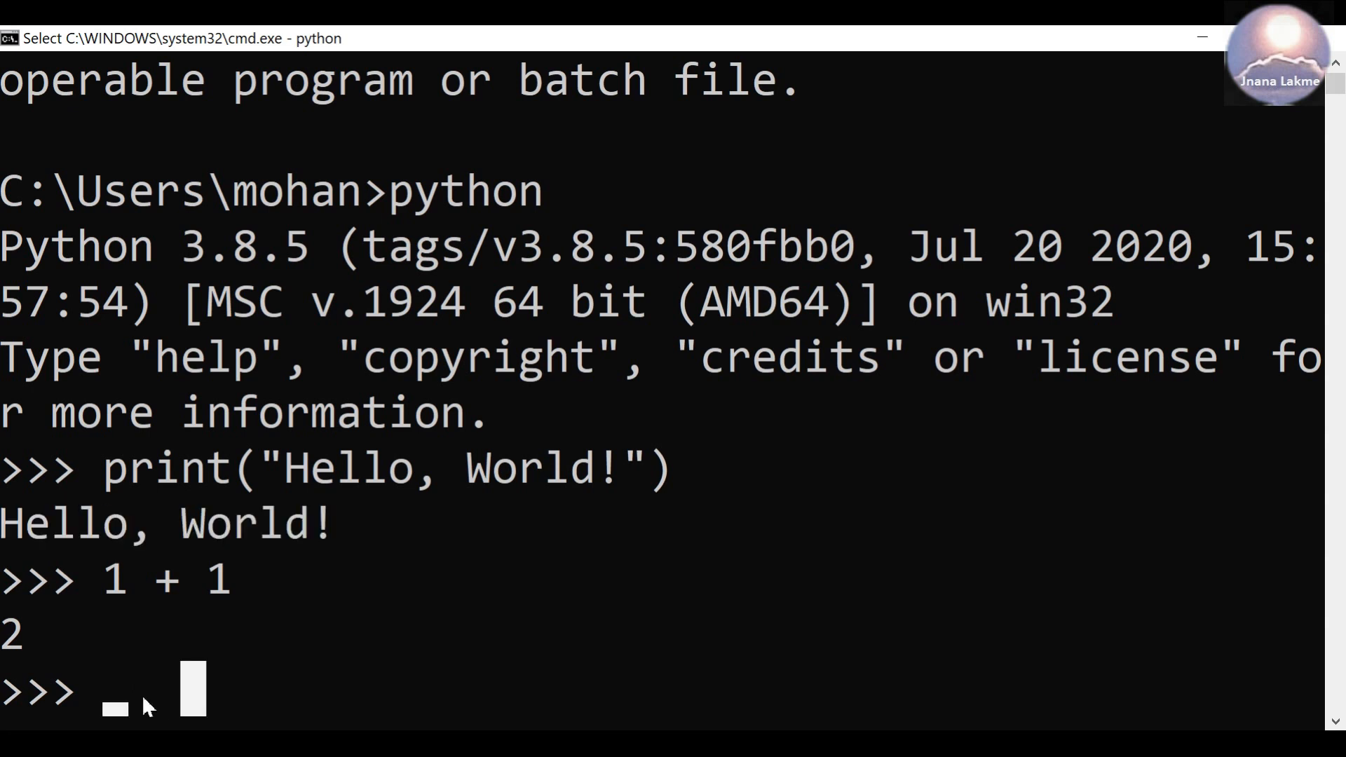
type("e")
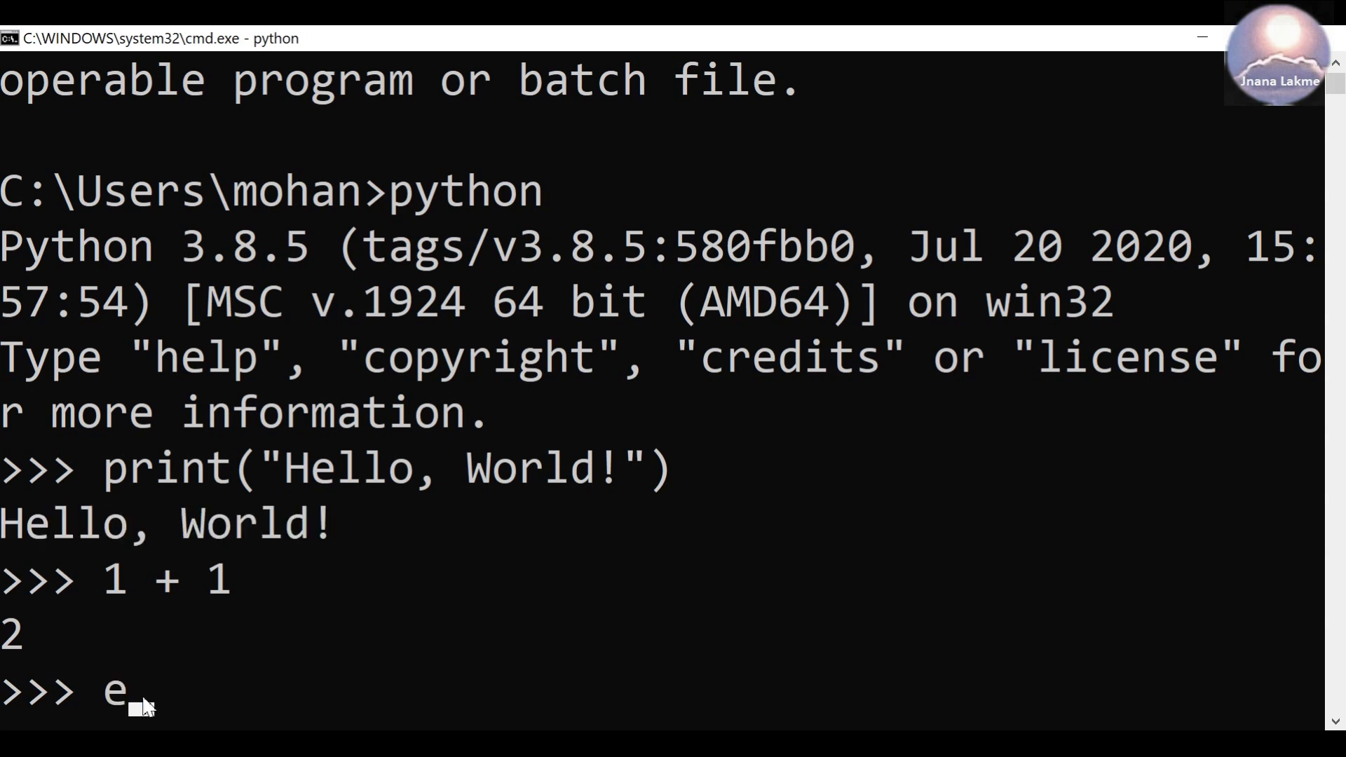
type("xit(")
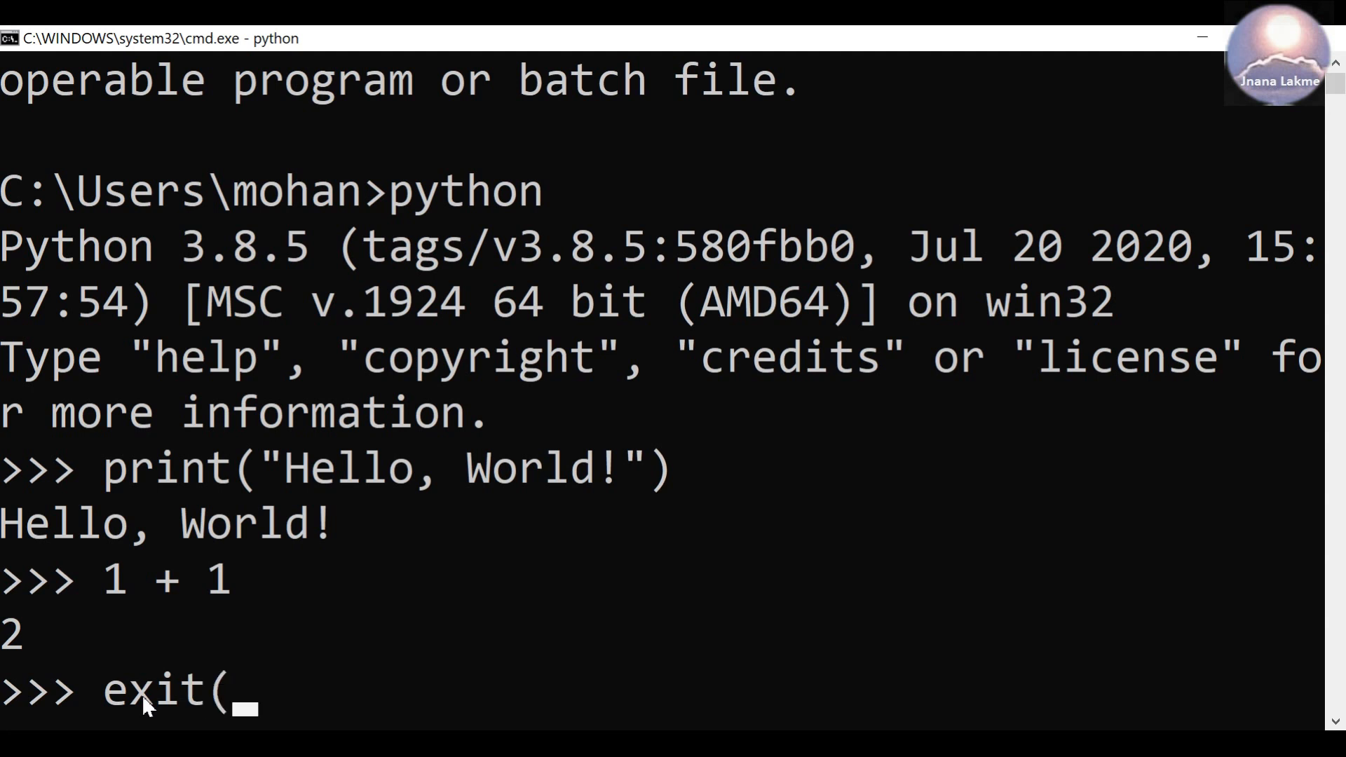
type(")")
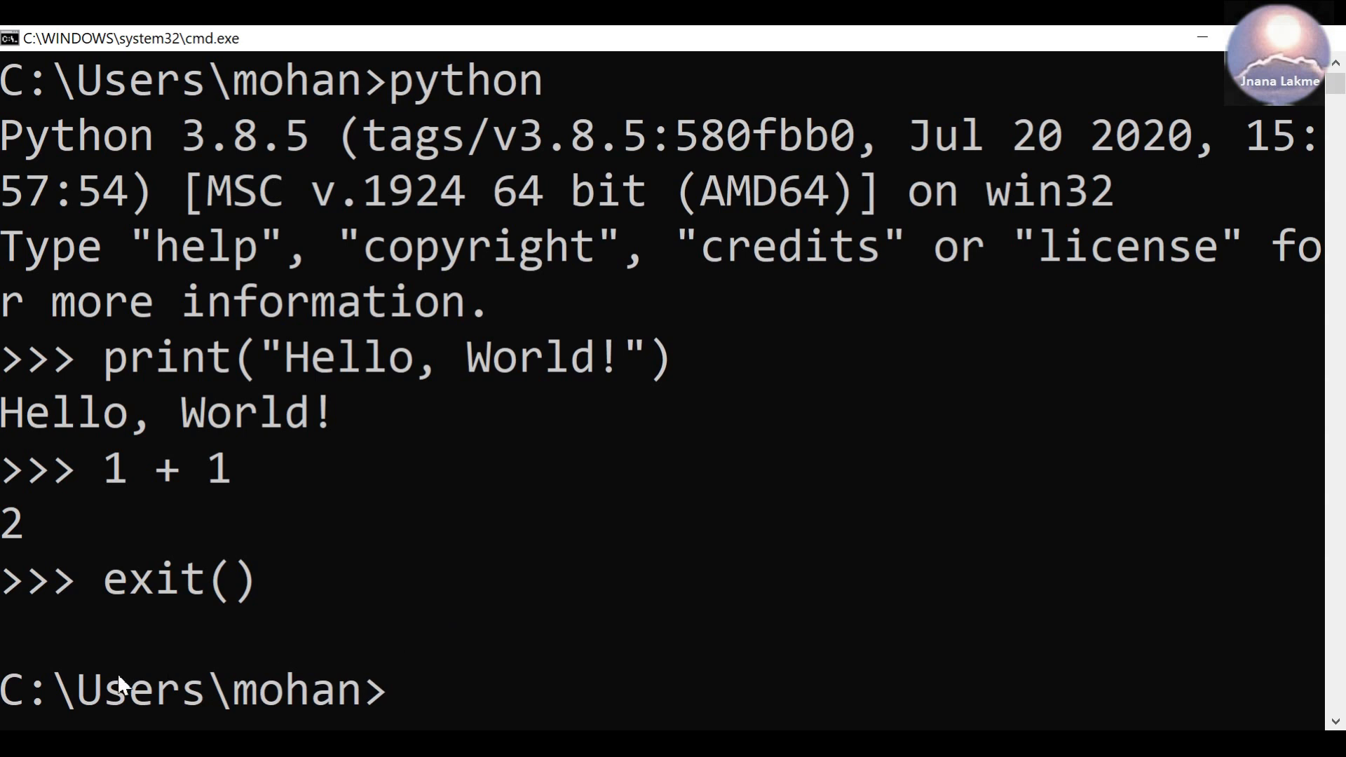
mouse_move(813, 582)
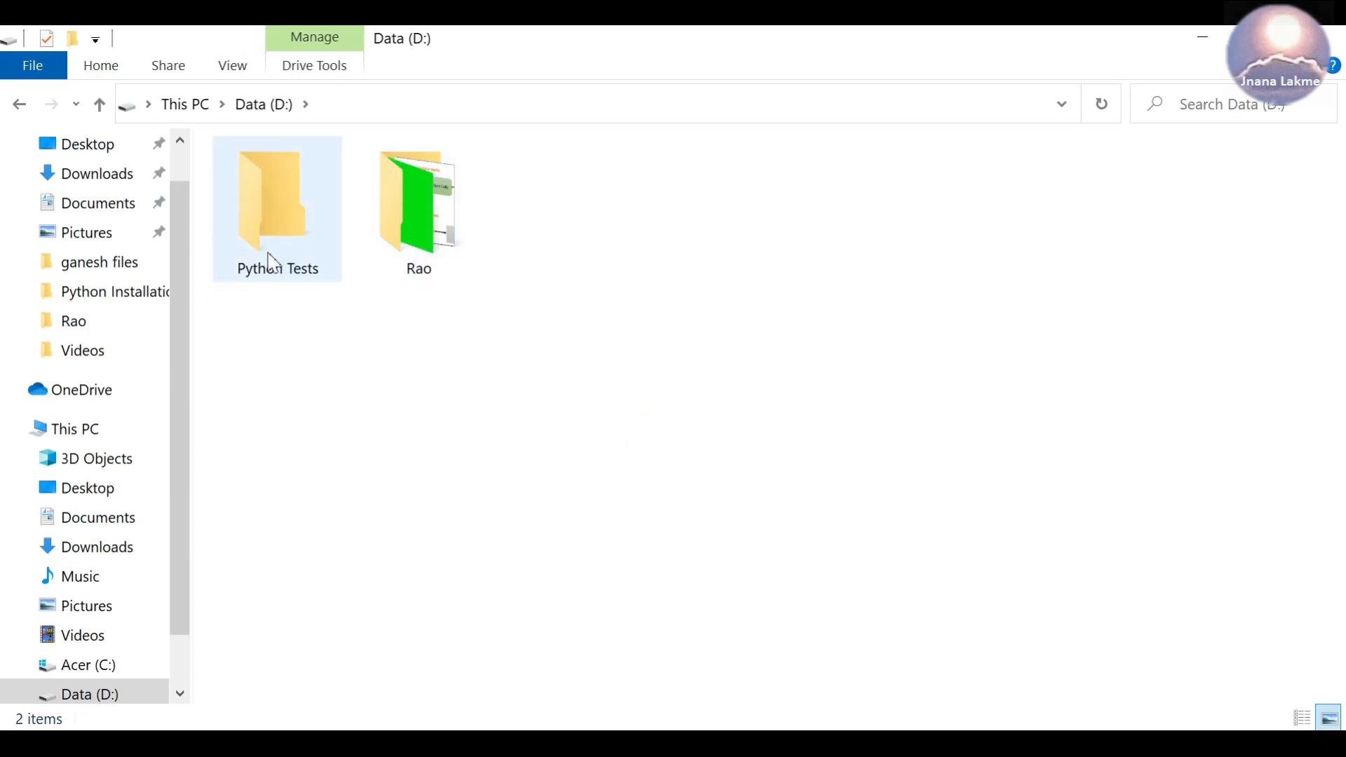
- Open D:\Python Tests and open Test.py with Notepad via Open with
double_click(277, 198)
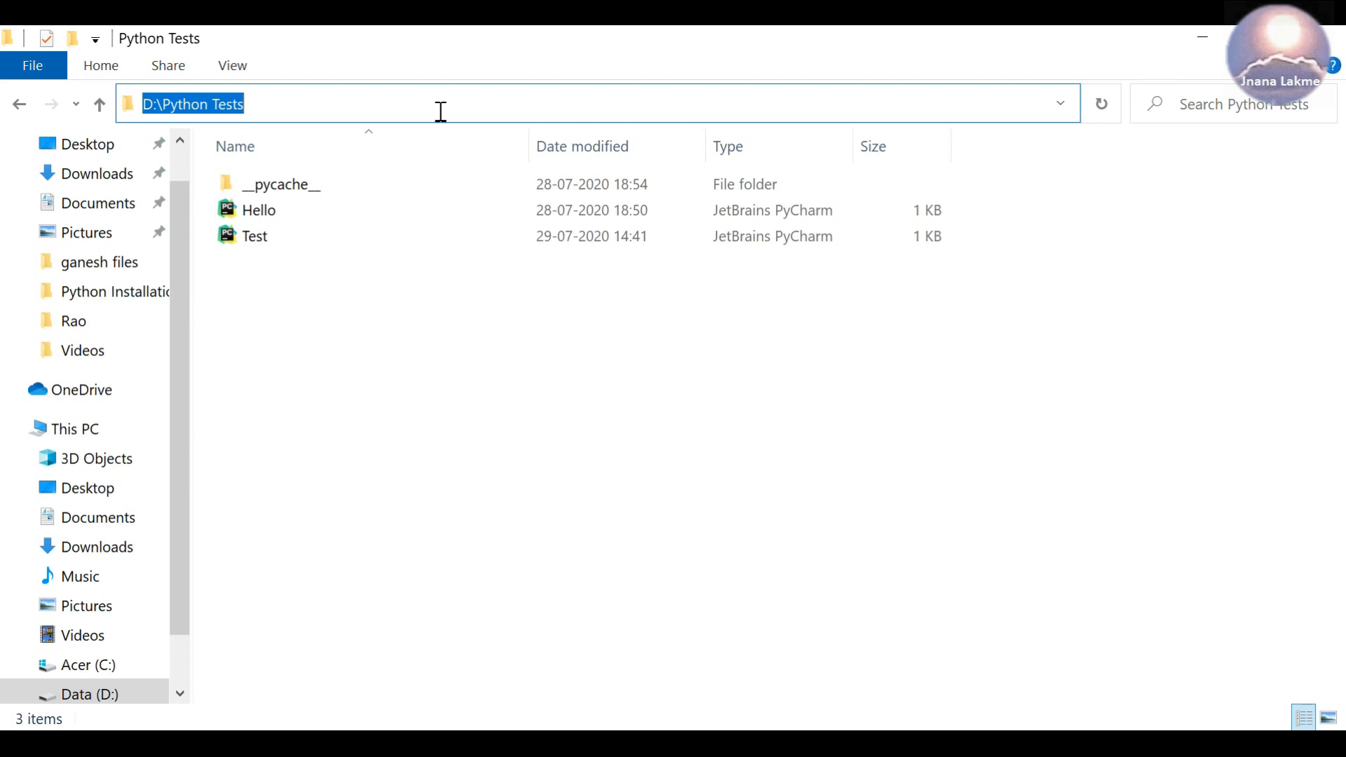
left_click(260, 240)
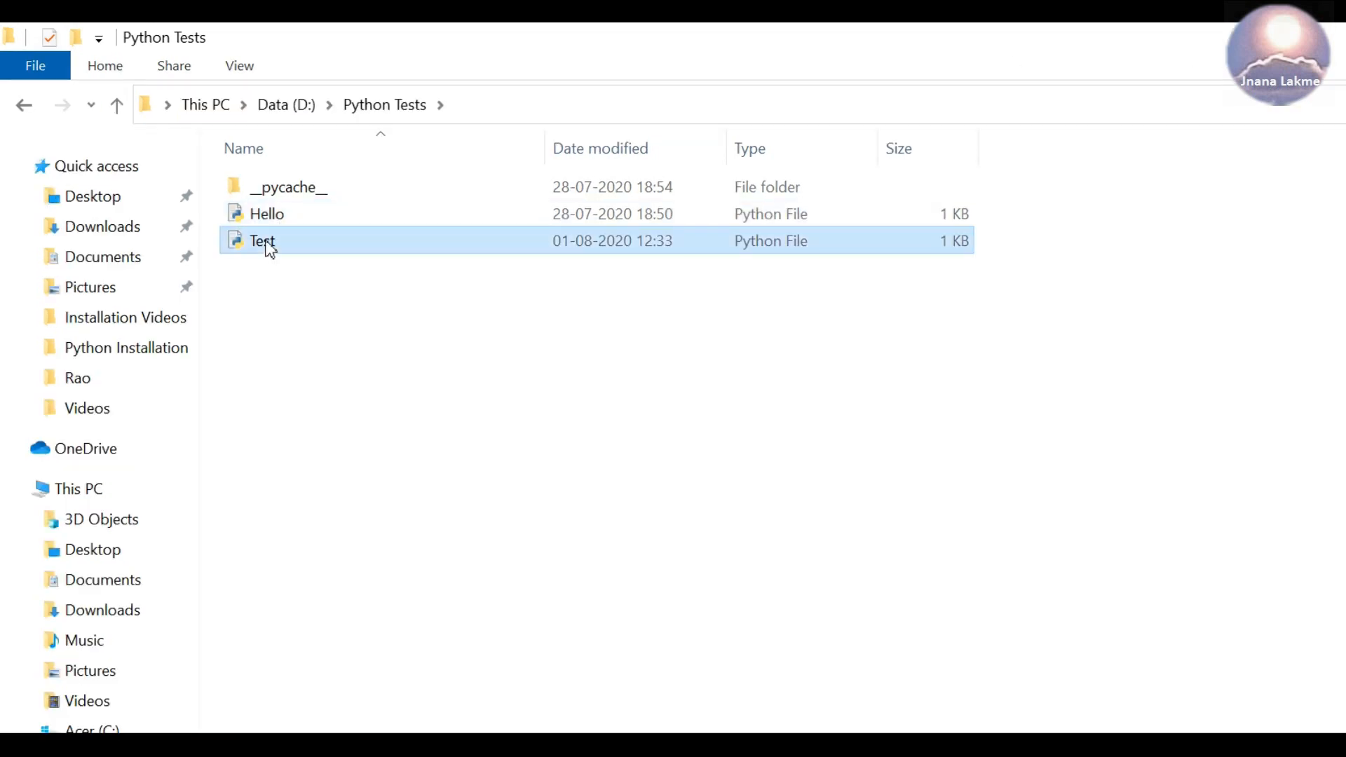
right_click(262, 241)
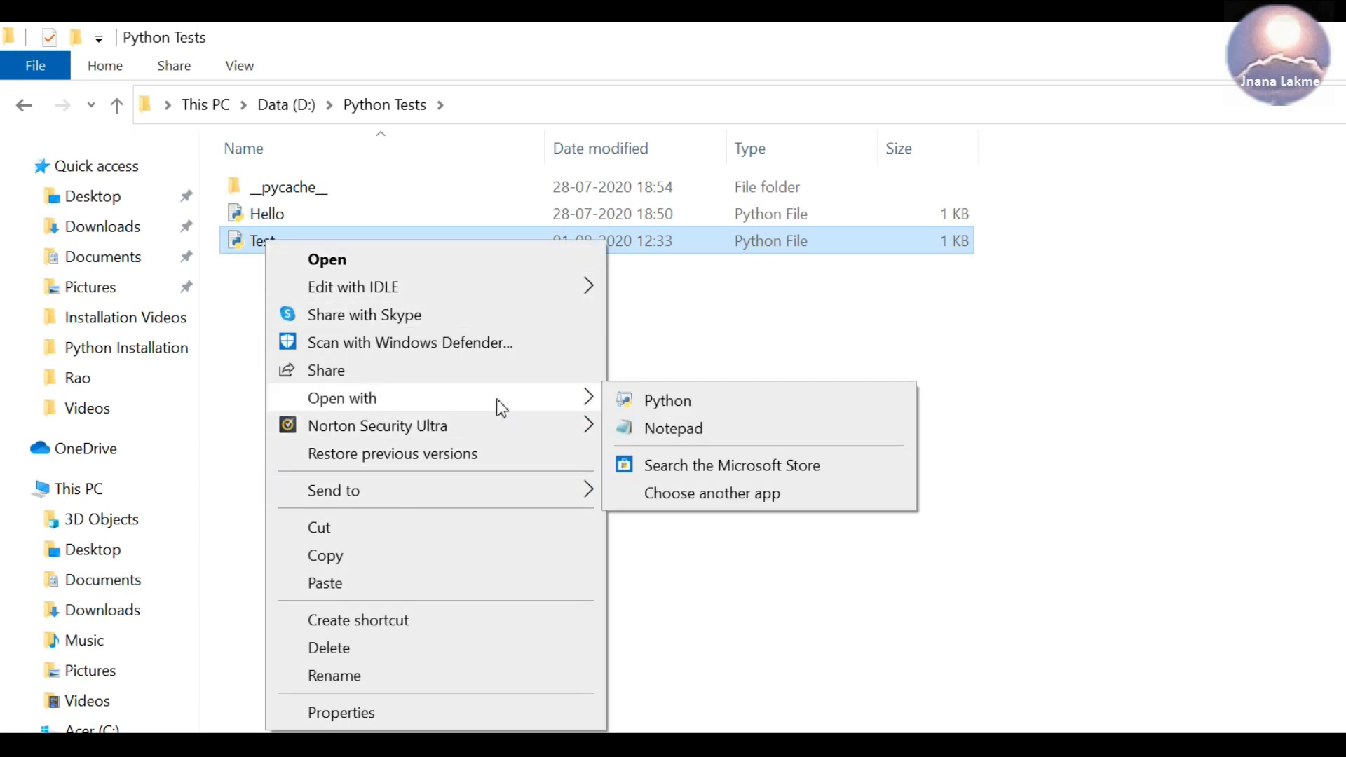
left_click(673, 429)
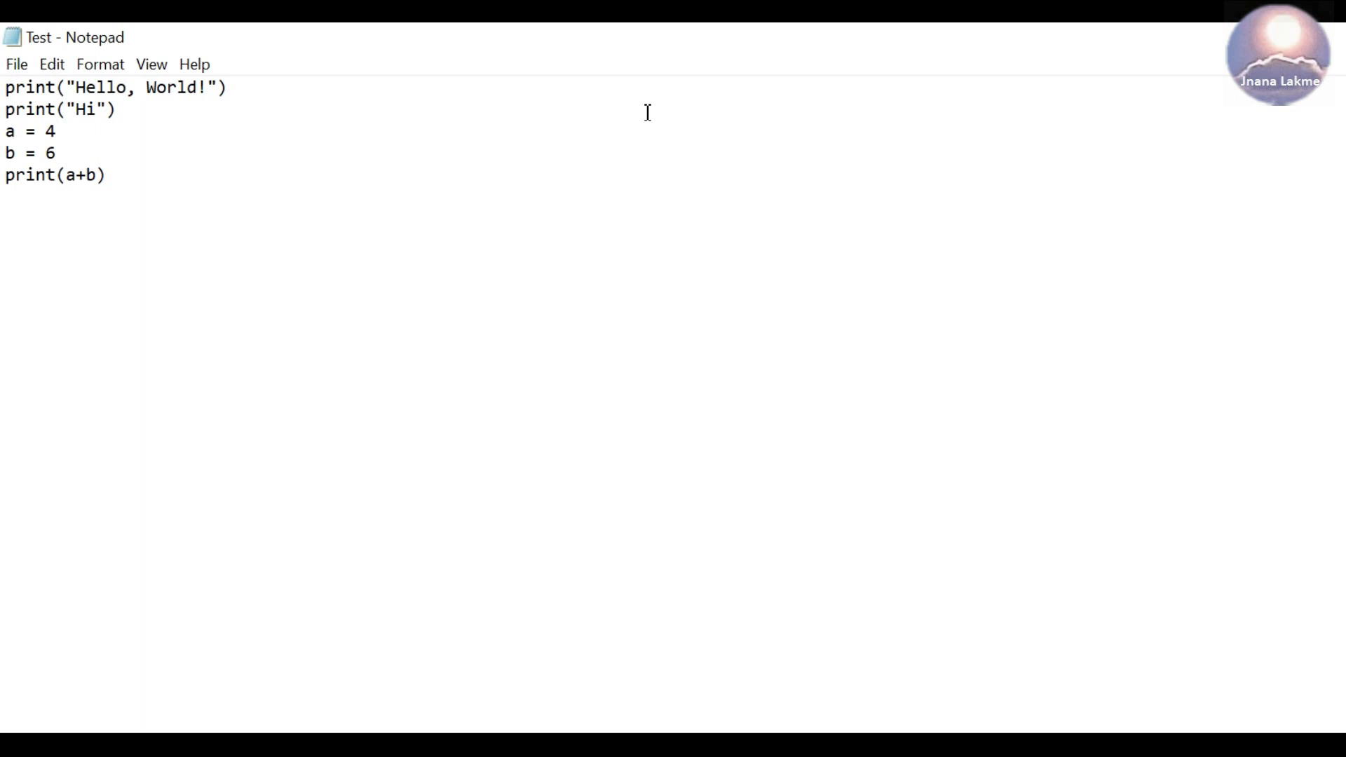
left_click(25, 87)
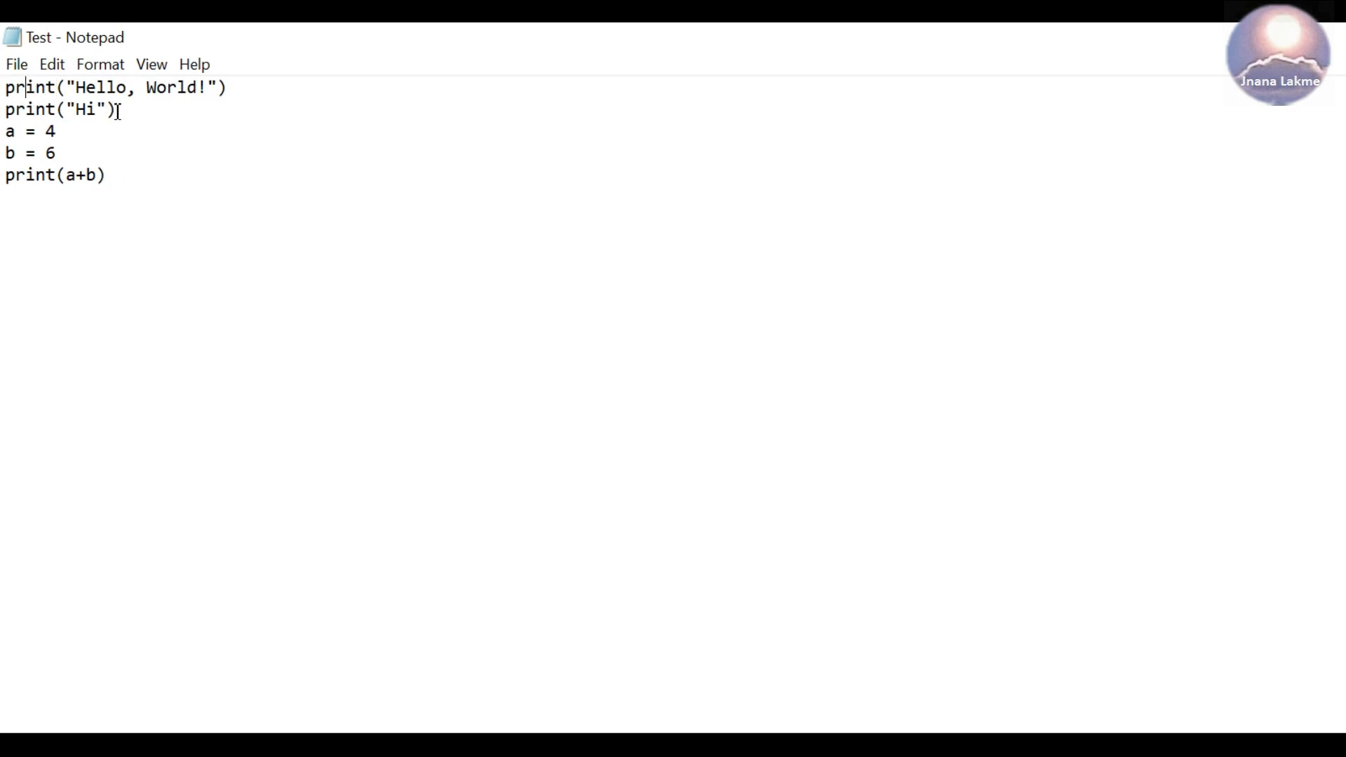
mouse_move(121, 159)
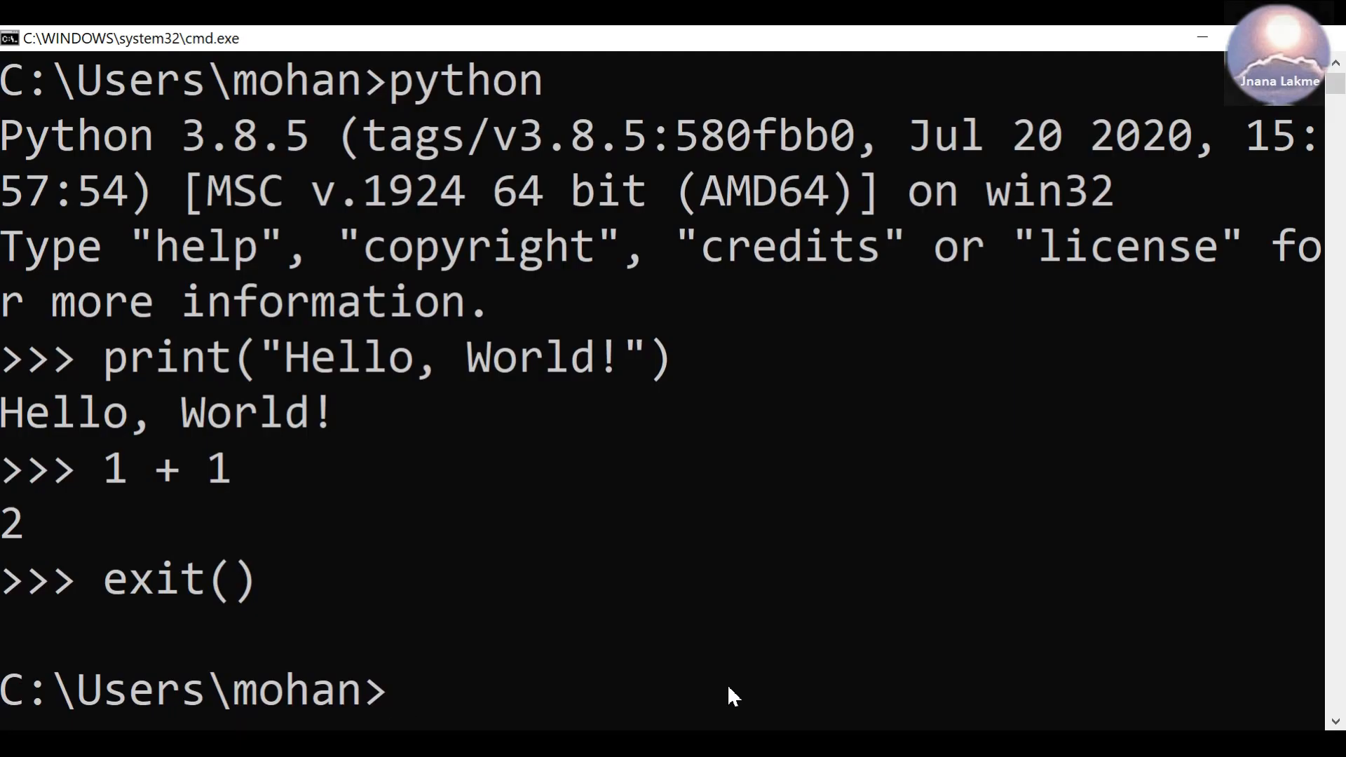
- Change to D:\Python Tests and run python Test.py, printing Hello, World!, Hi and 10
type("cd D:\\Python Tests")
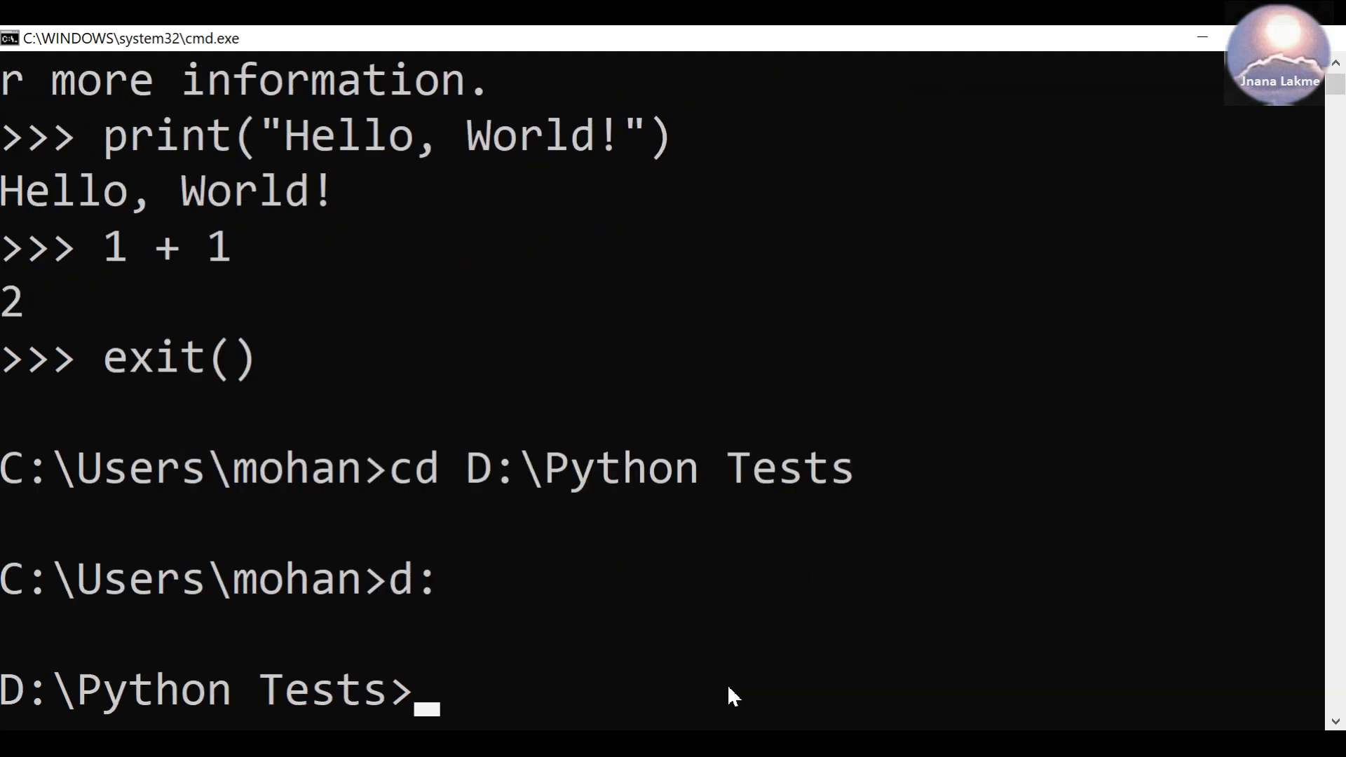
type("p")
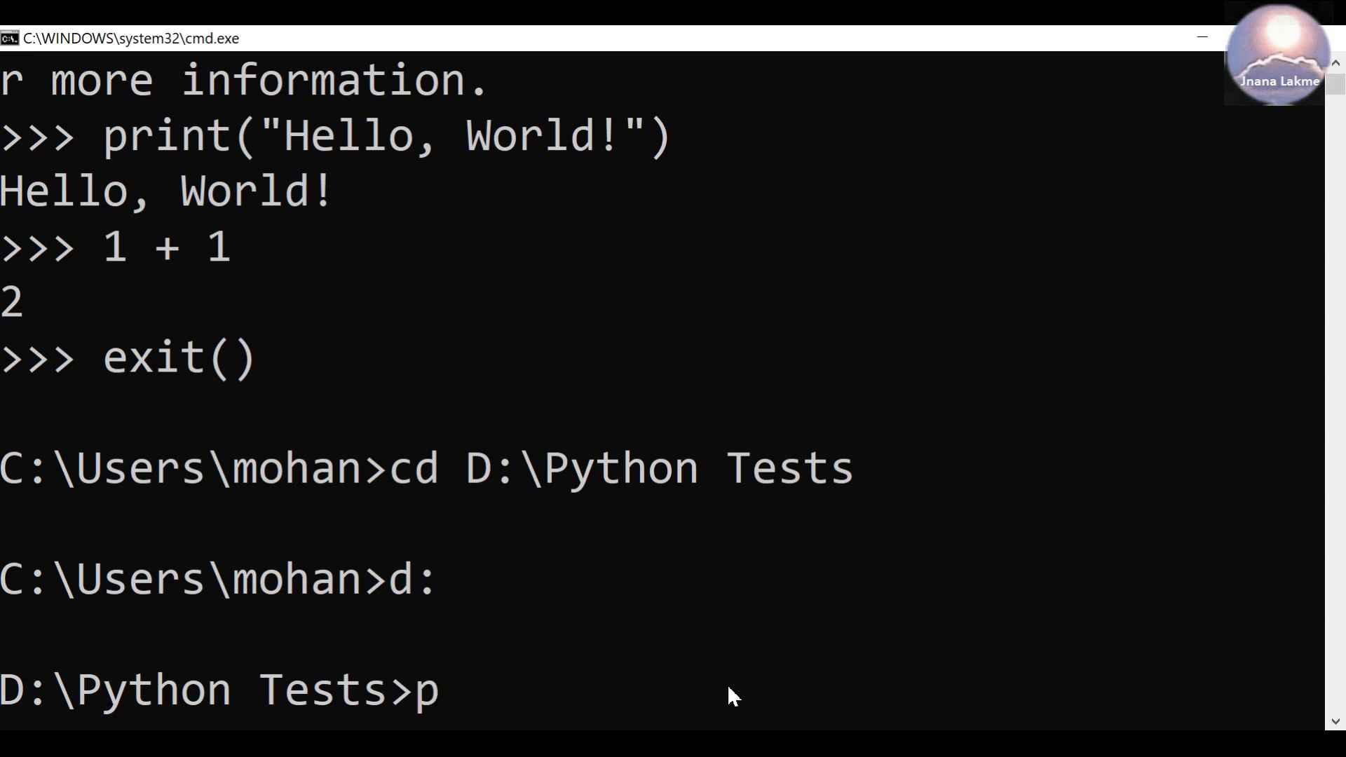
type("ython")
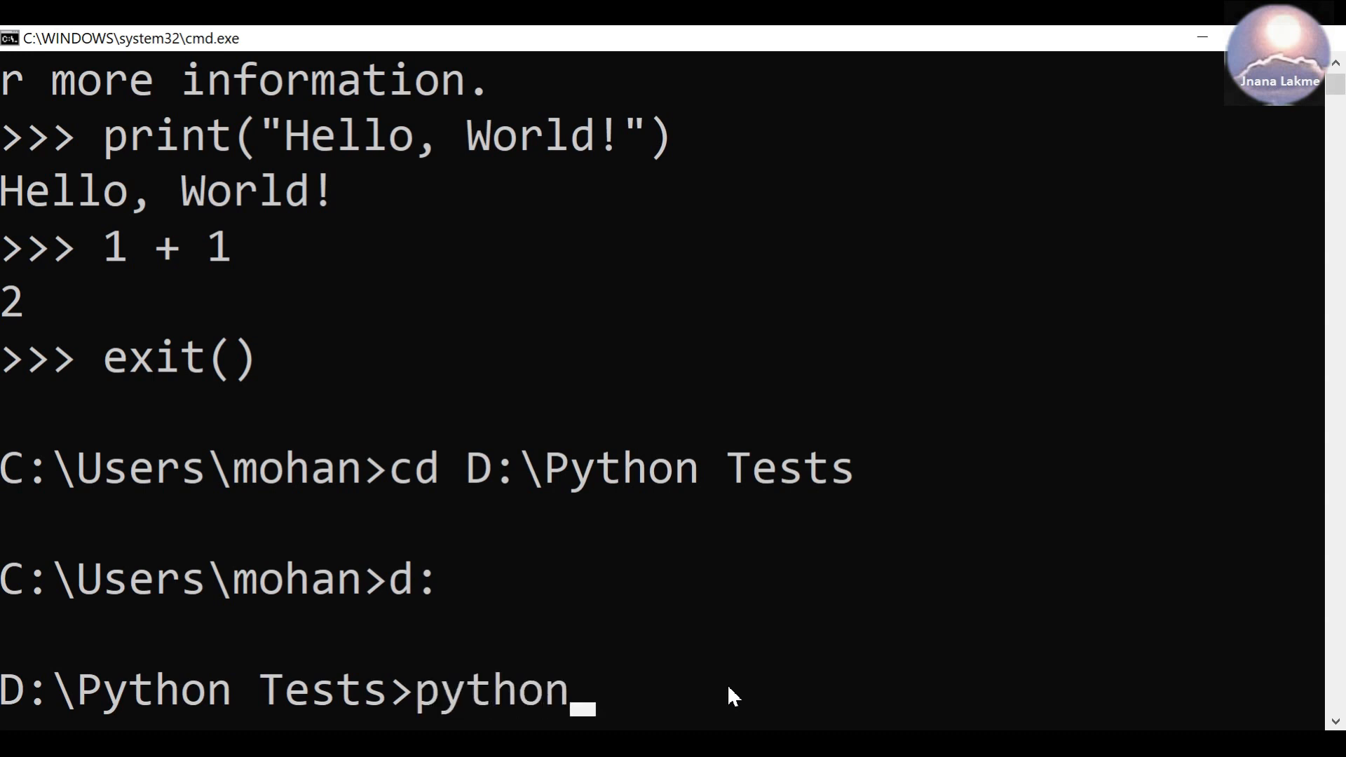
type("Test")
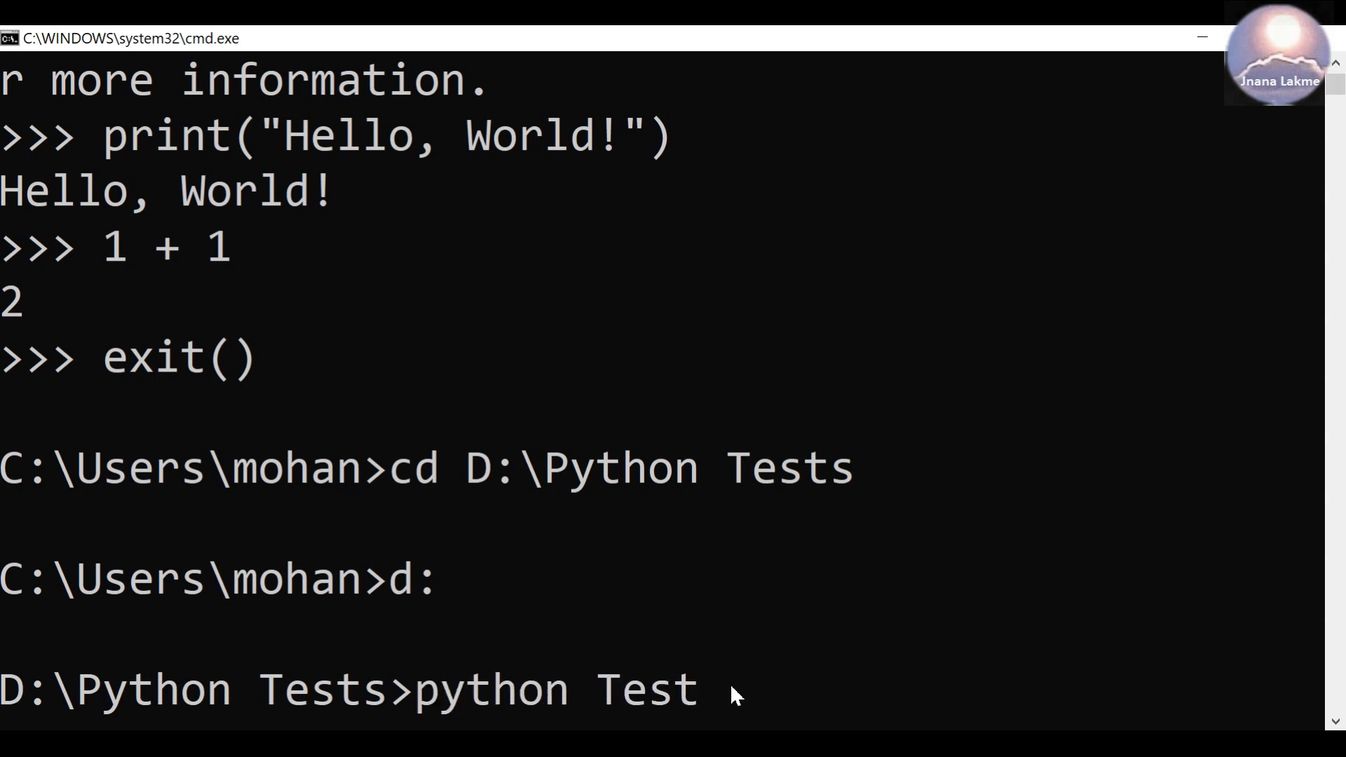
type(".py")
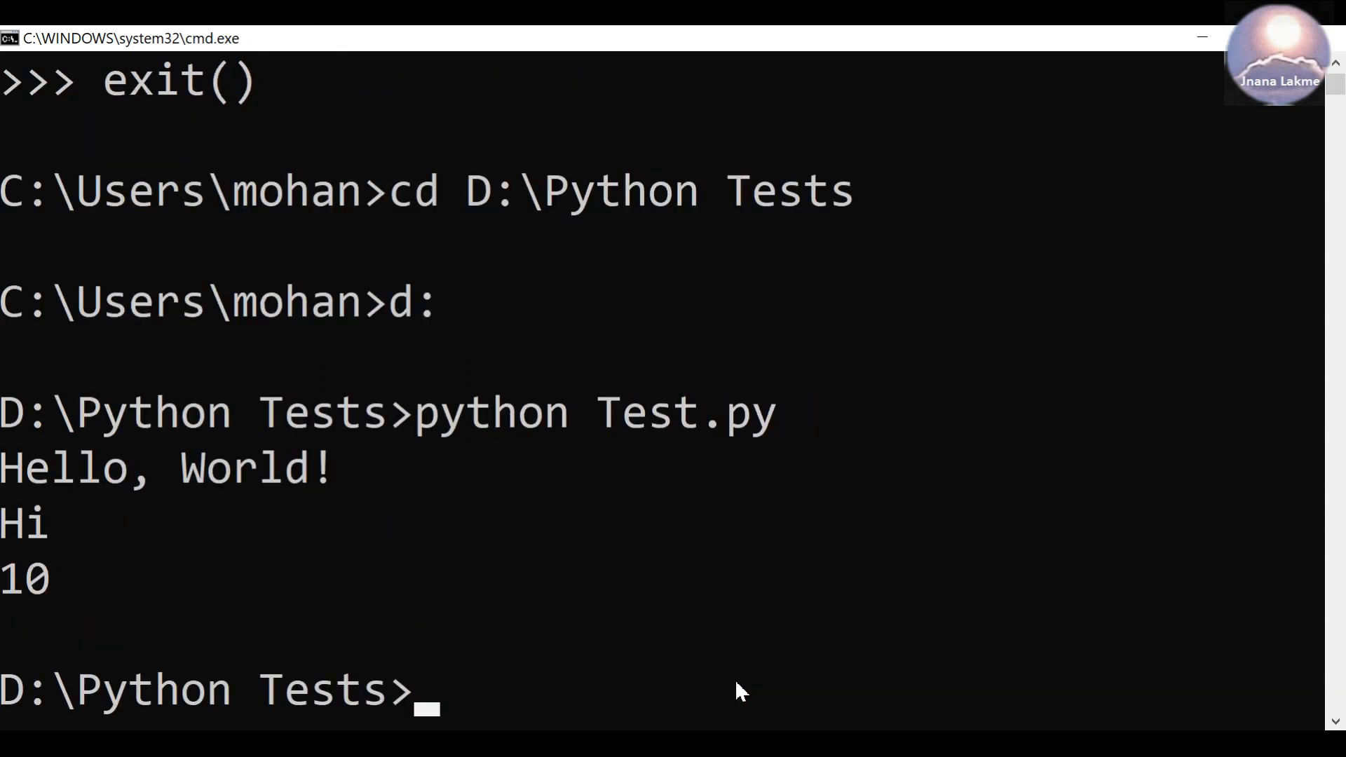
mouse_move(117, 608)
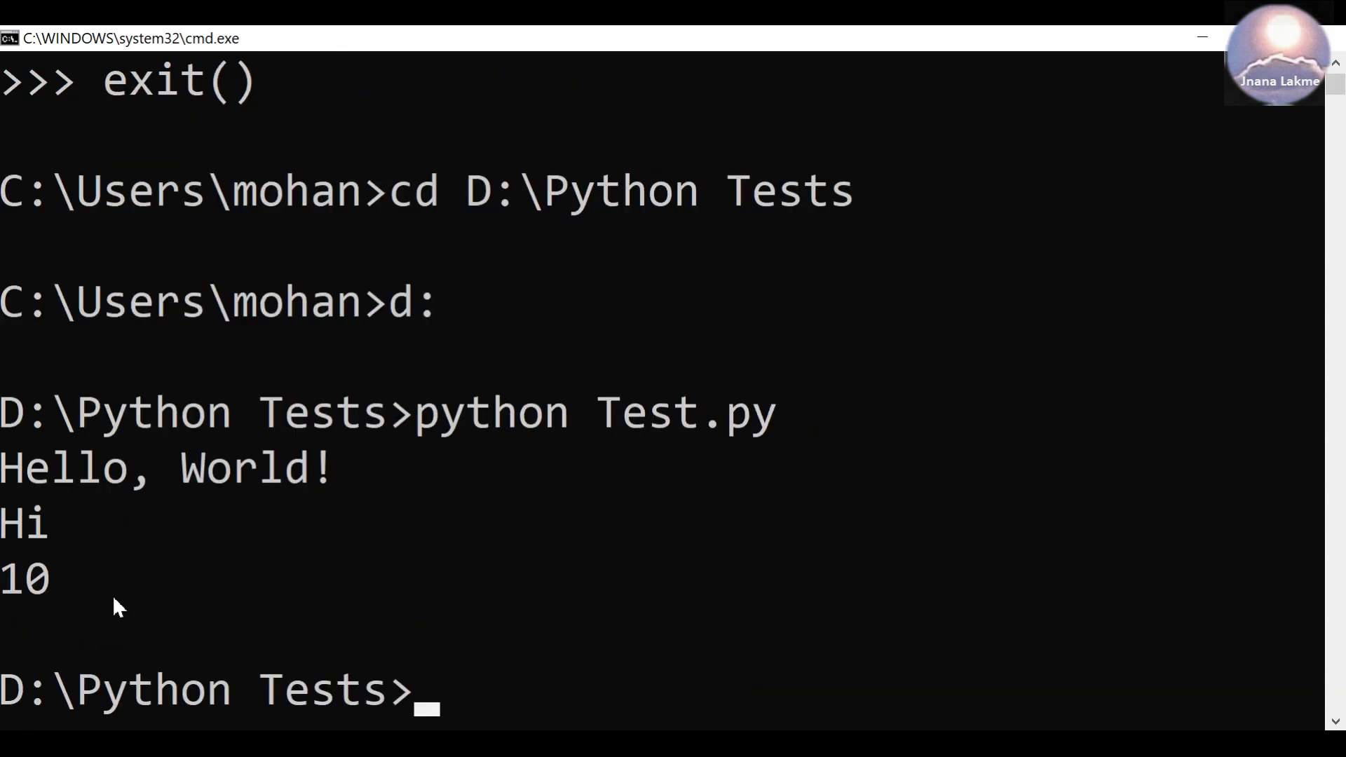
left_click_drag(9, 468, 73, 592)
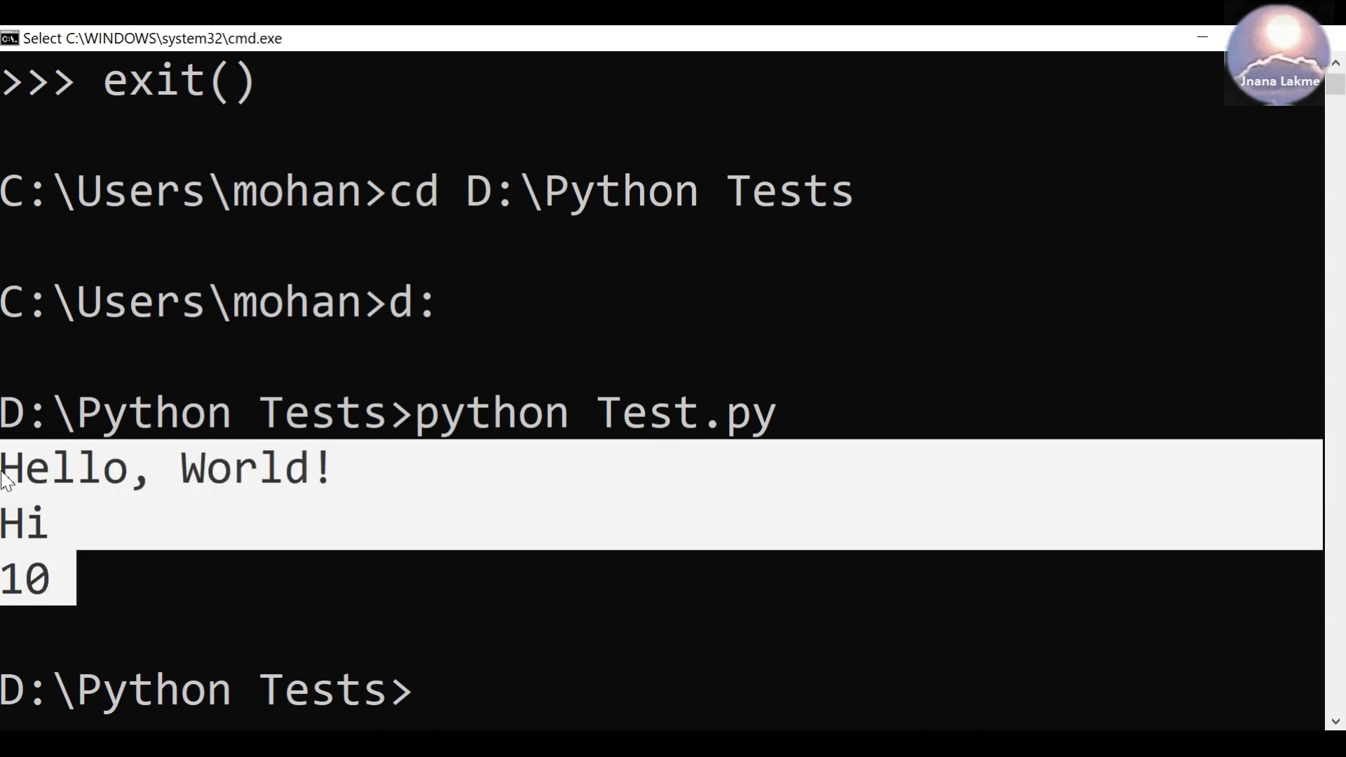